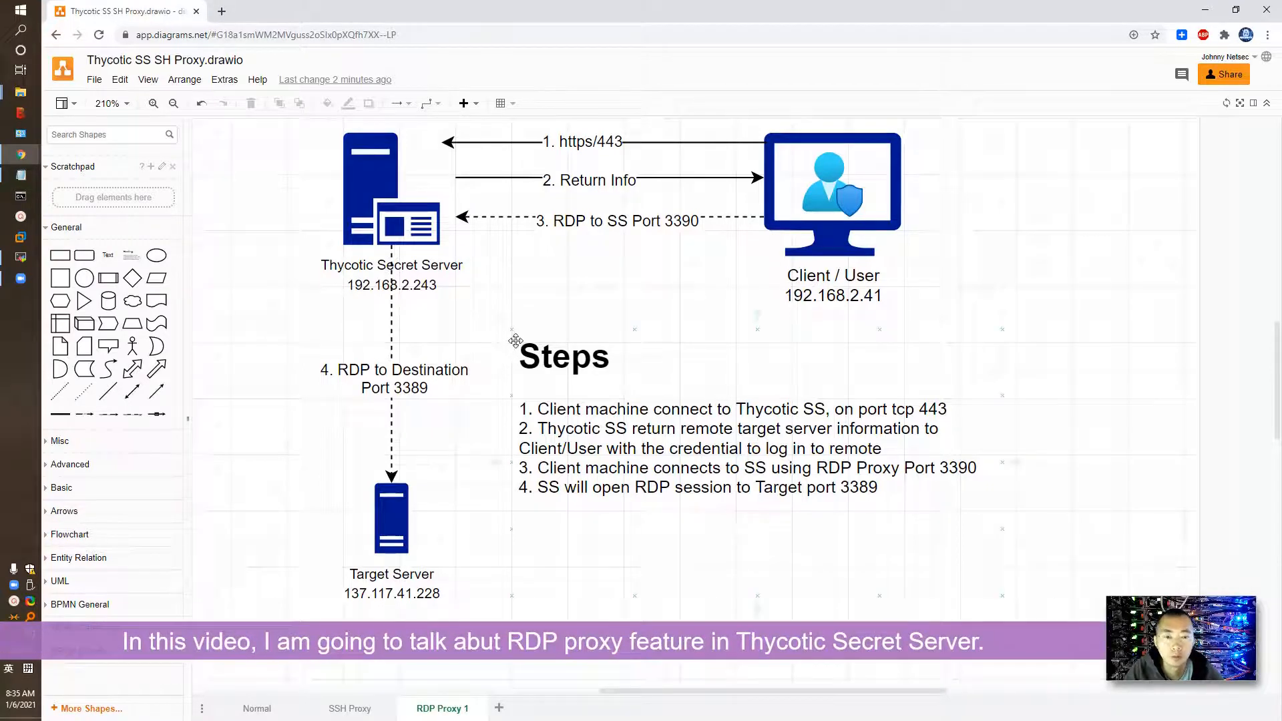
pyautogui.moveTo(654, 428)
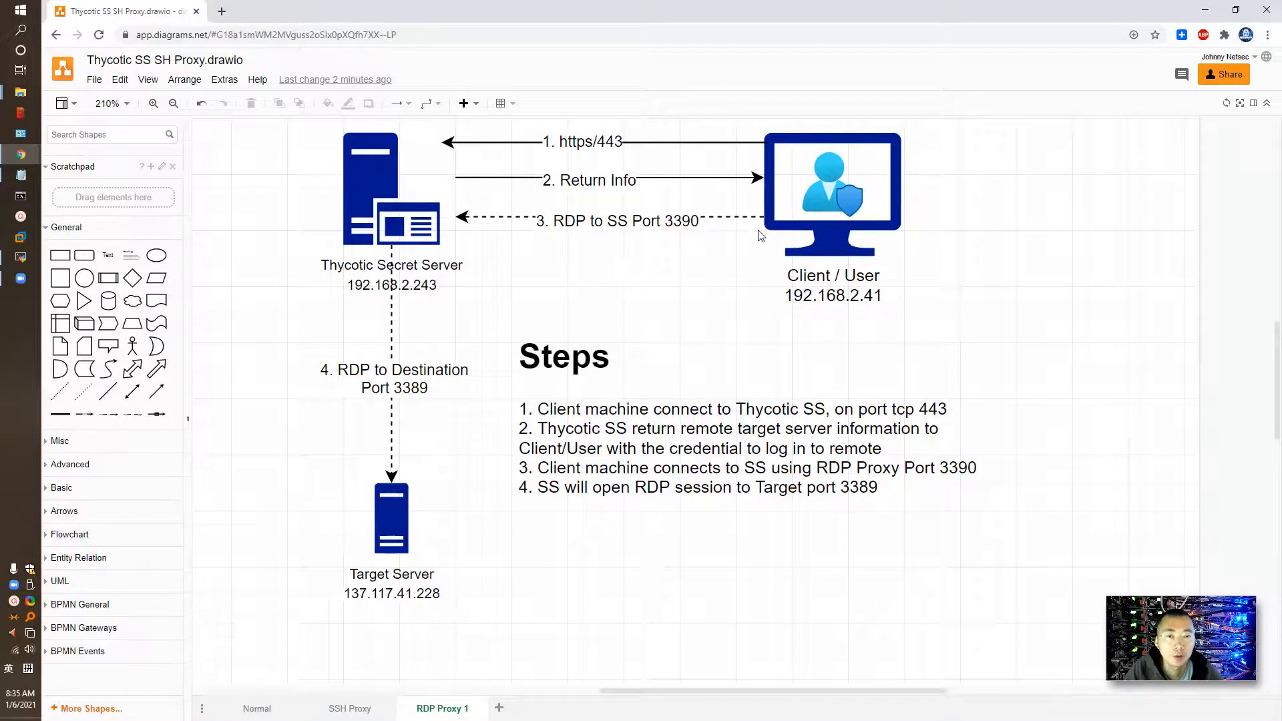
# - Review the Normal traffic flow diagram page at an enlarged zoom
pyautogui.click(256, 708)
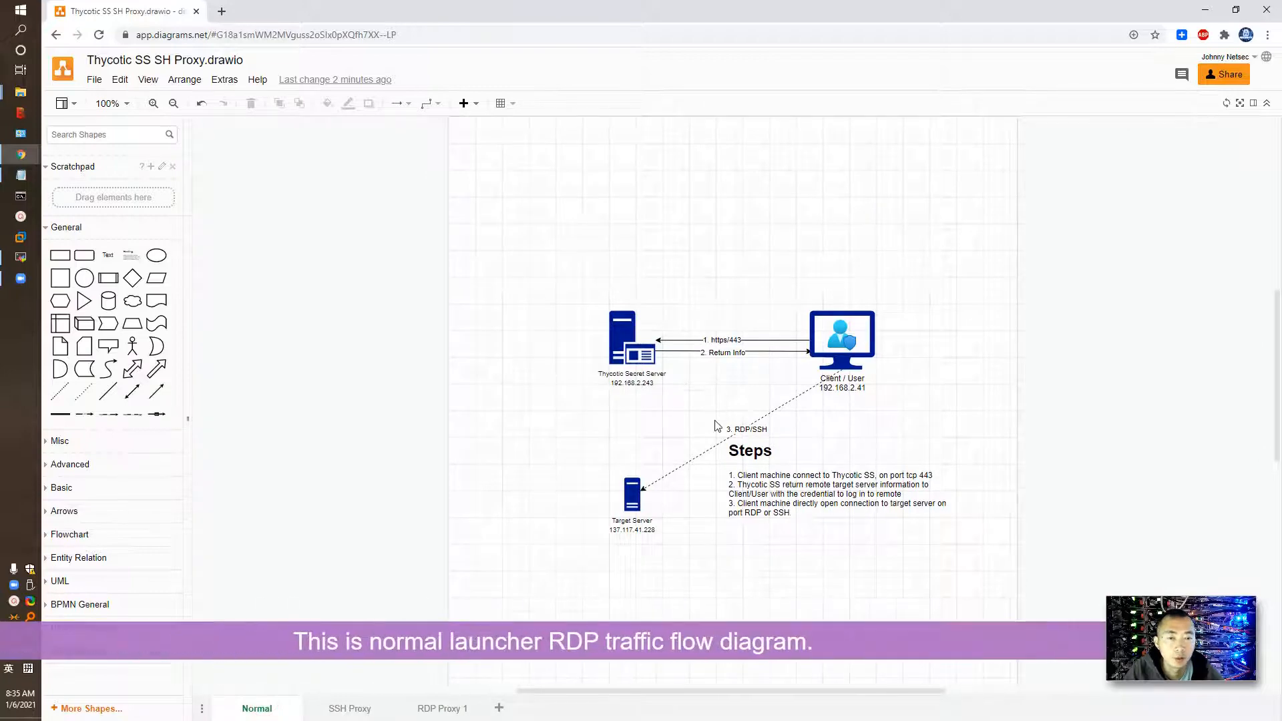
pyautogui.click(153, 103)
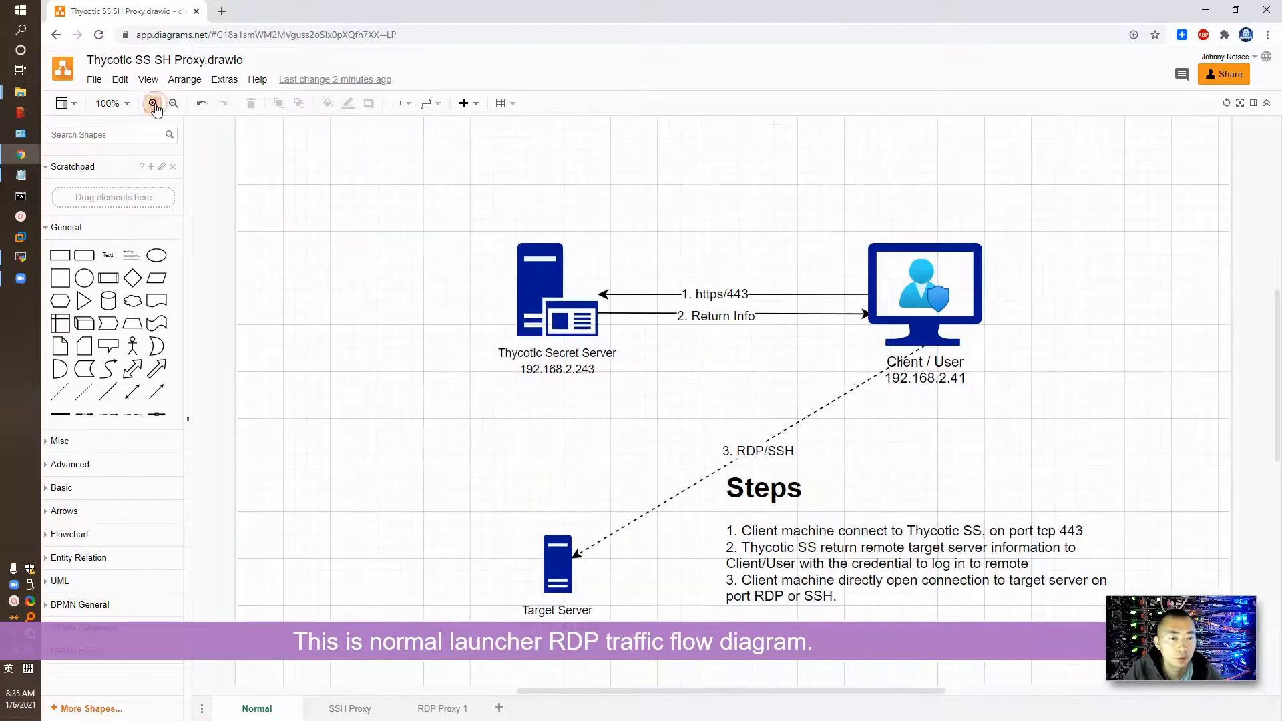
pyautogui.click(152, 103)
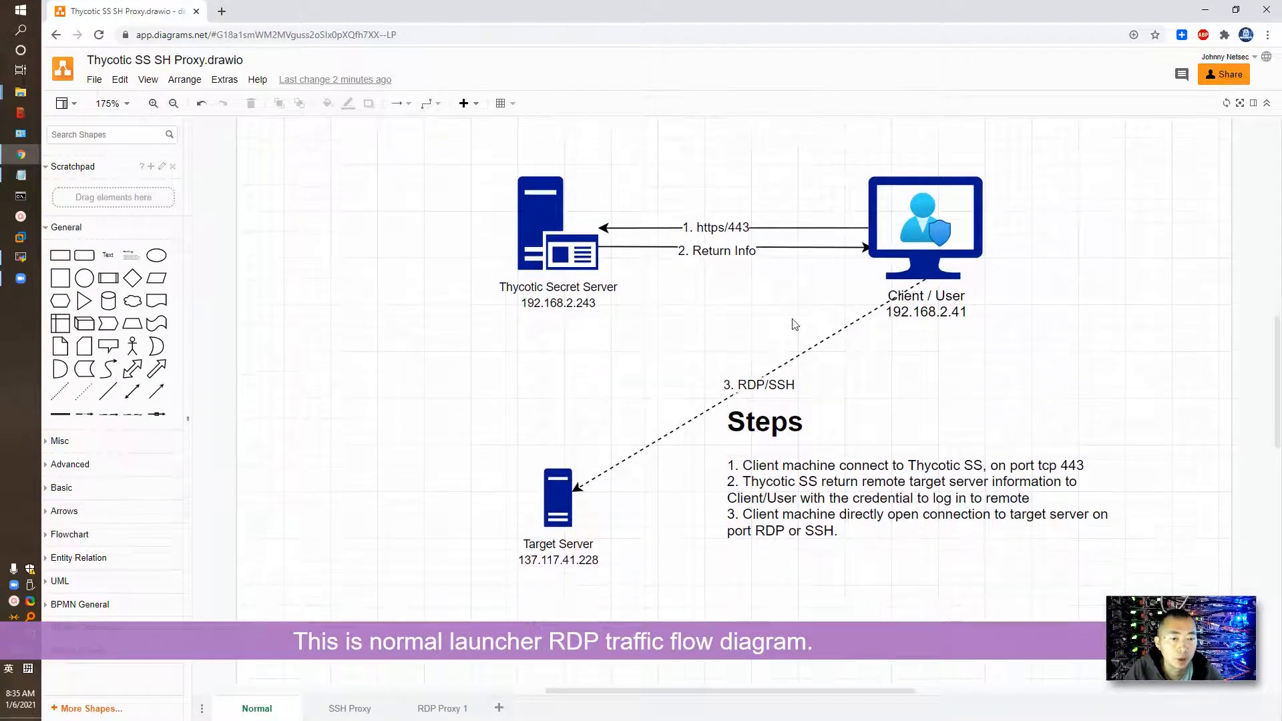
pyautogui.click(924, 221)
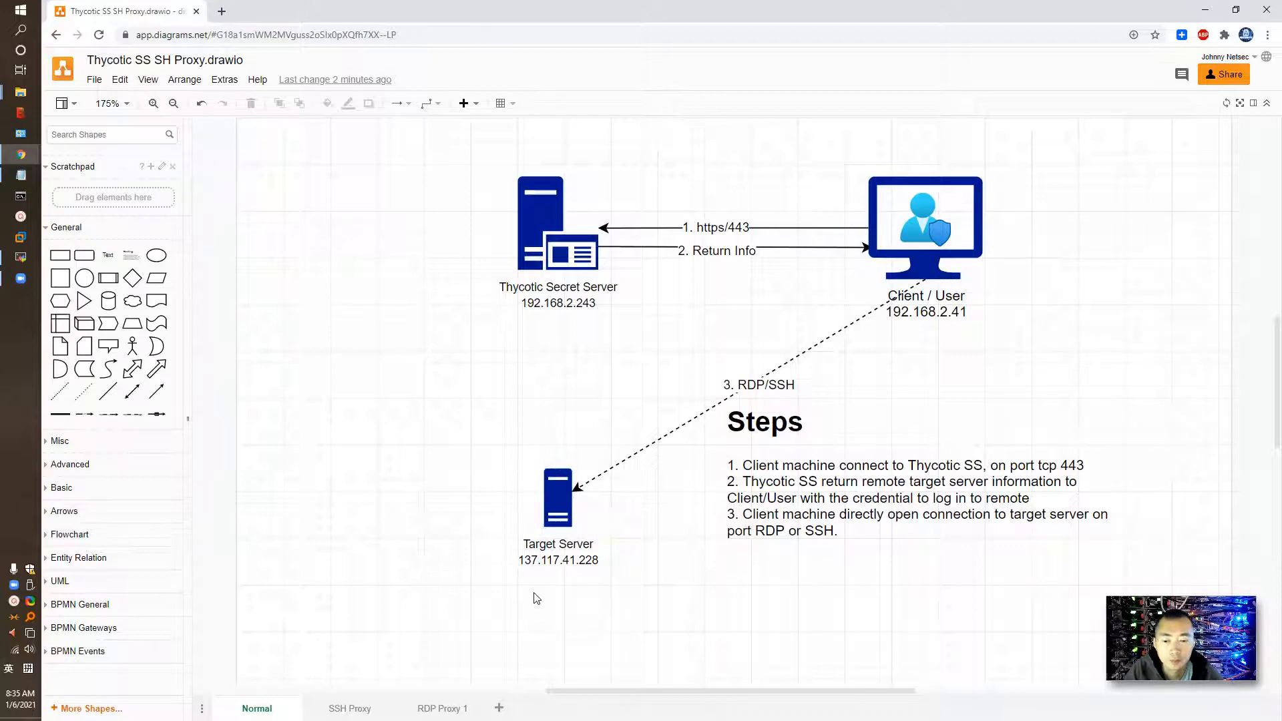
# - Review the RDP Proxy 1 diagram page and its server shapes
pyautogui.click(442, 708)
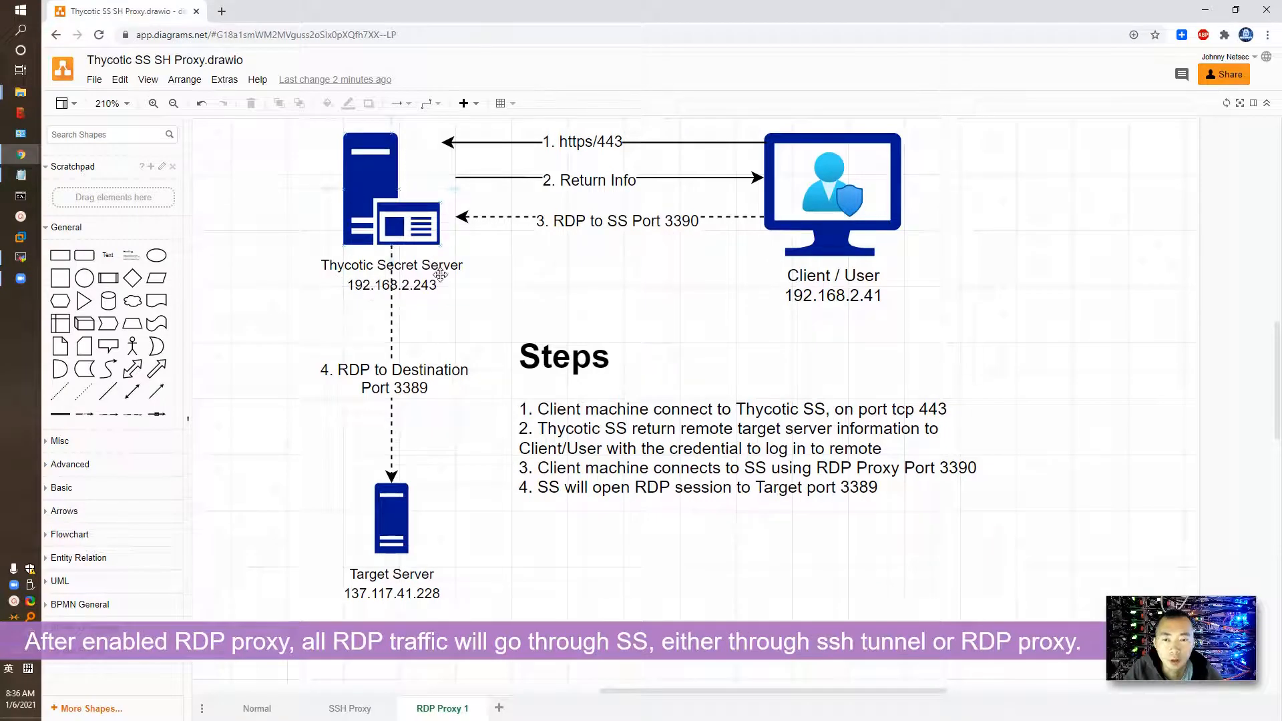
pyautogui.click(832, 192)
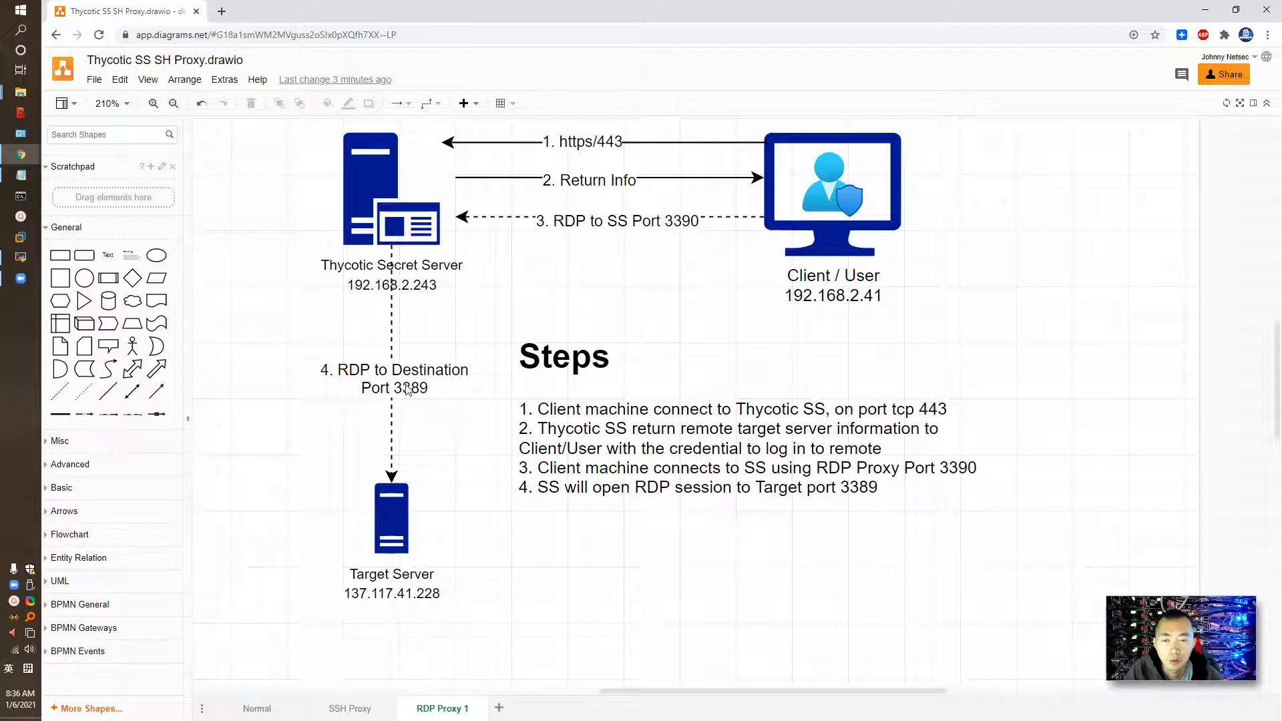
pyautogui.click(391, 516)
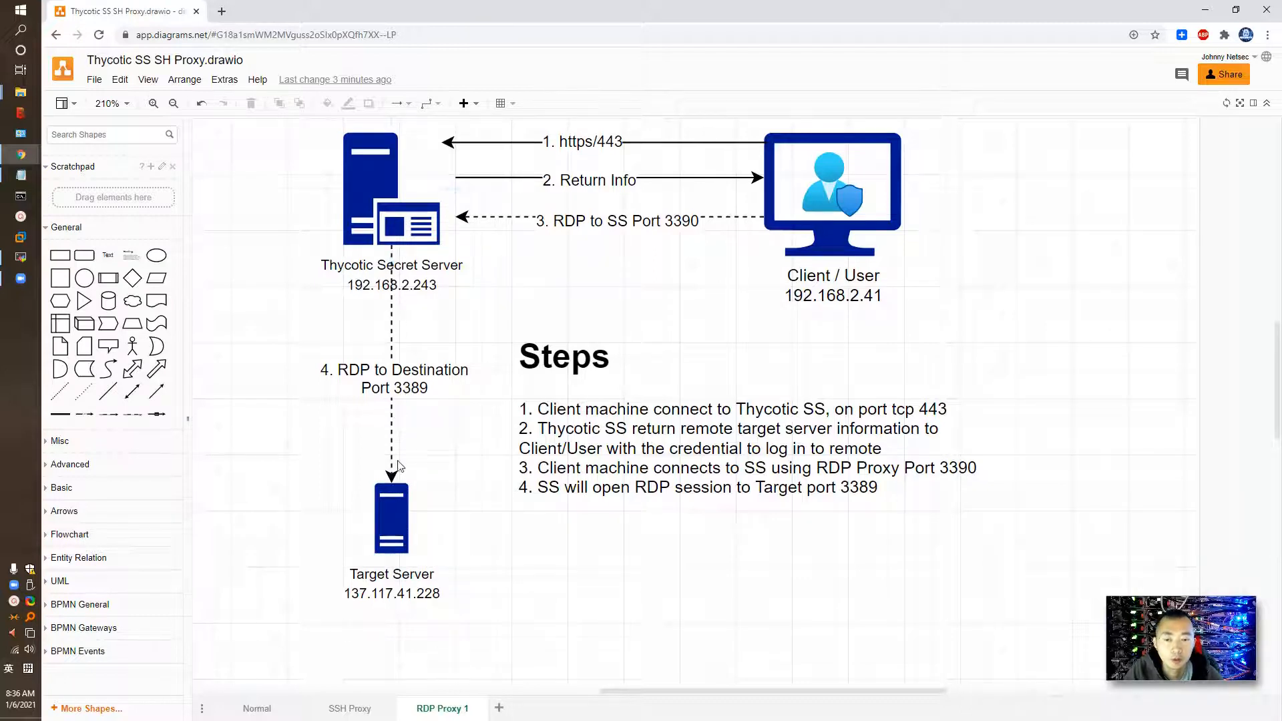
pyautogui.click(391, 224)
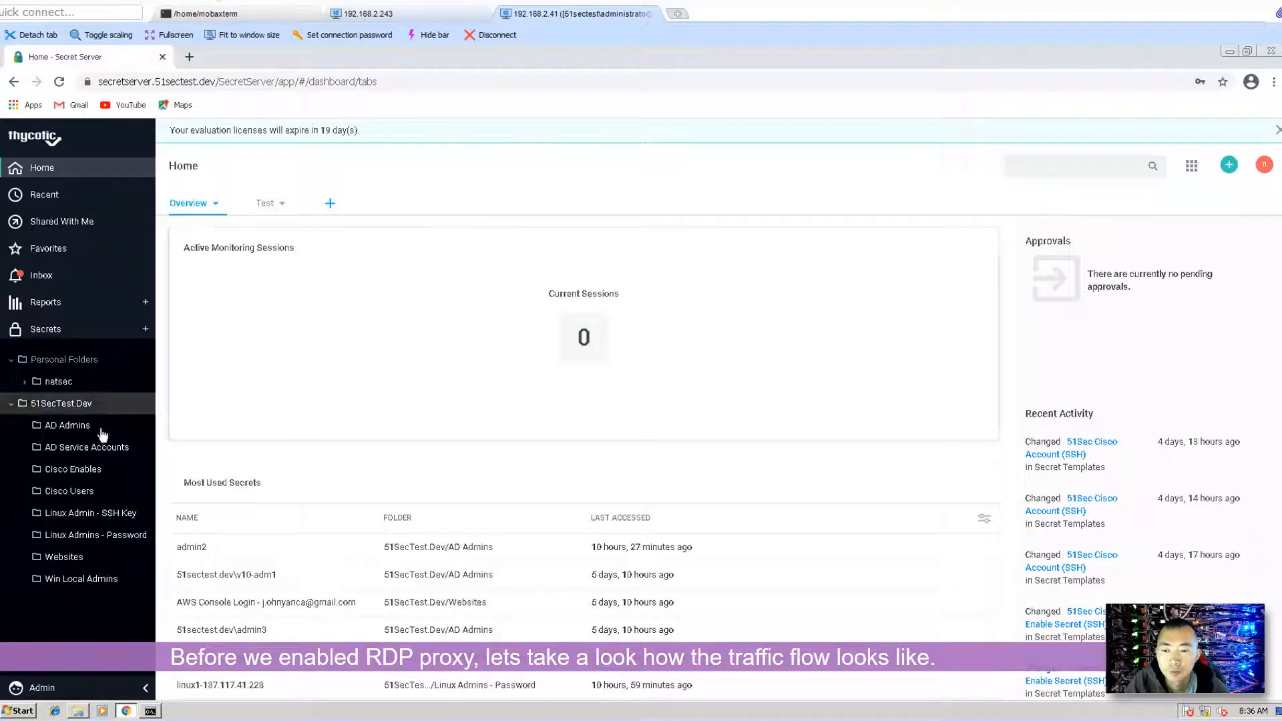
# - From AD Admins, launch the admin2 secret's RDP session to 192.168.2.12
pyautogui.click(67, 425)
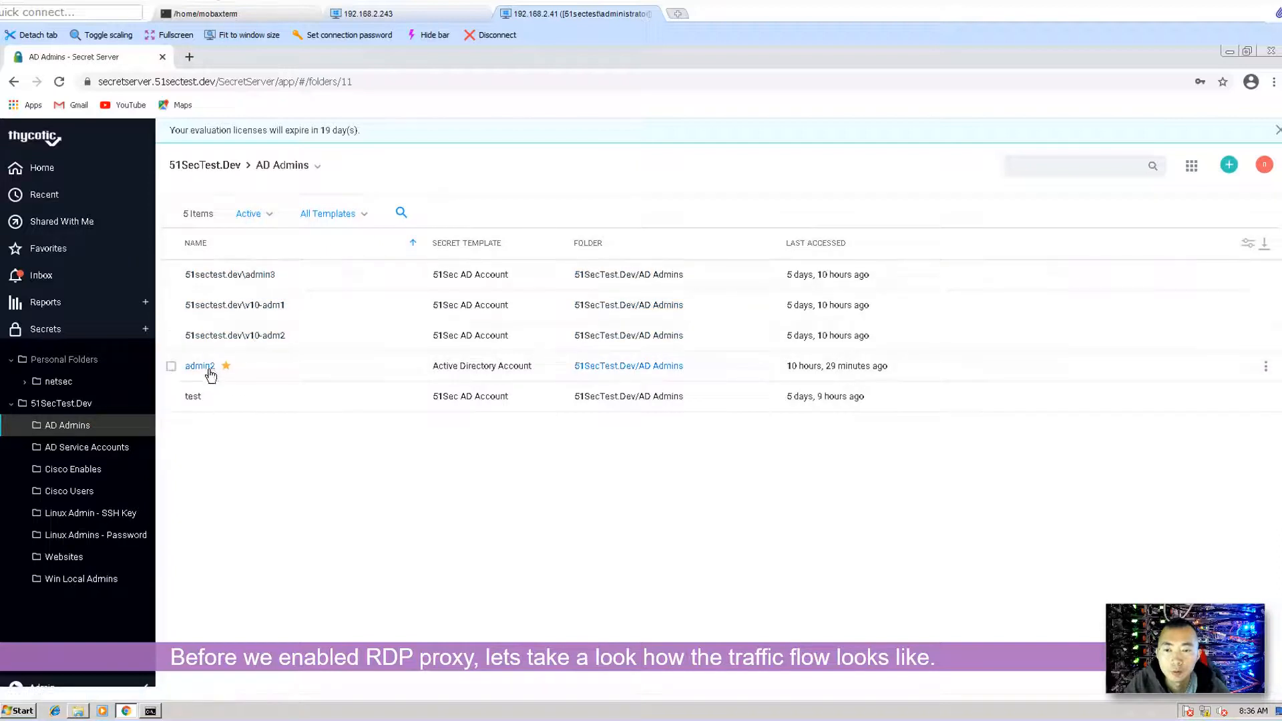
pyautogui.click(199, 366)
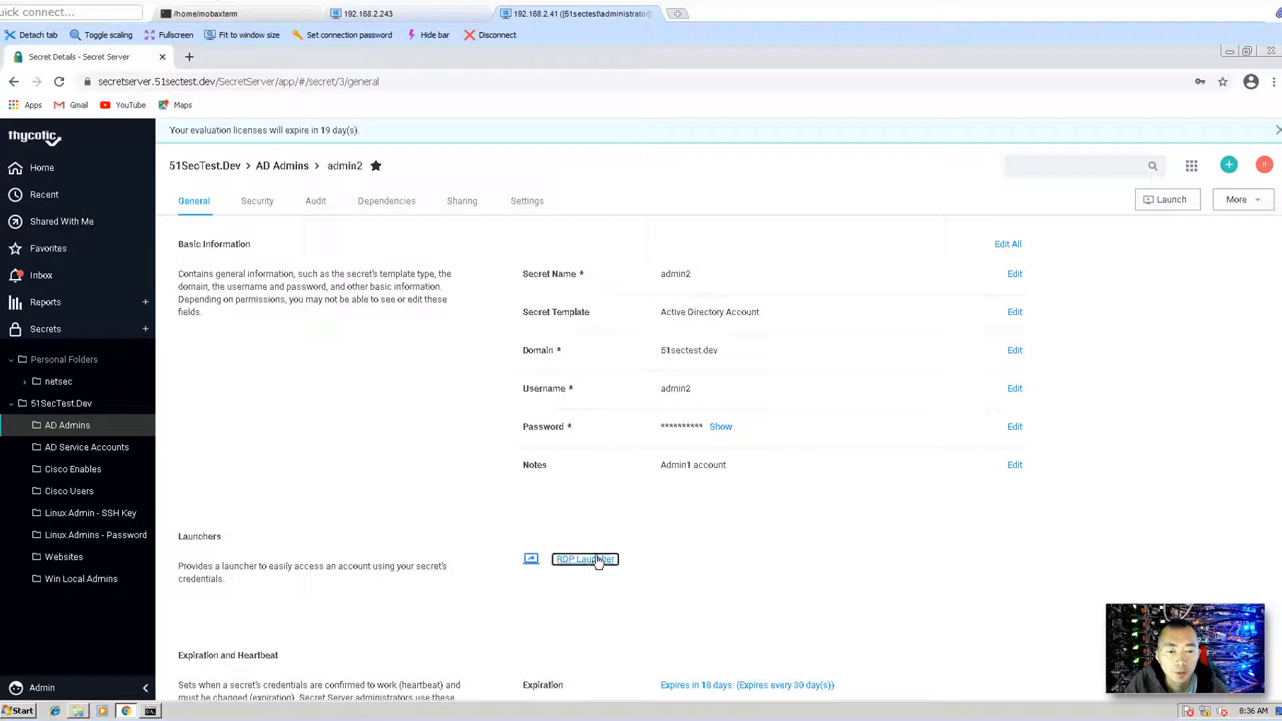
pyautogui.click(584, 559)
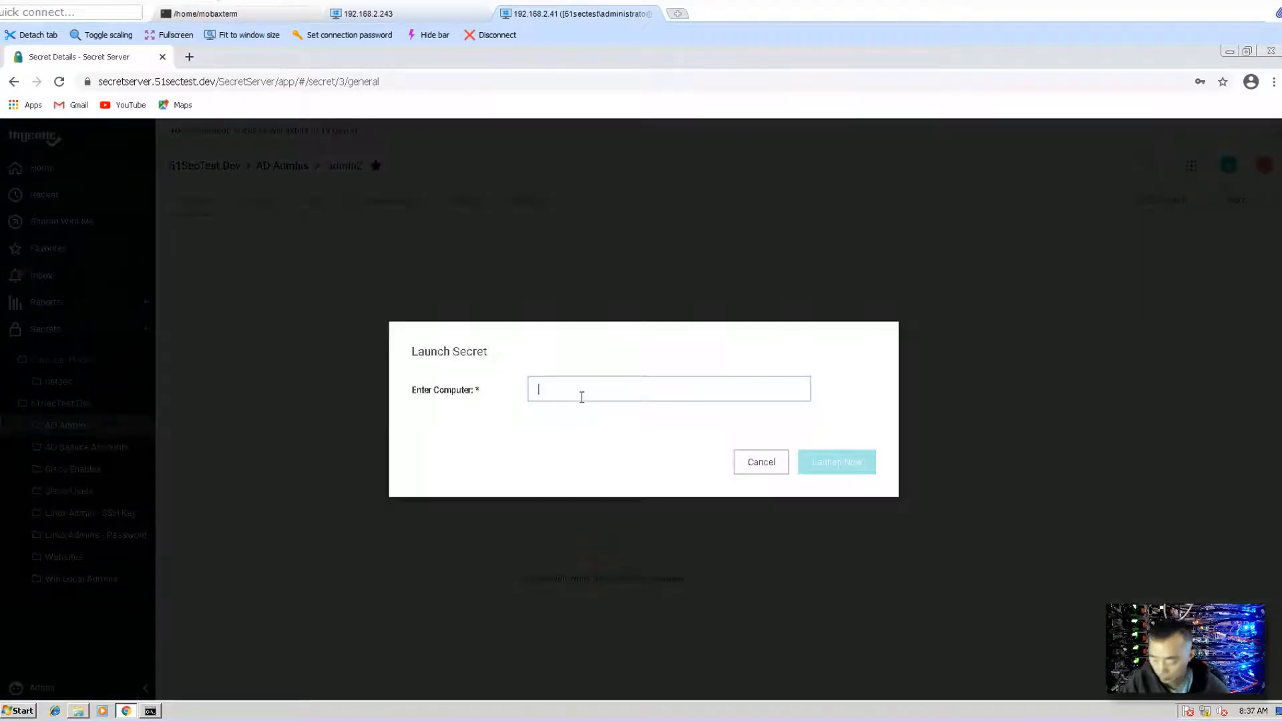
pyautogui.write('192.168.2.12')
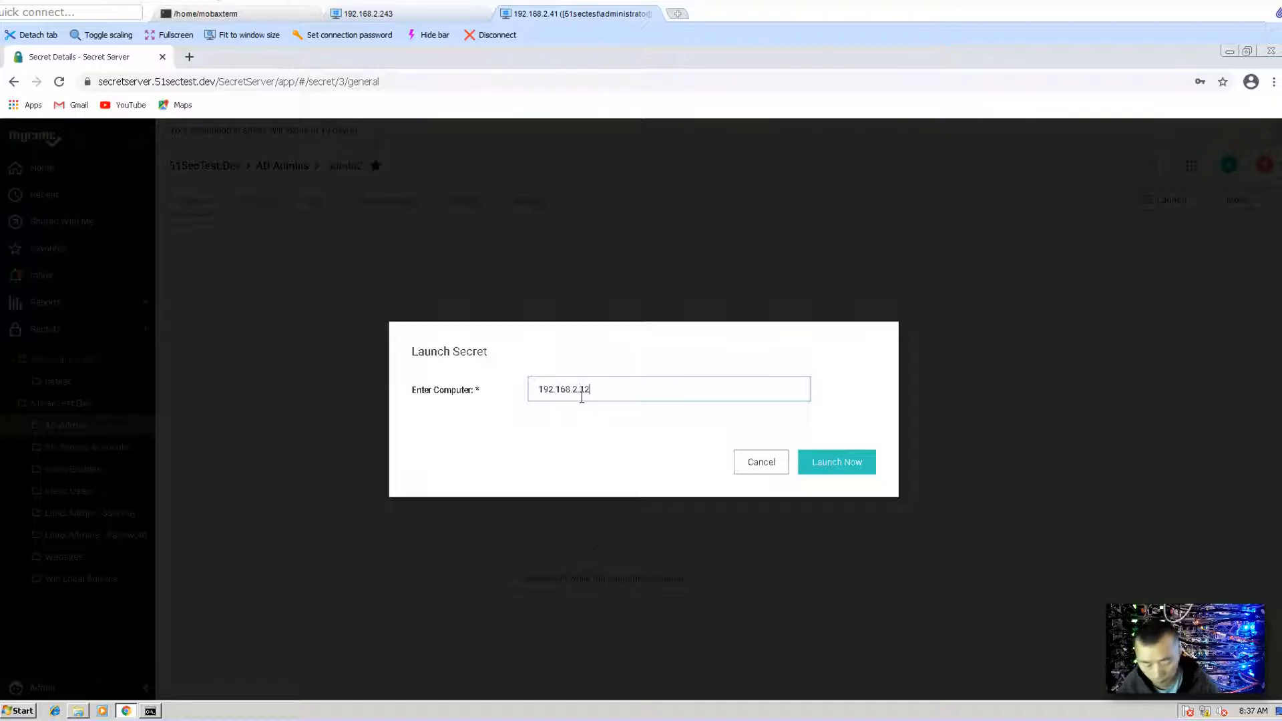
pyautogui.click(836, 462)
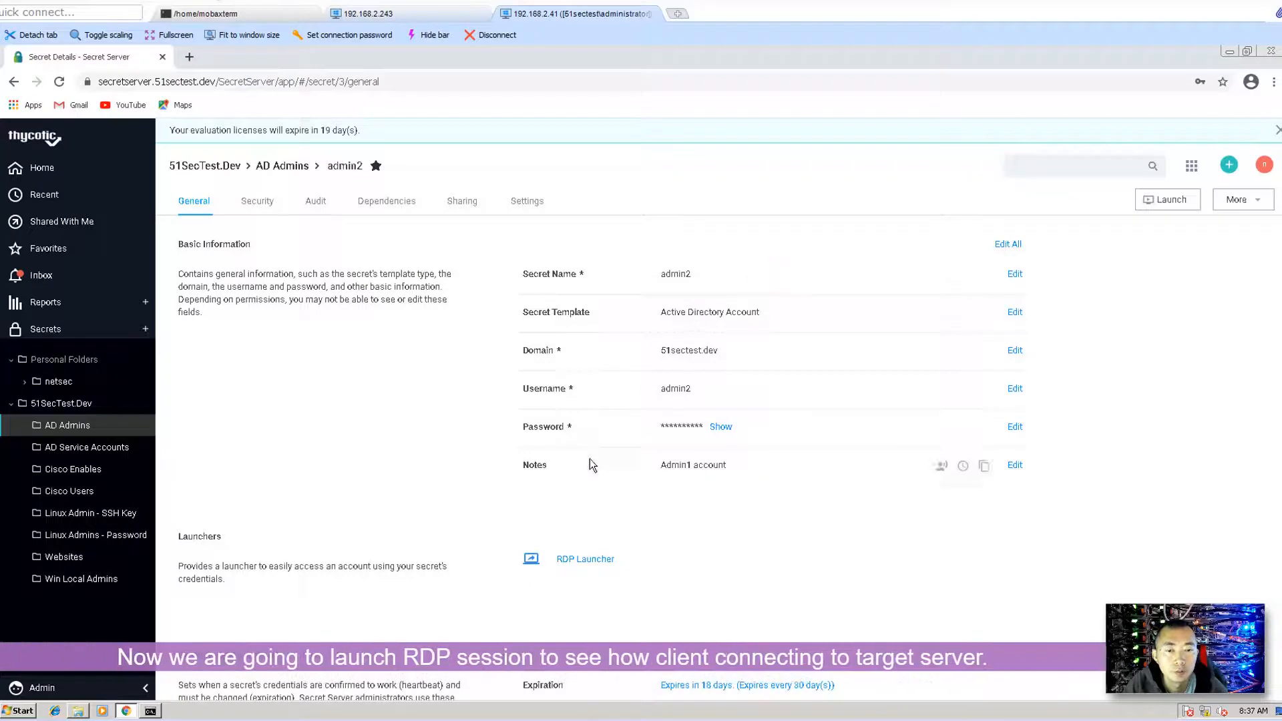
# - Relaunch admin2's RDP session to 192.168.2.12, accepting the publisher and certificate warnings
pyautogui.click(1167, 199)
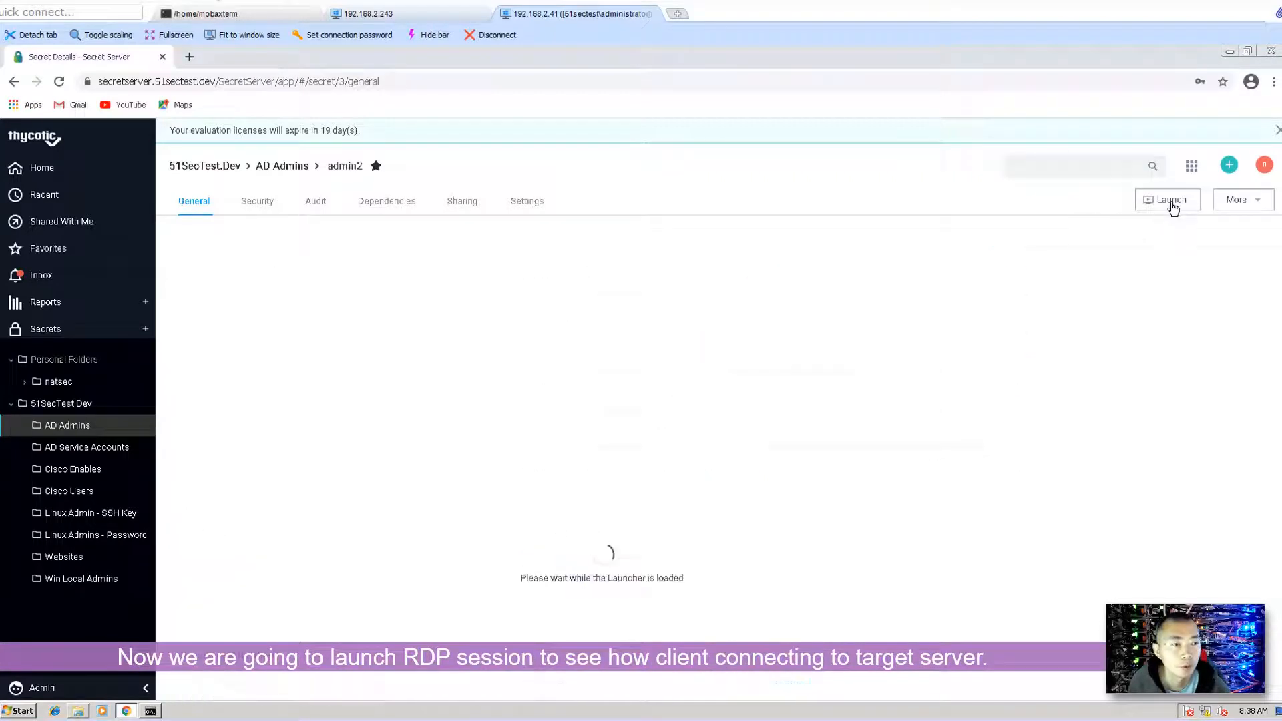
pyautogui.click(1167, 199)
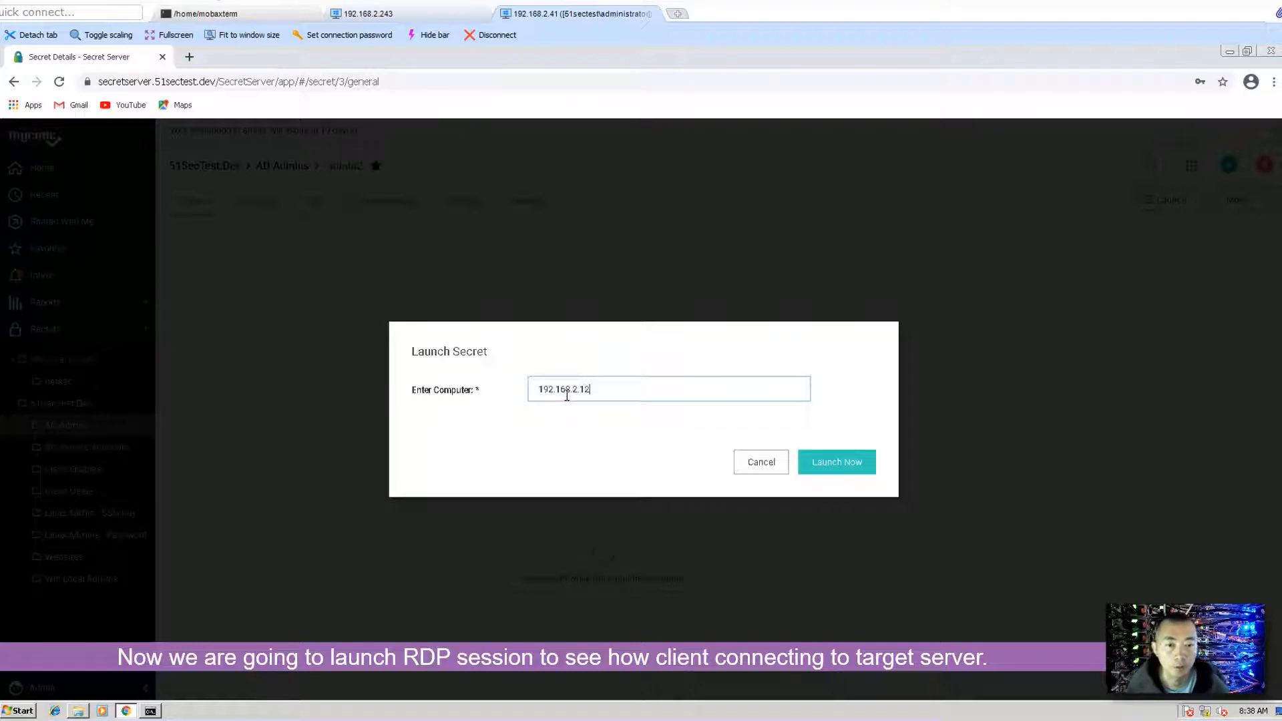
pyautogui.click(836, 462)
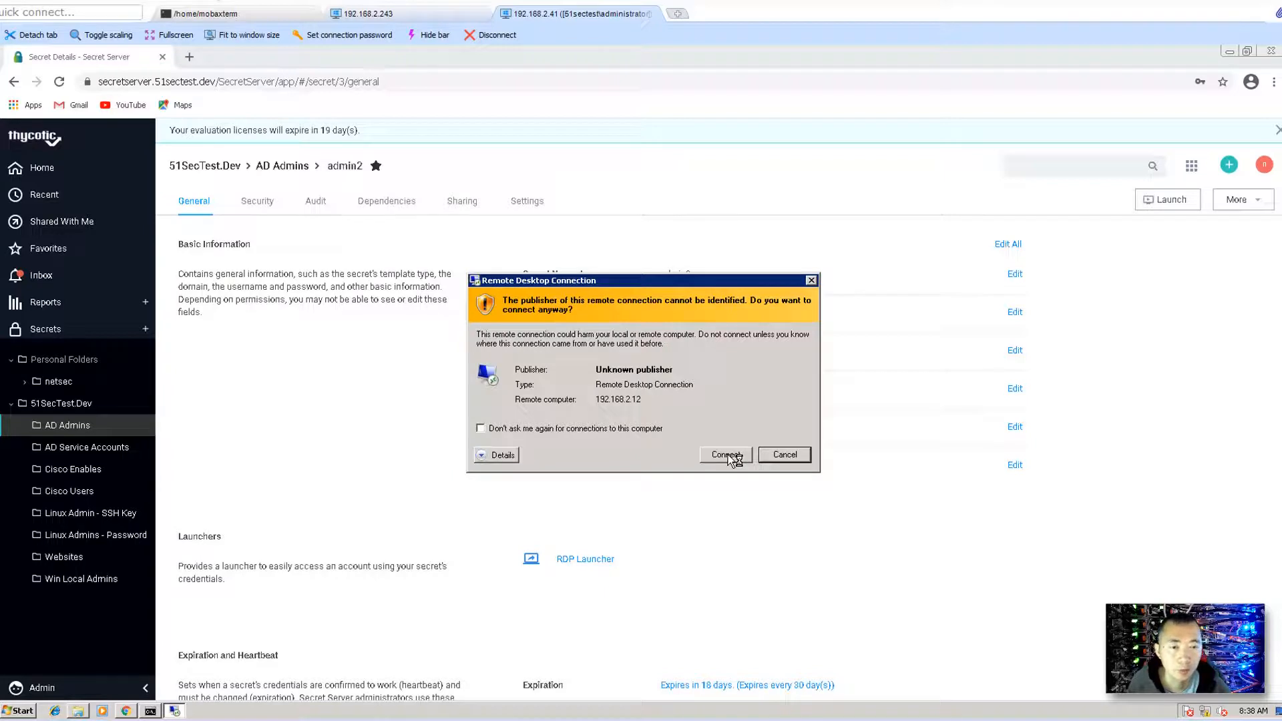
pyautogui.click(724, 454)
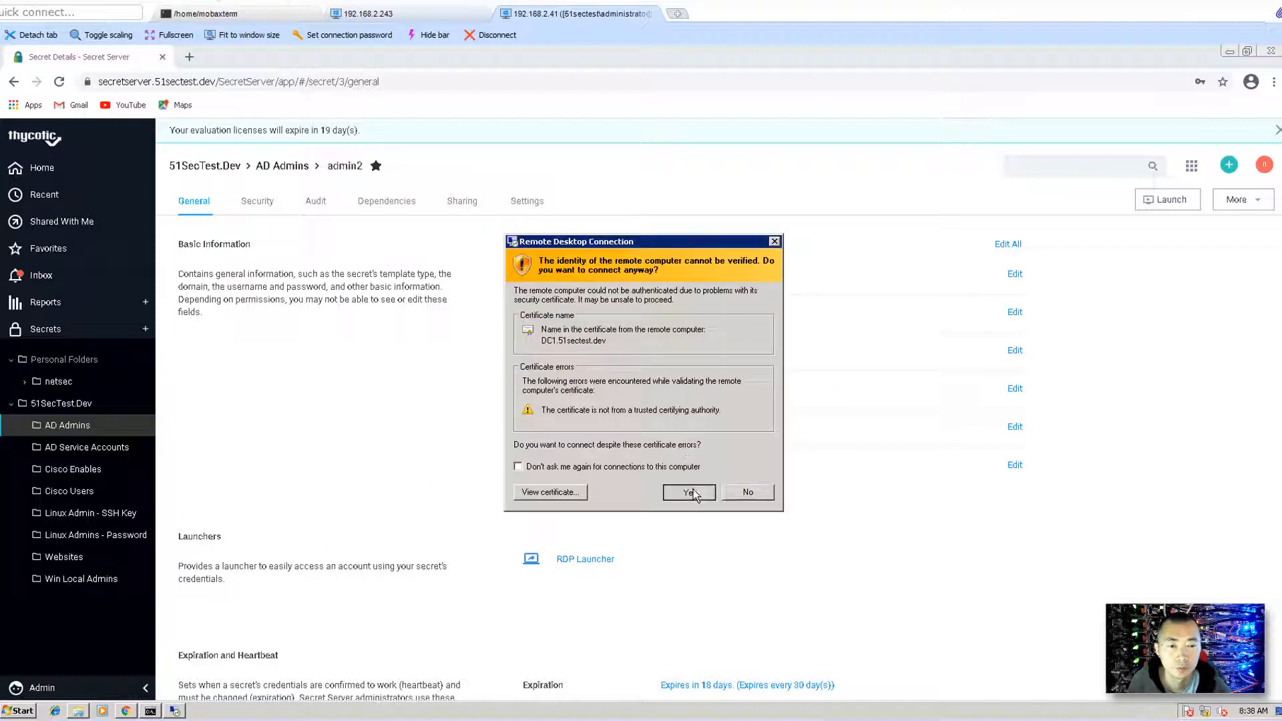
pyautogui.click(689, 491)
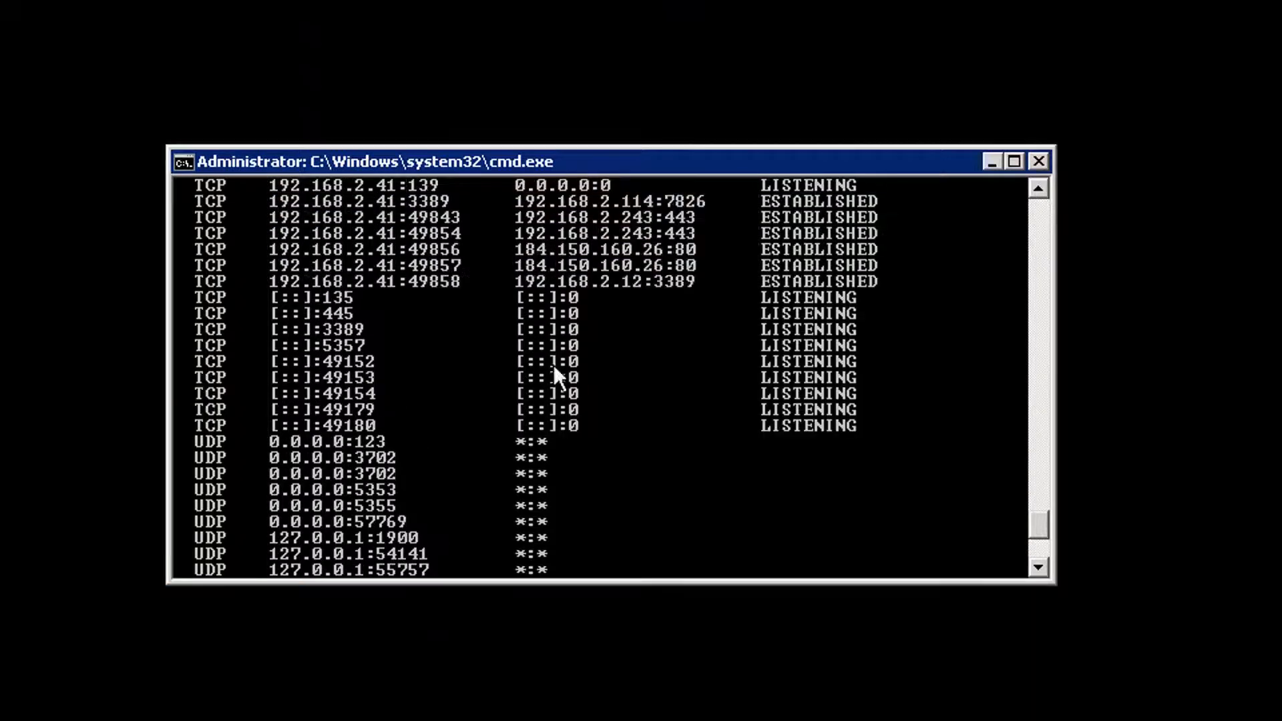
pyautogui.moveTo(260, 290)
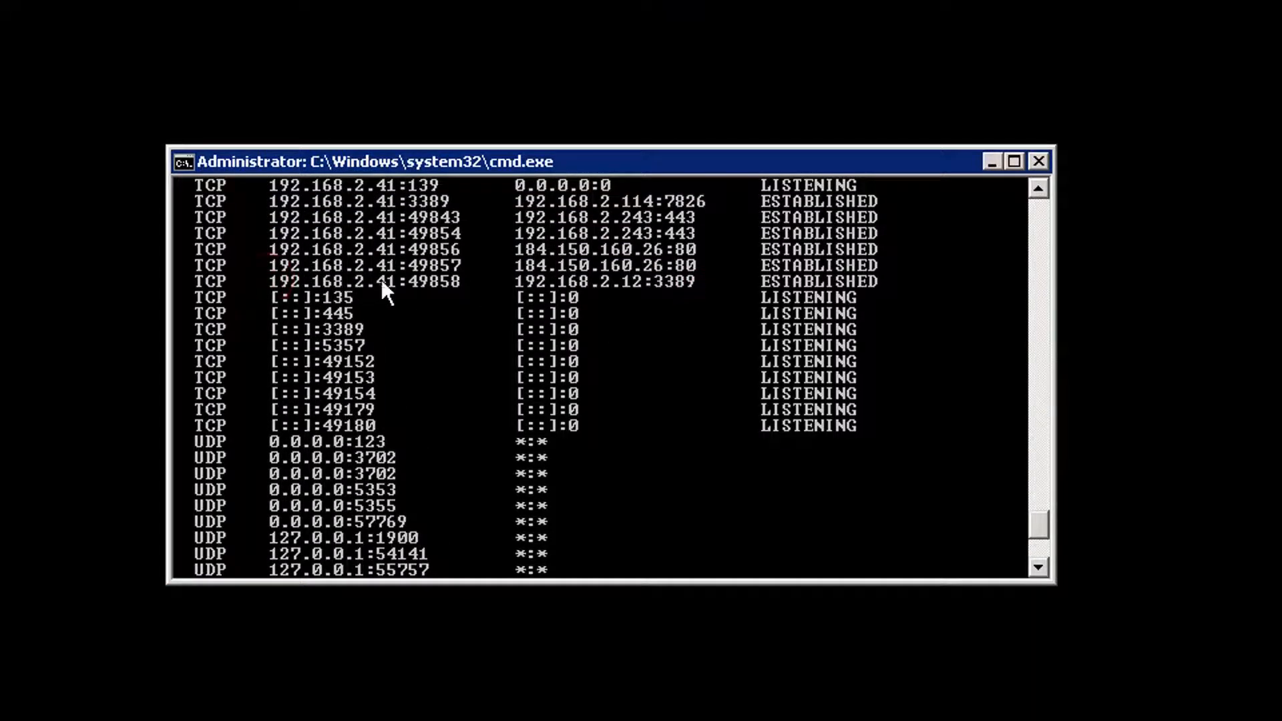
pyautogui.moveTo(555, 296)
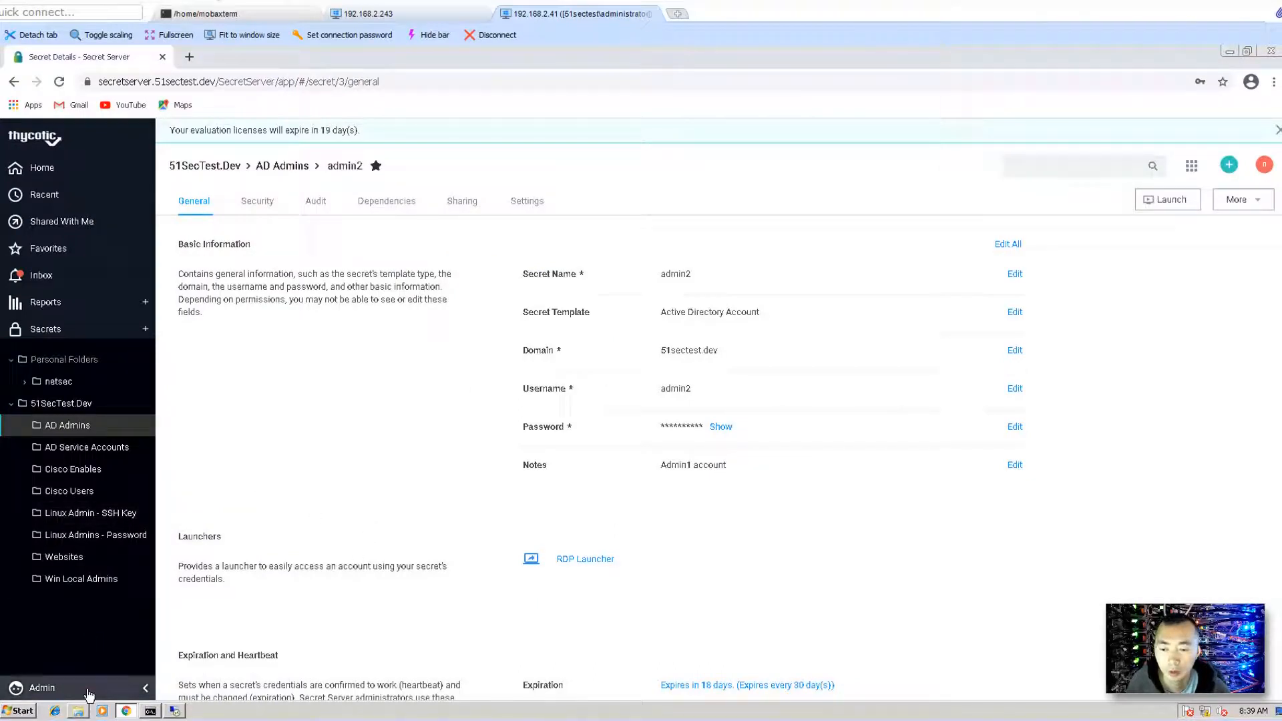
# - Show the RDP Proxy settings under Admin > Proxying with the proxy enabled on port 3390
pyautogui.click(42, 687)
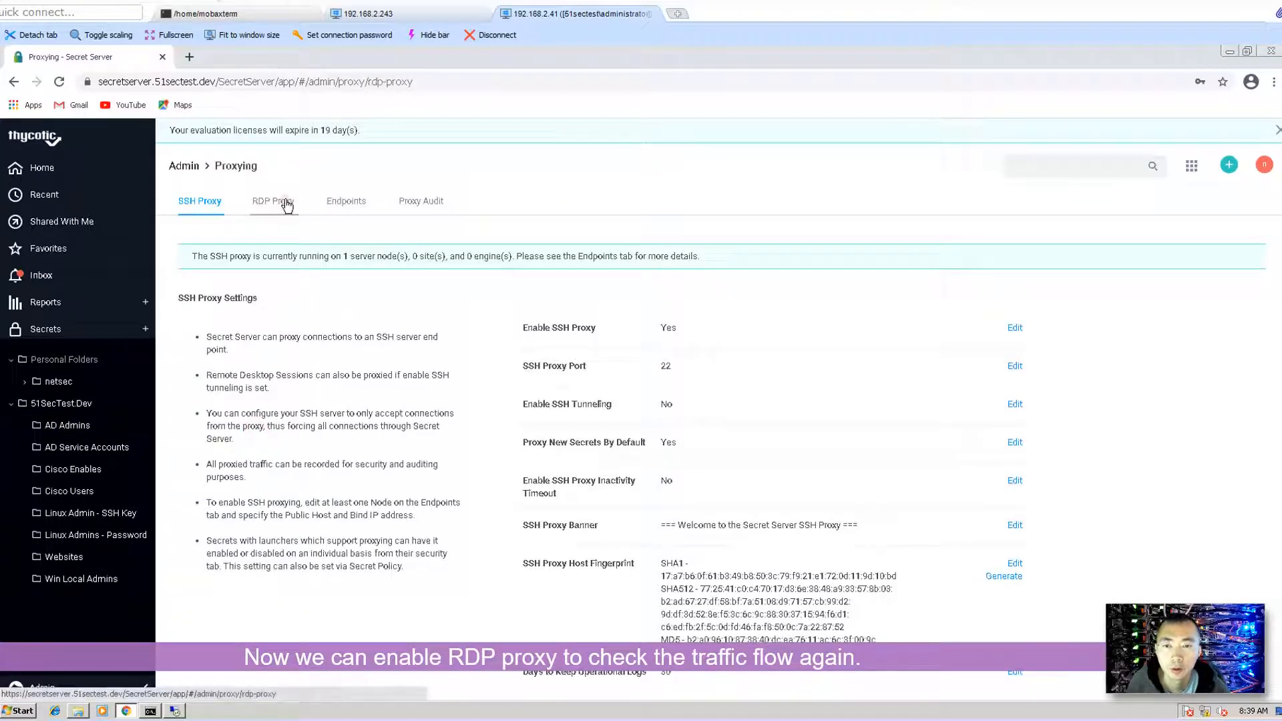
pyautogui.click(273, 201)
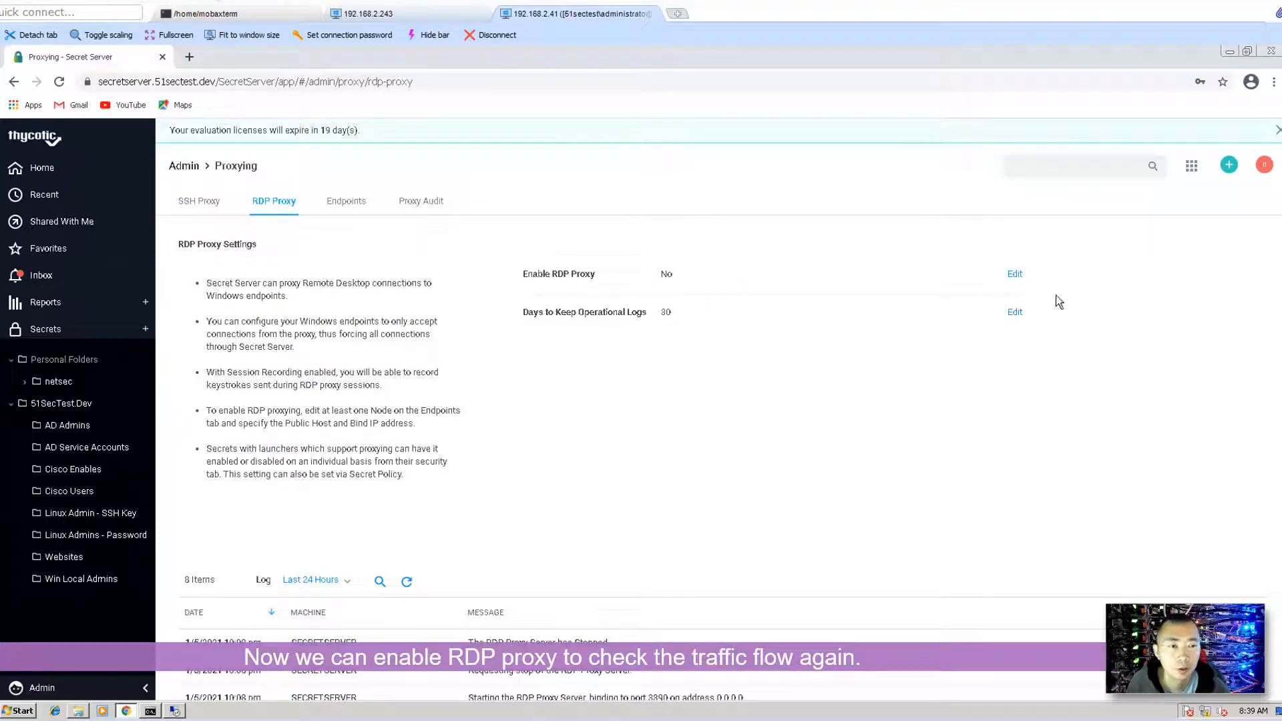
pyautogui.click(1014, 274)
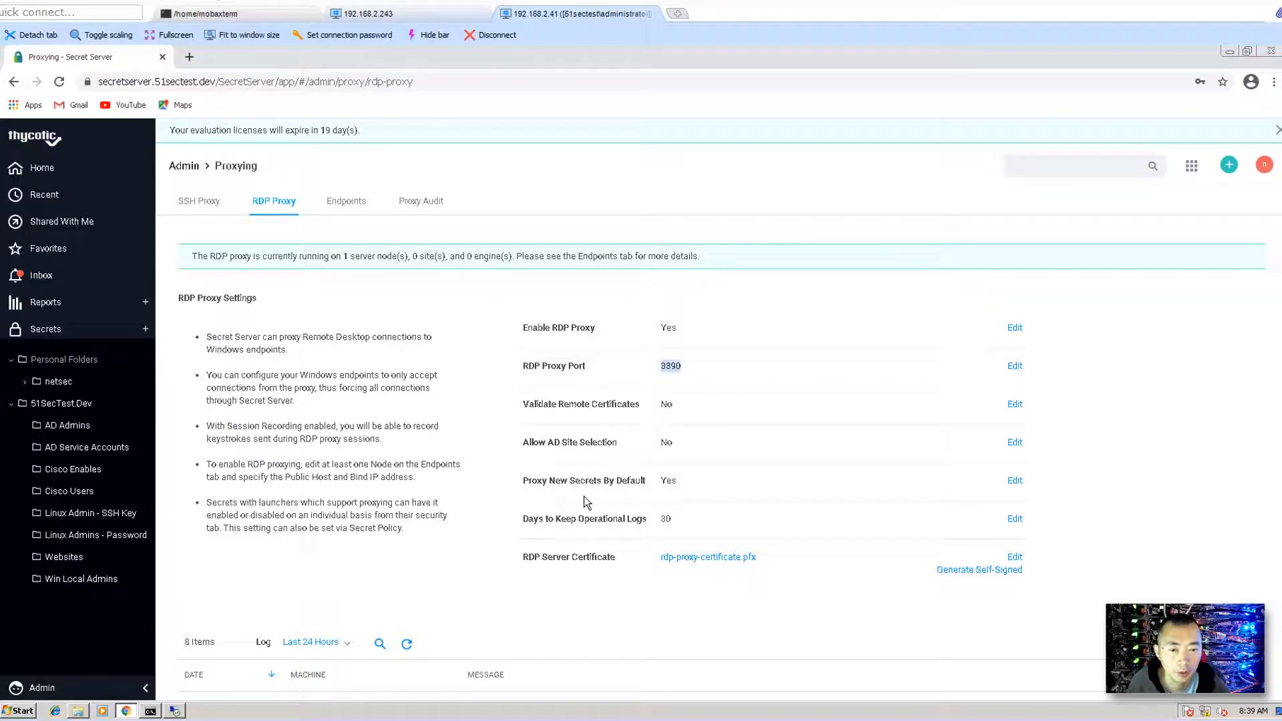
pyautogui.scroll(-3)
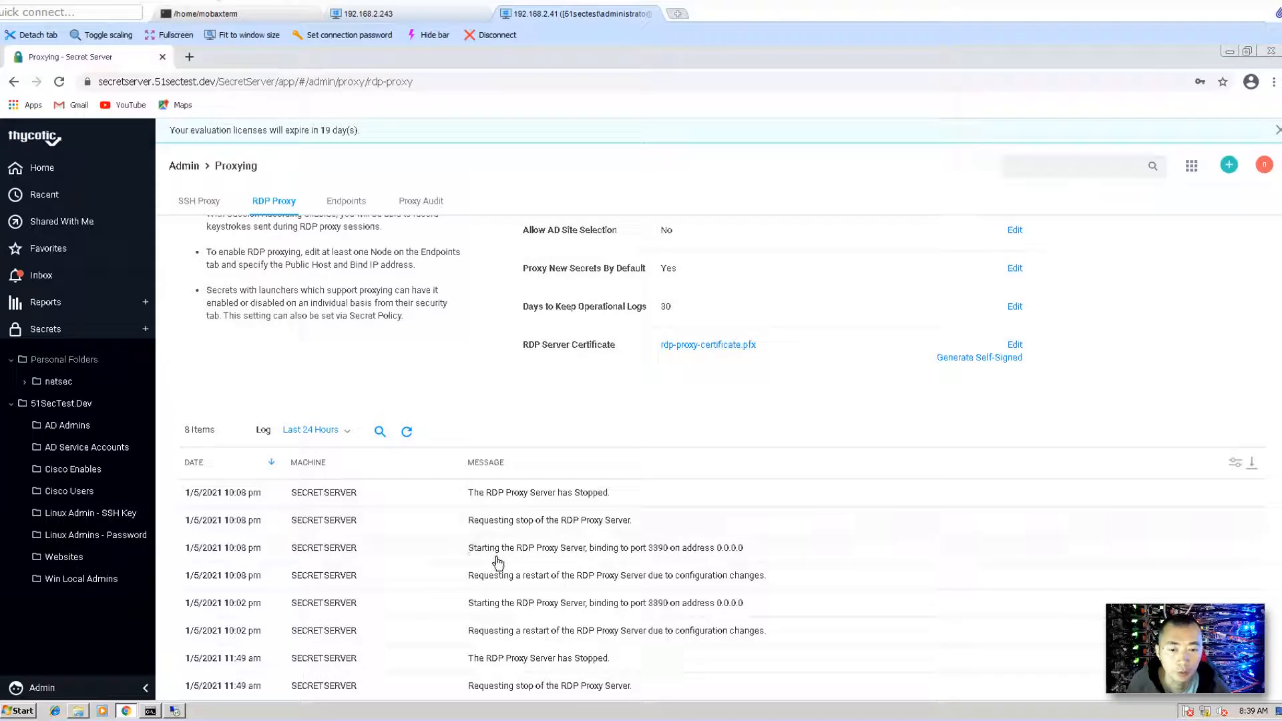
pyautogui.moveTo(471, 584)
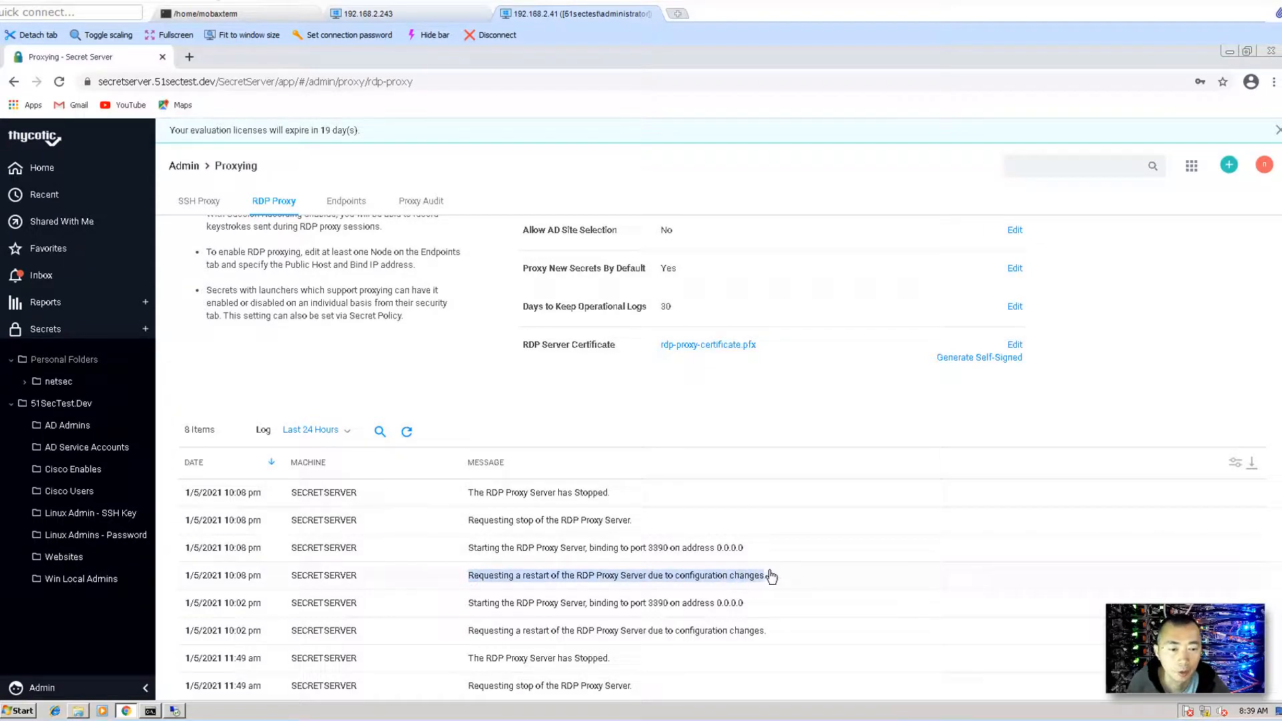
# - Inspect the proxy restart and startup log entries, then list the Endpoints nodes
pyautogui.click(616, 574)
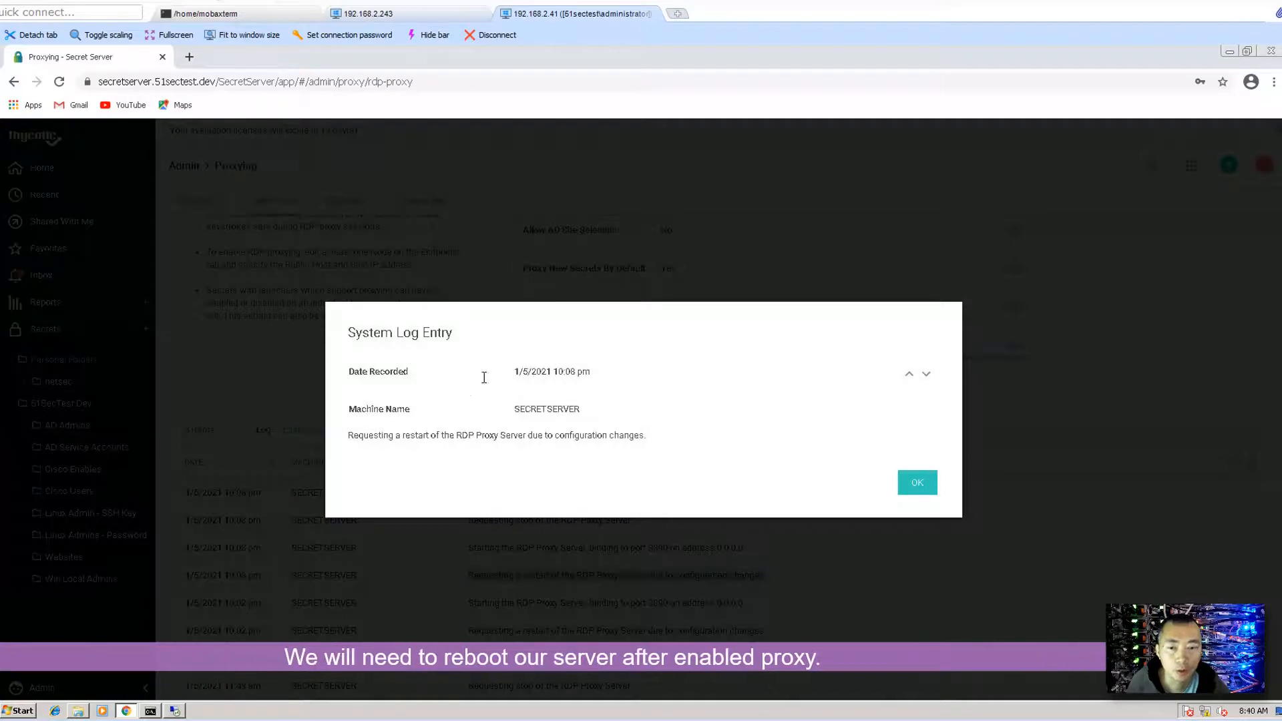
pyautogui.click(916, 482)
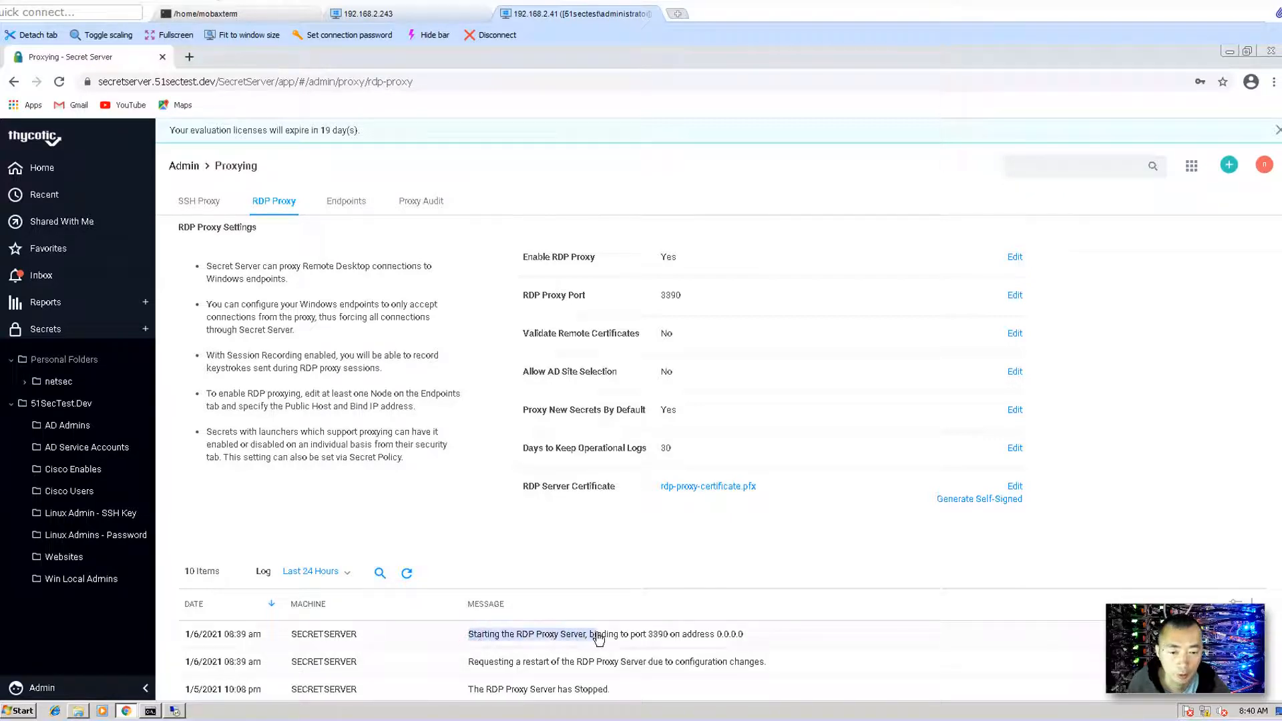
pyautogui.click(605, 633)
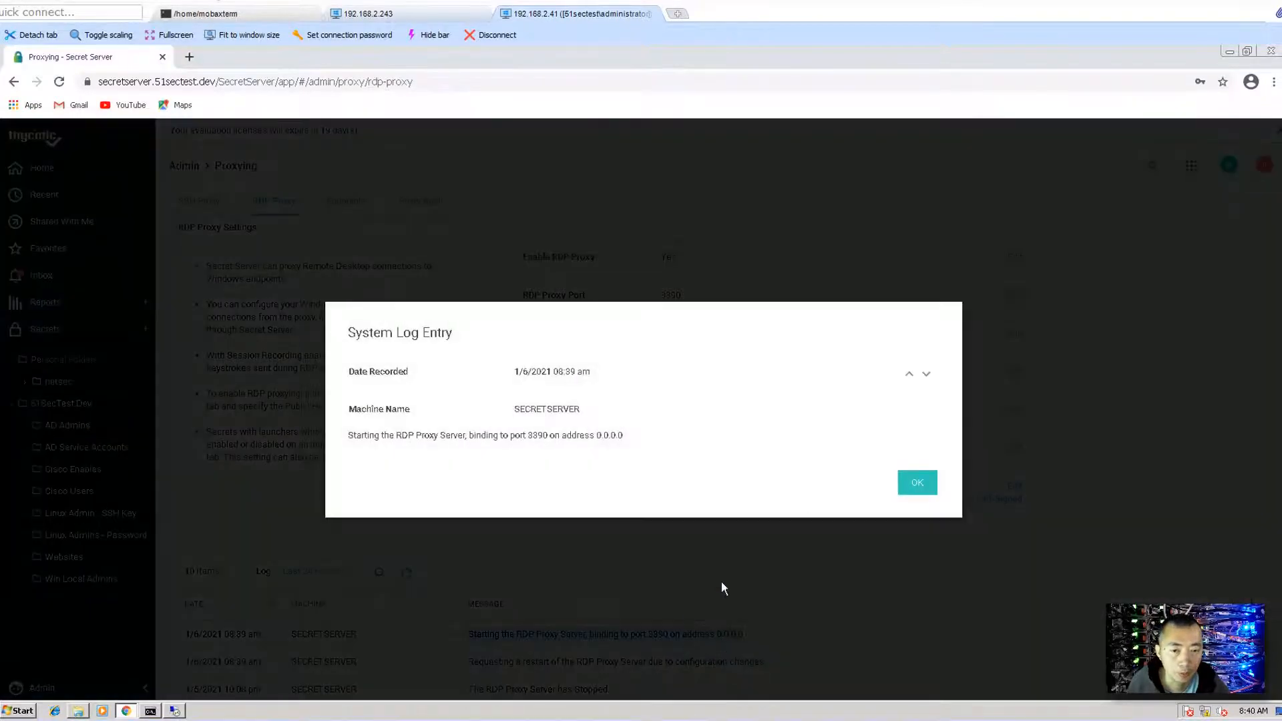
pyautogui.click(916, 482)
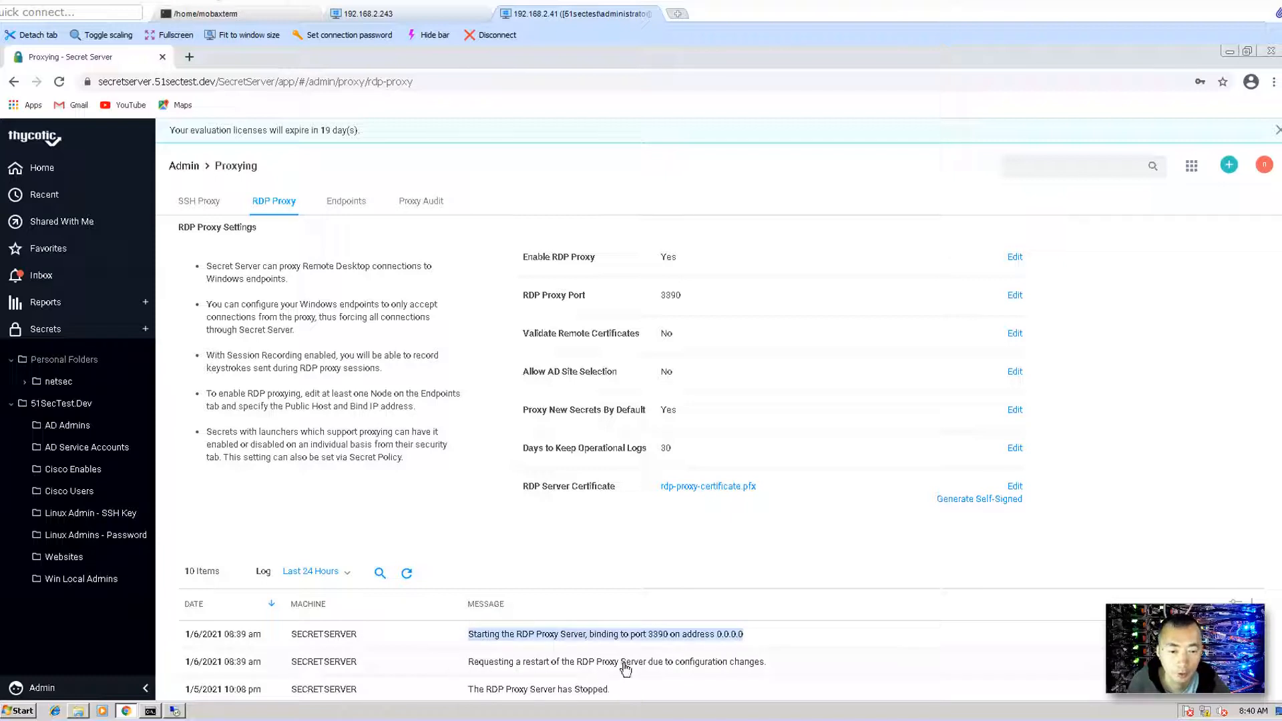
pyautogui.moveTo(569, 591)
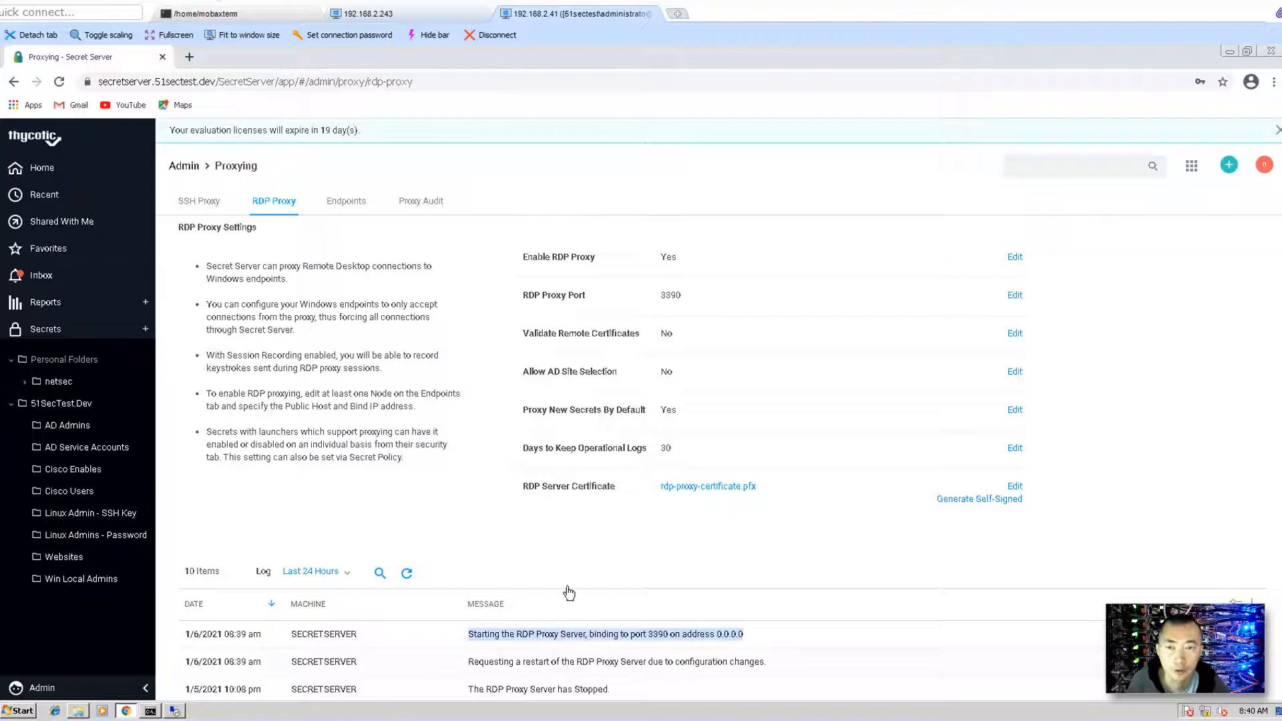
pyautogui.click(344, 200)
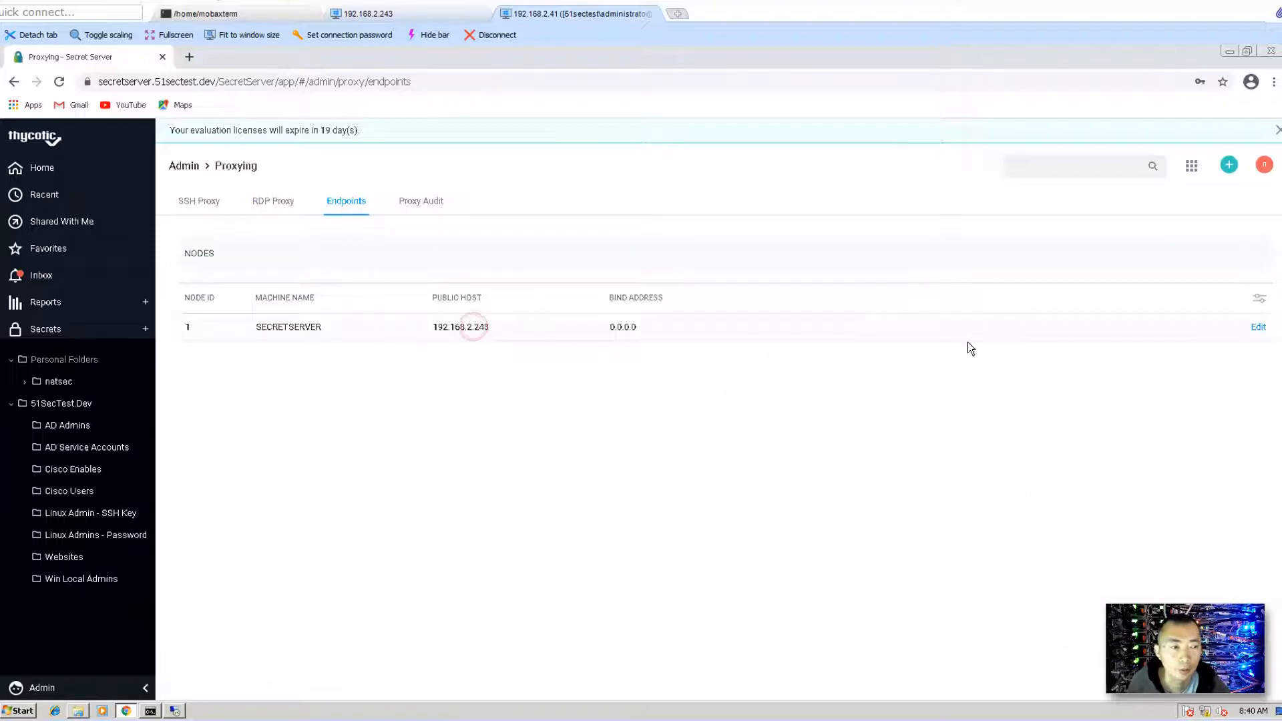
pyautogui.click(1258, 326)
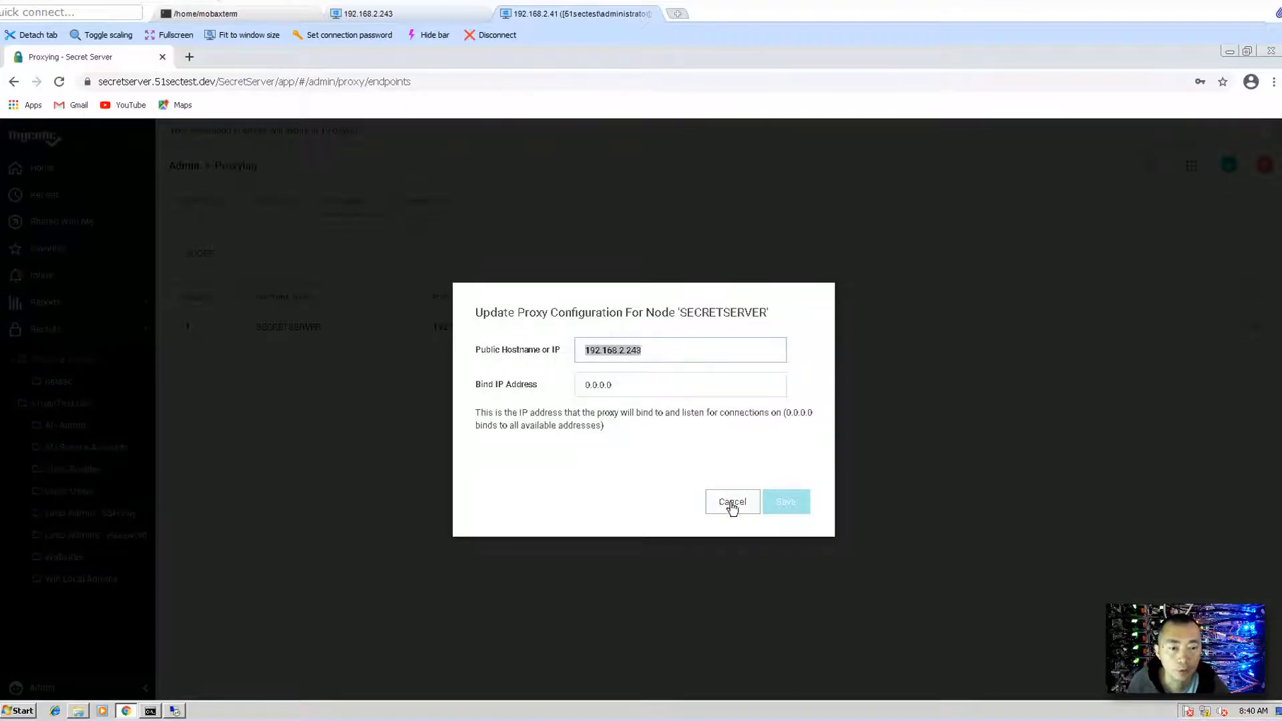
pyautogui.click(731, 503)
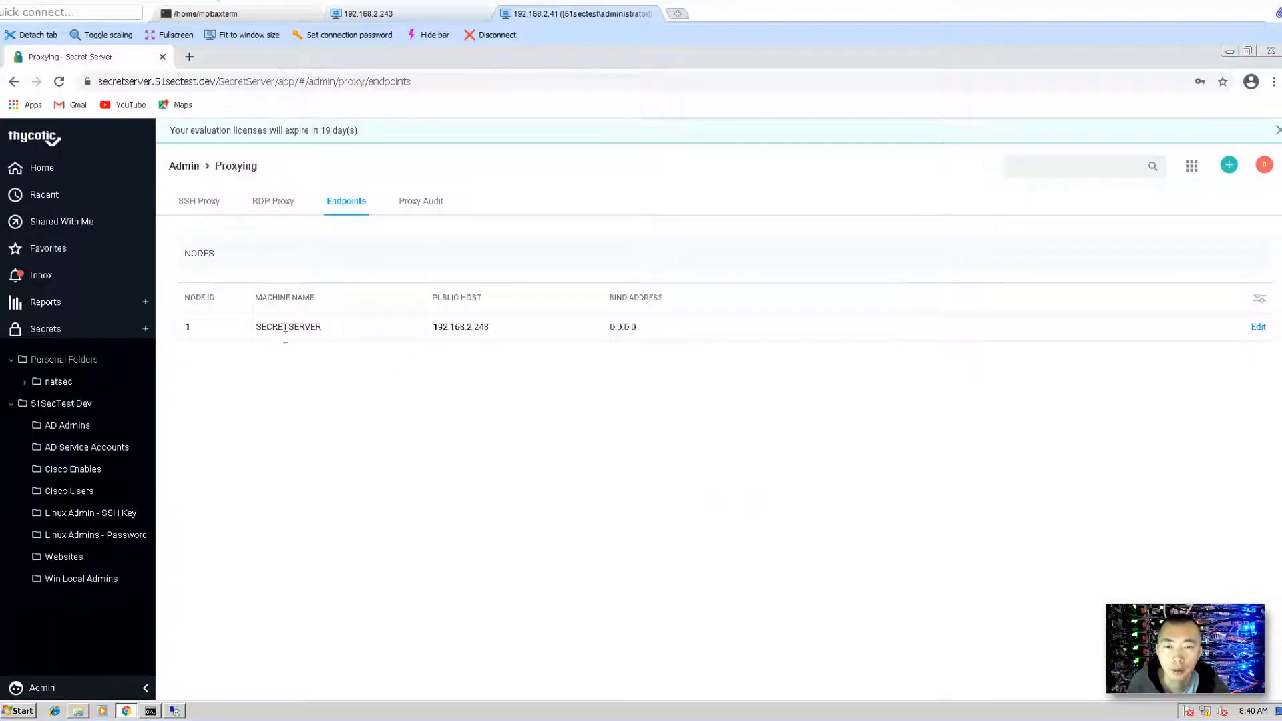
pyautogui.doubleClick(289, 326)
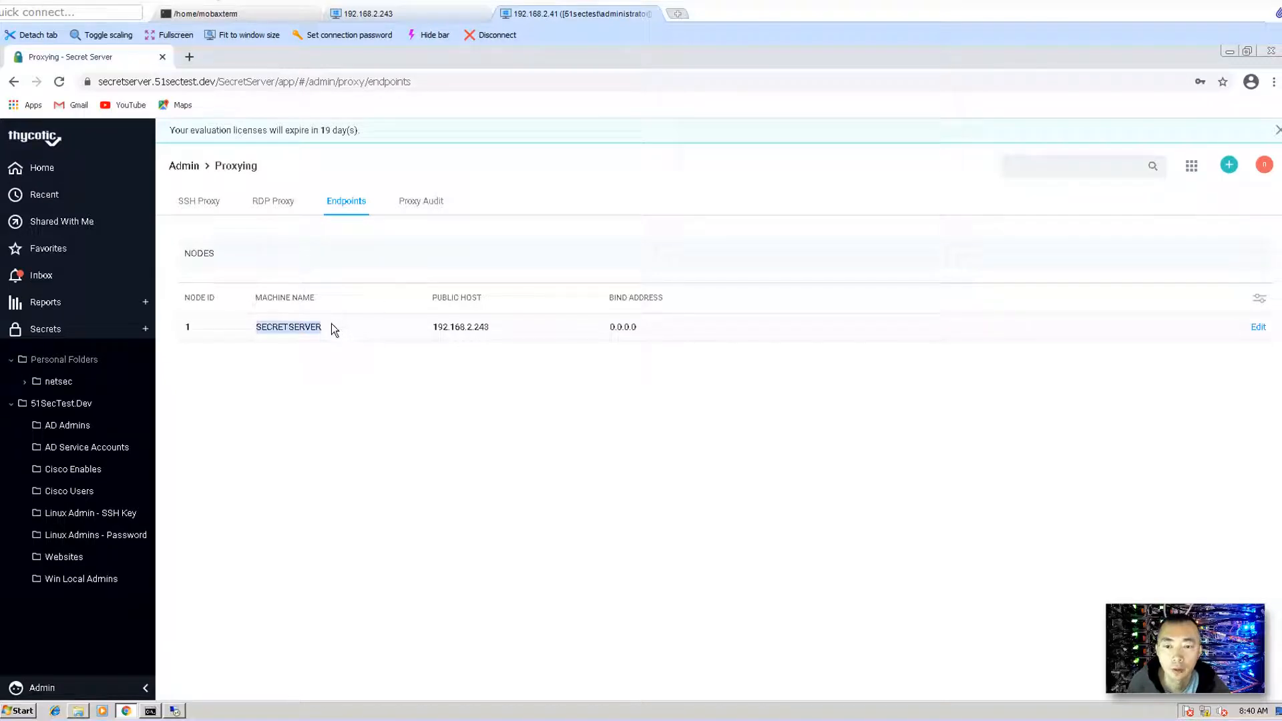
pyautogui.moveTo(329, 342)
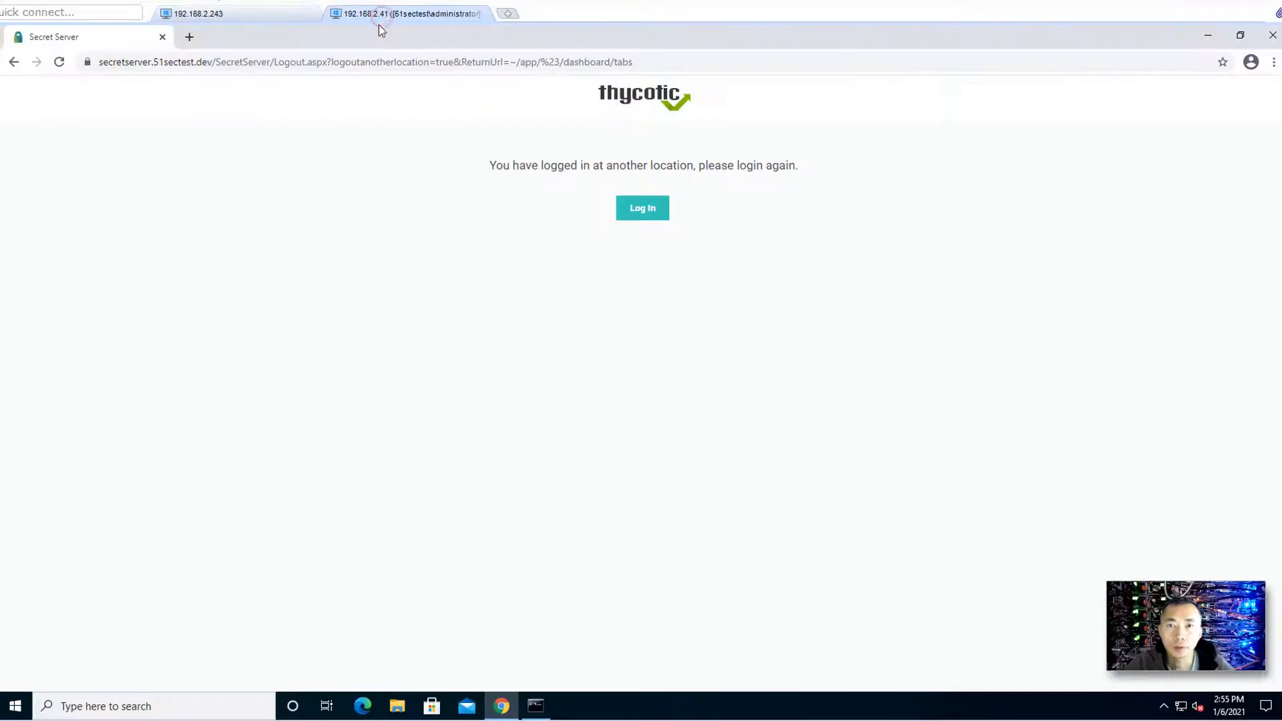
pyautogui.moveTo(527, 237)
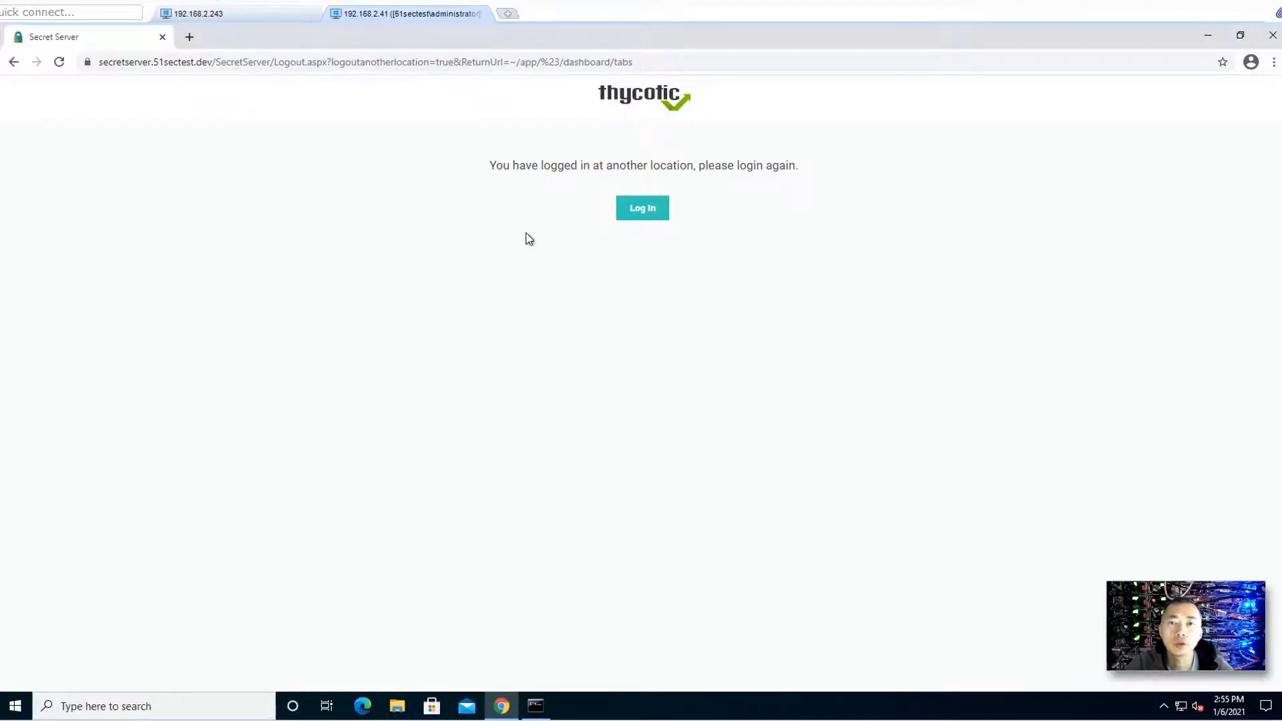
# - Sign in again with the saved username and password to reach the home dashboard
pyautogui.click(642, 208)
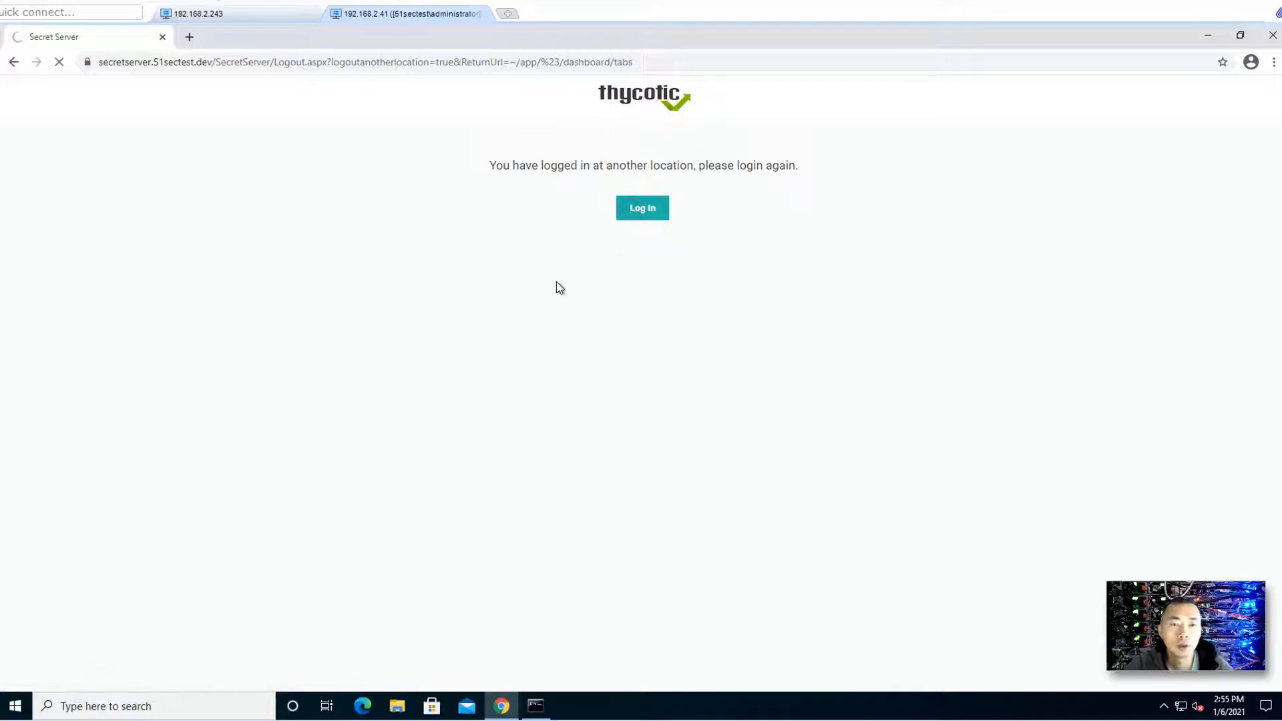
pyautogui.click(642, 207)
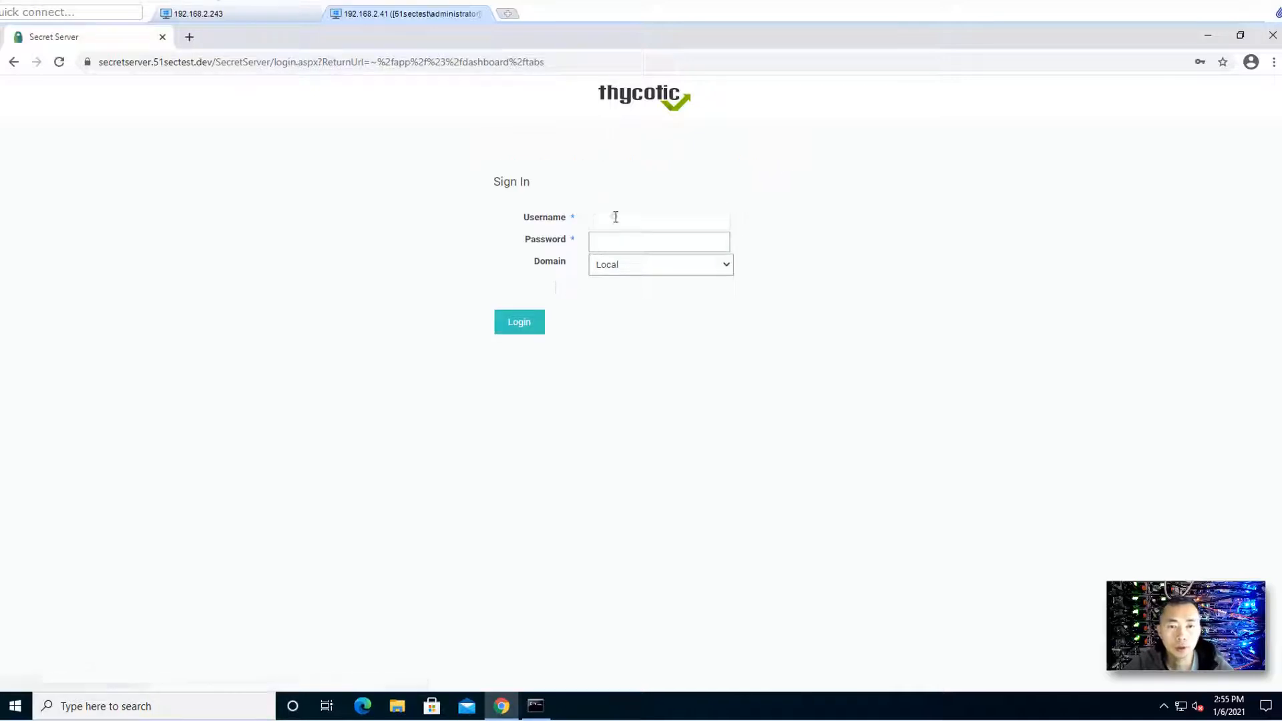
pyautogui.click(658, 219)
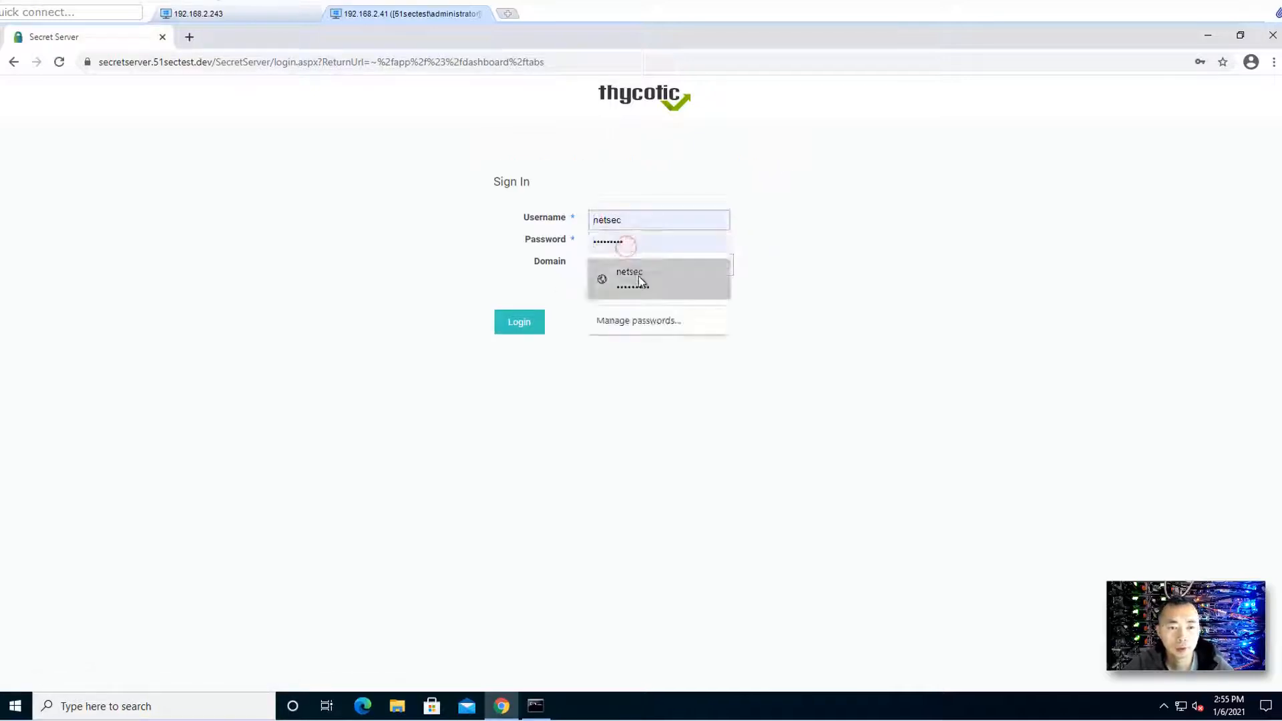
pyautogui.click(520, 322)
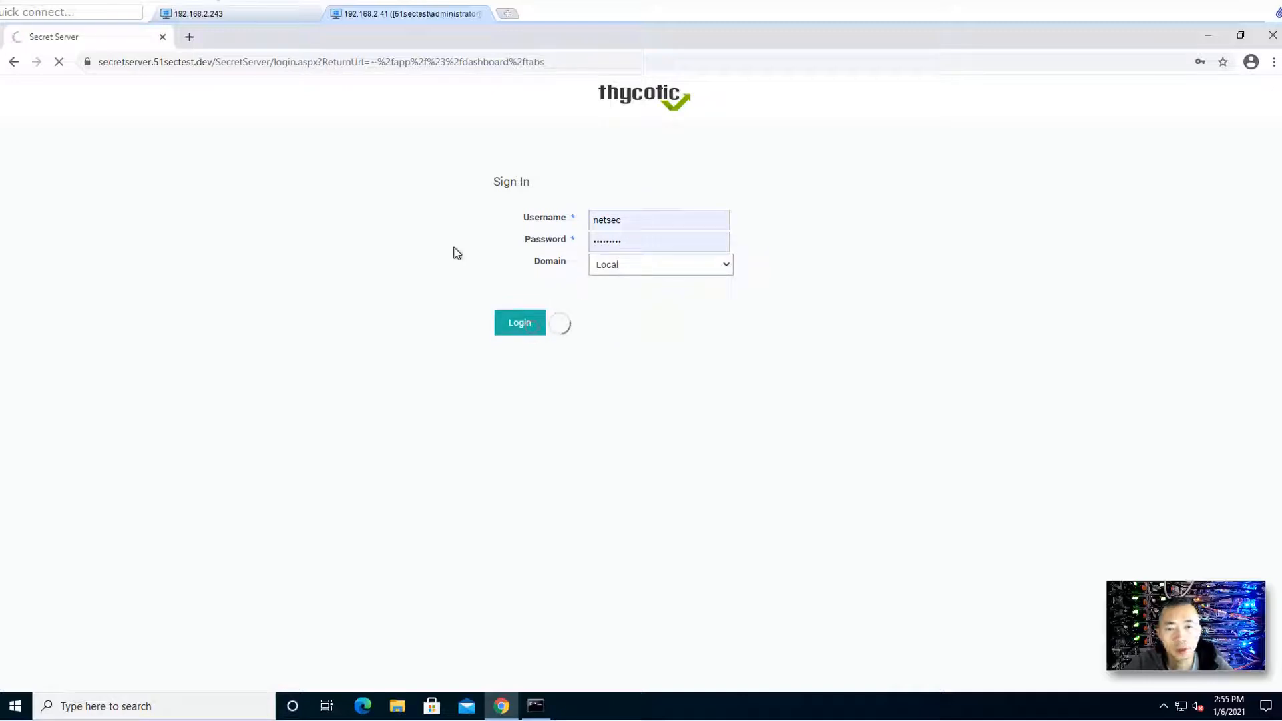
pyautogui.click(519, 321)
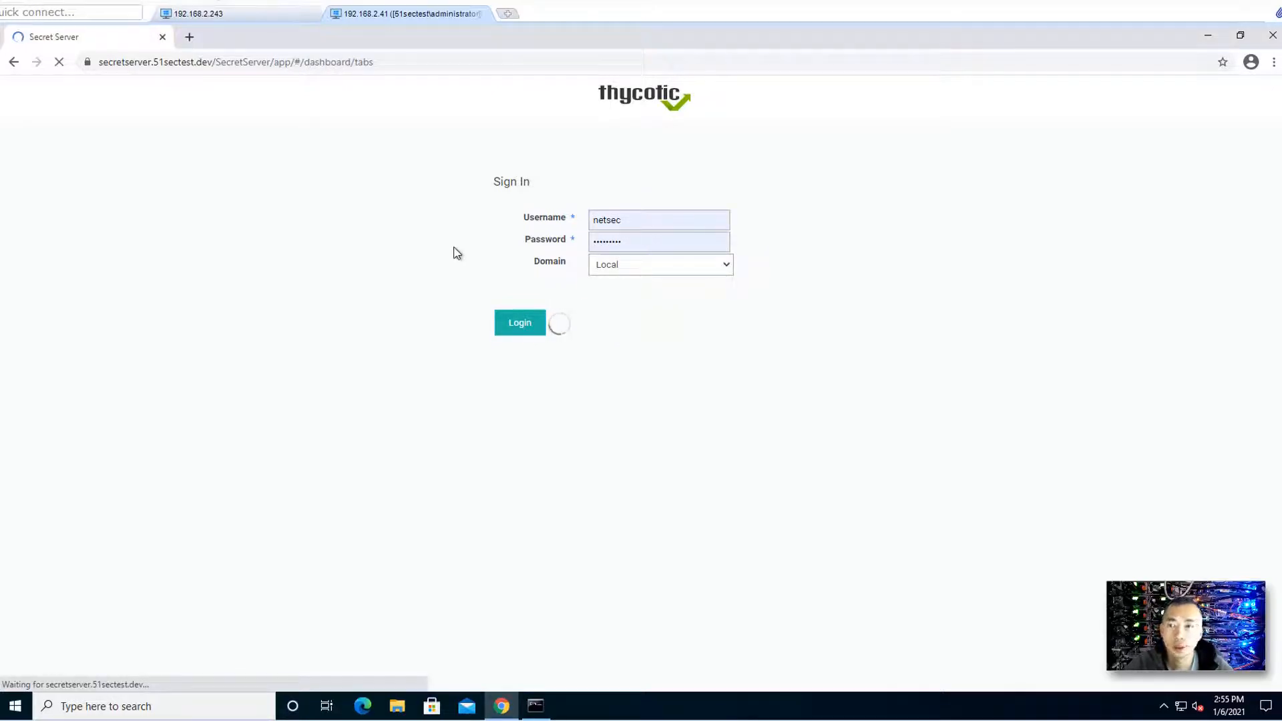
pyautogui.click(519, 322)
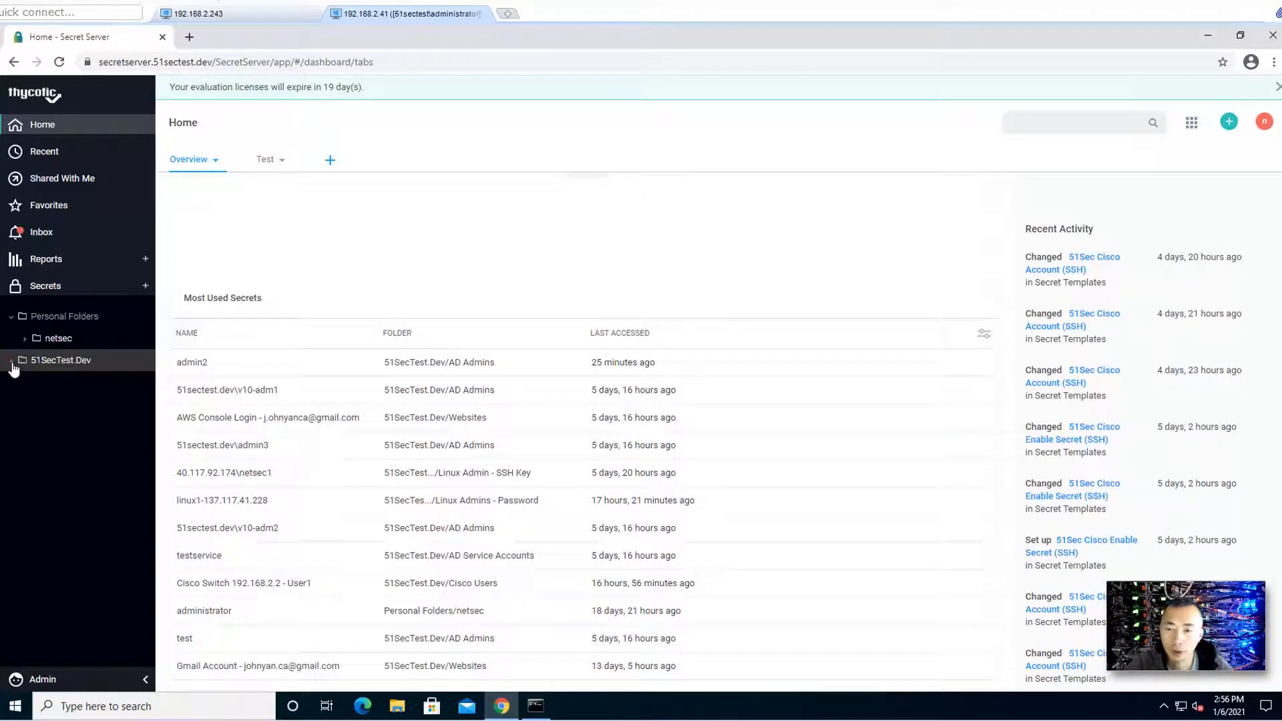
# - Reopen the Active Directory Account secret in 51SecTest.Dev > AD Admins and show its general details
pyautogui.click(60, 359)
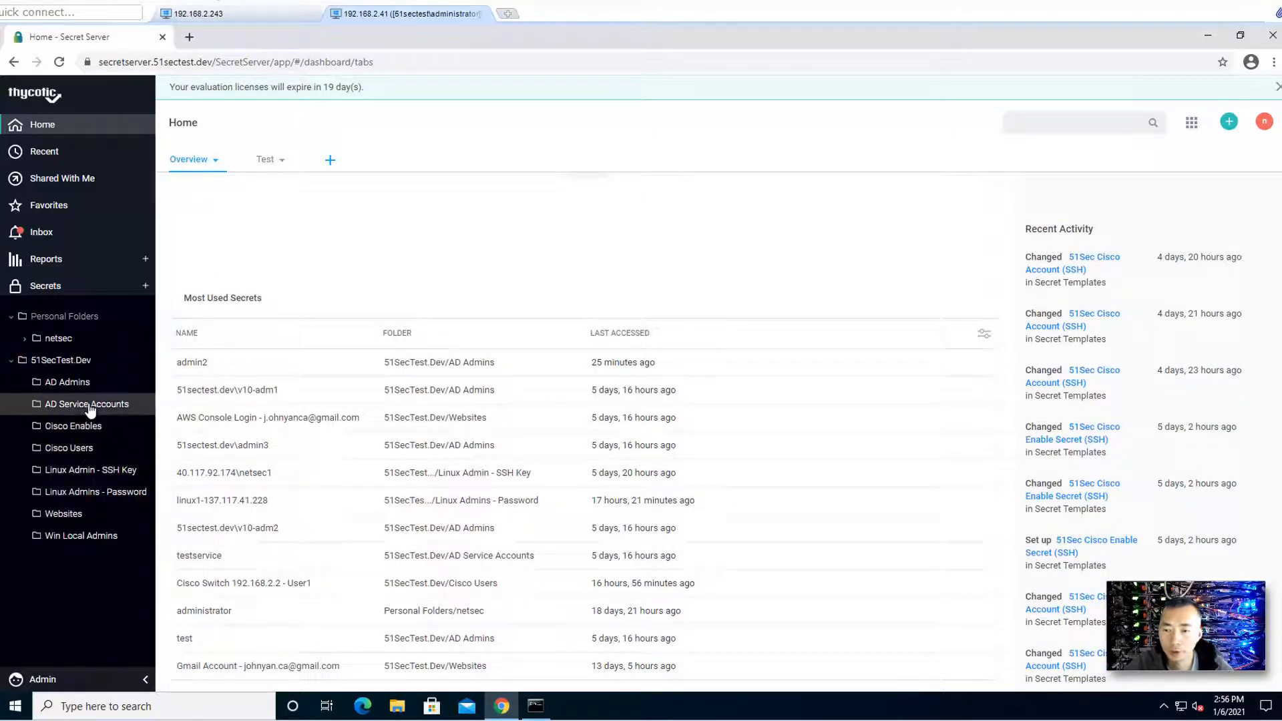
pyautogui.click(67, 382)
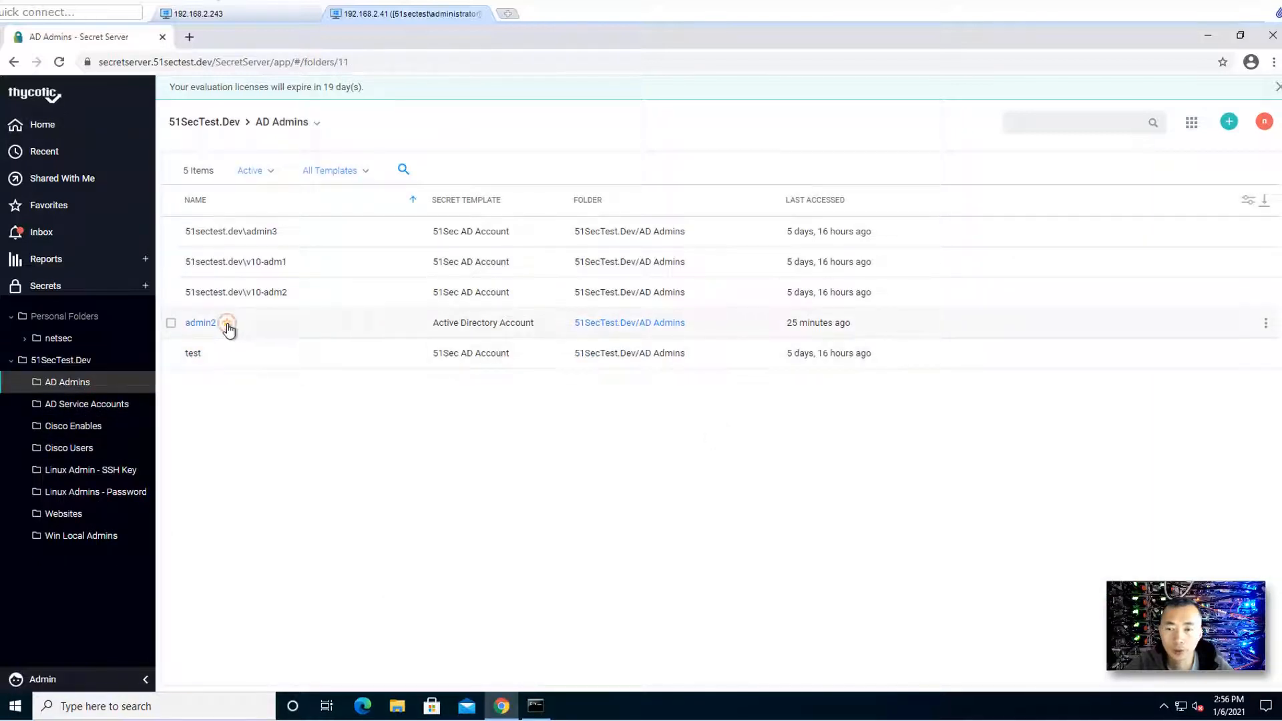
pyautogui.click(199, 322)
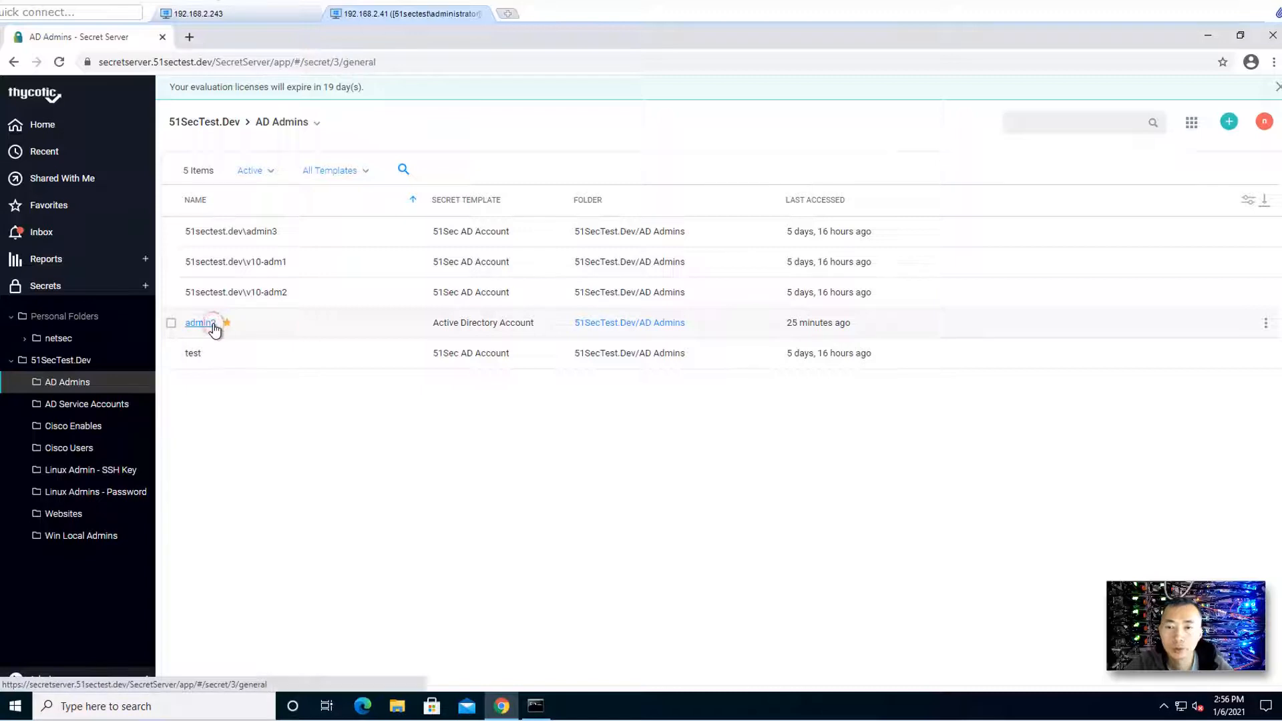
pyautogui.click(197, 321)
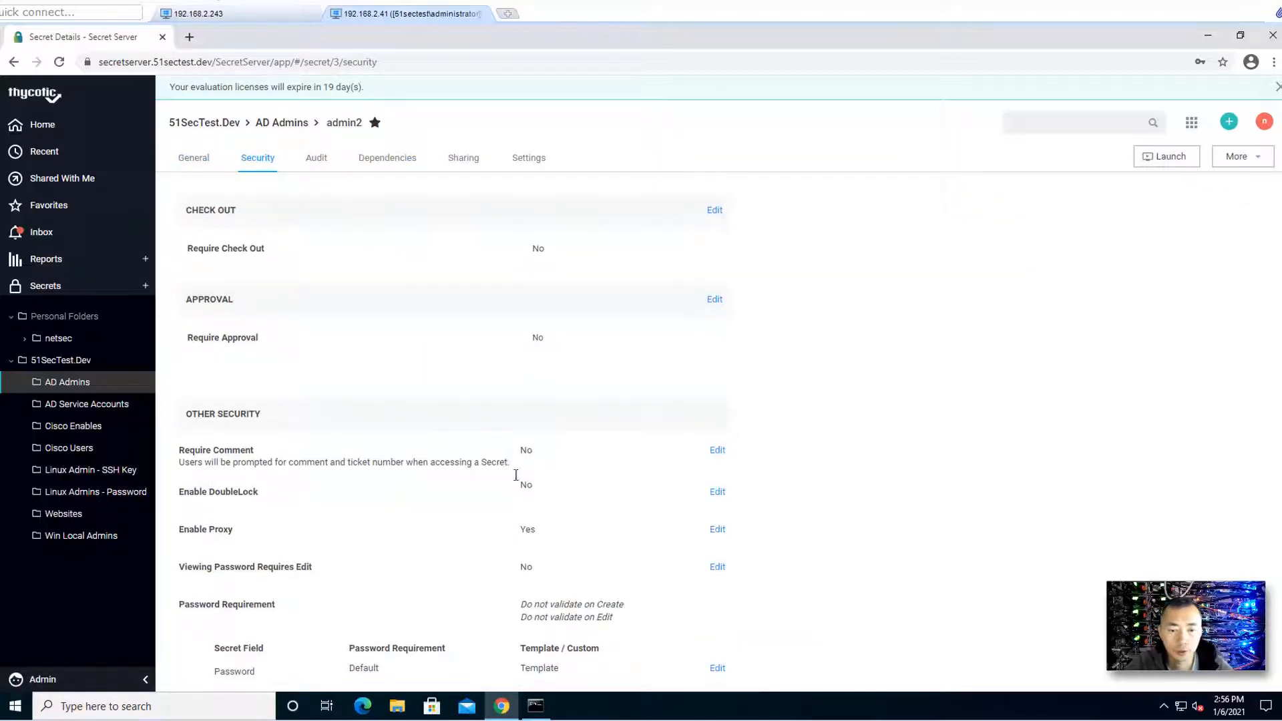
pyautogui.moveTo(685, 549)
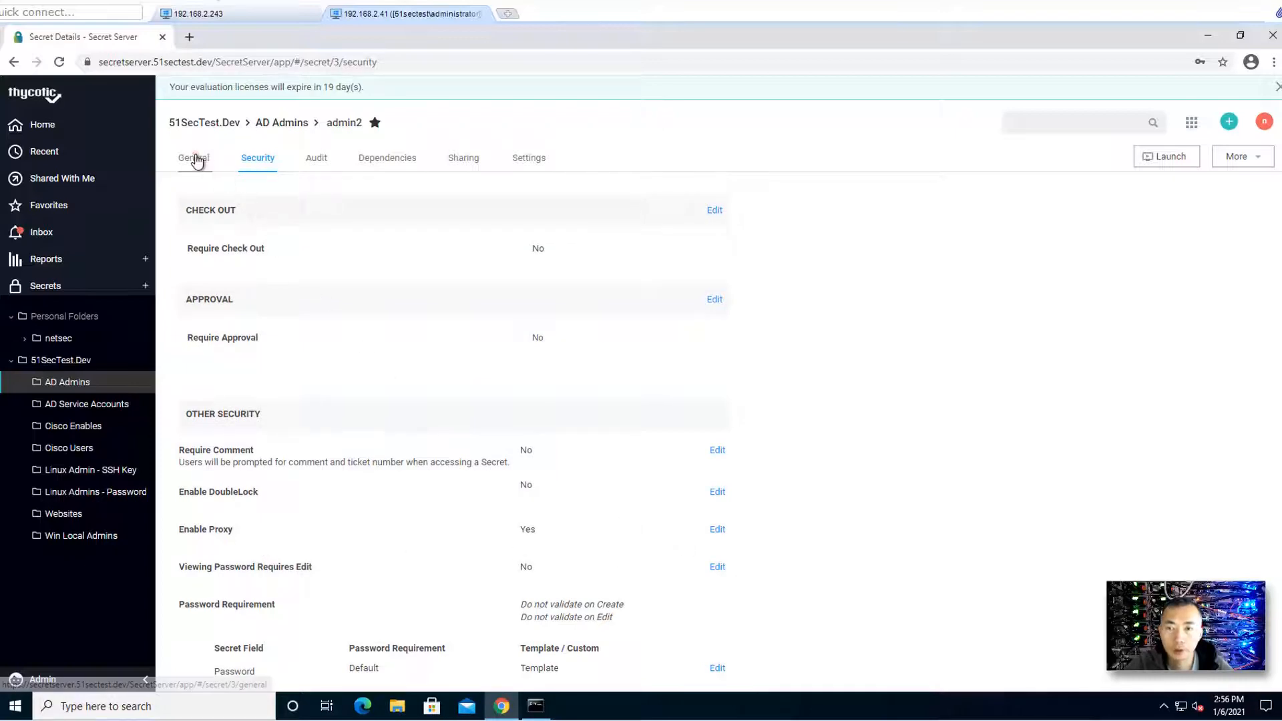
pyautogui.click(535, 705)
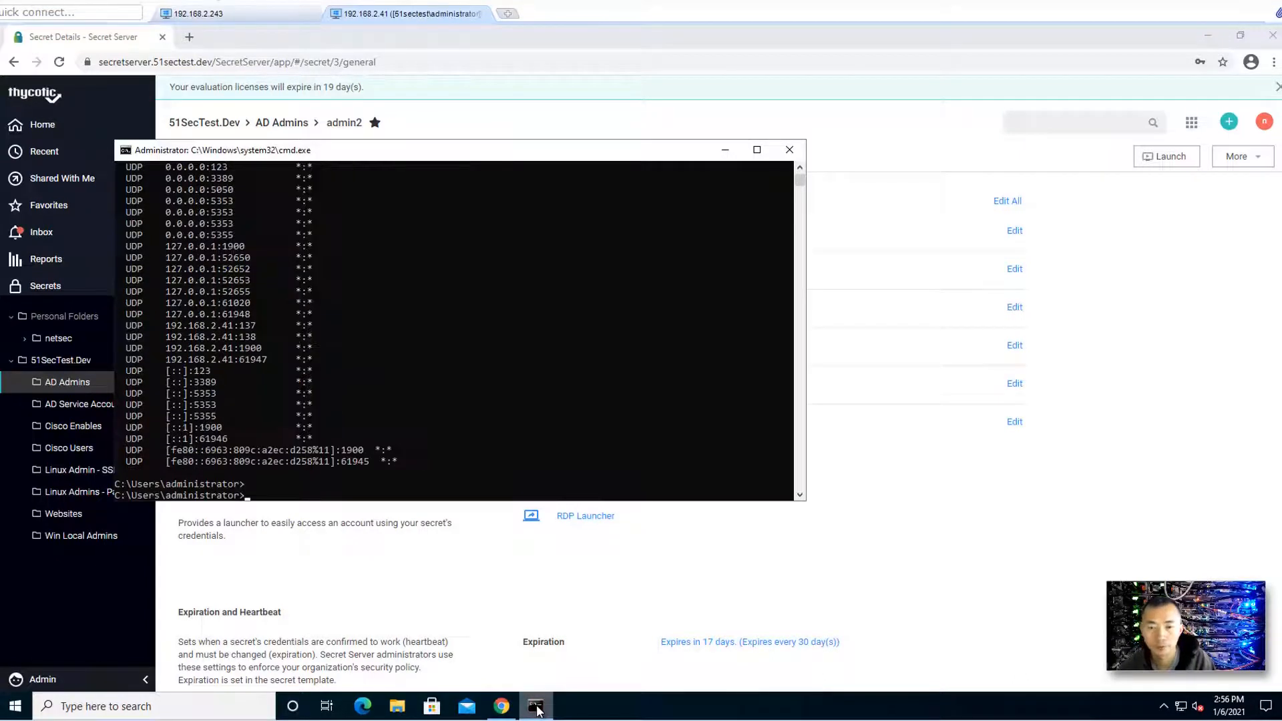
# - Run ipconfig and netstat -na | find "3389" / "3390" to check the client's connections
pyautogui.write('ipconfig')
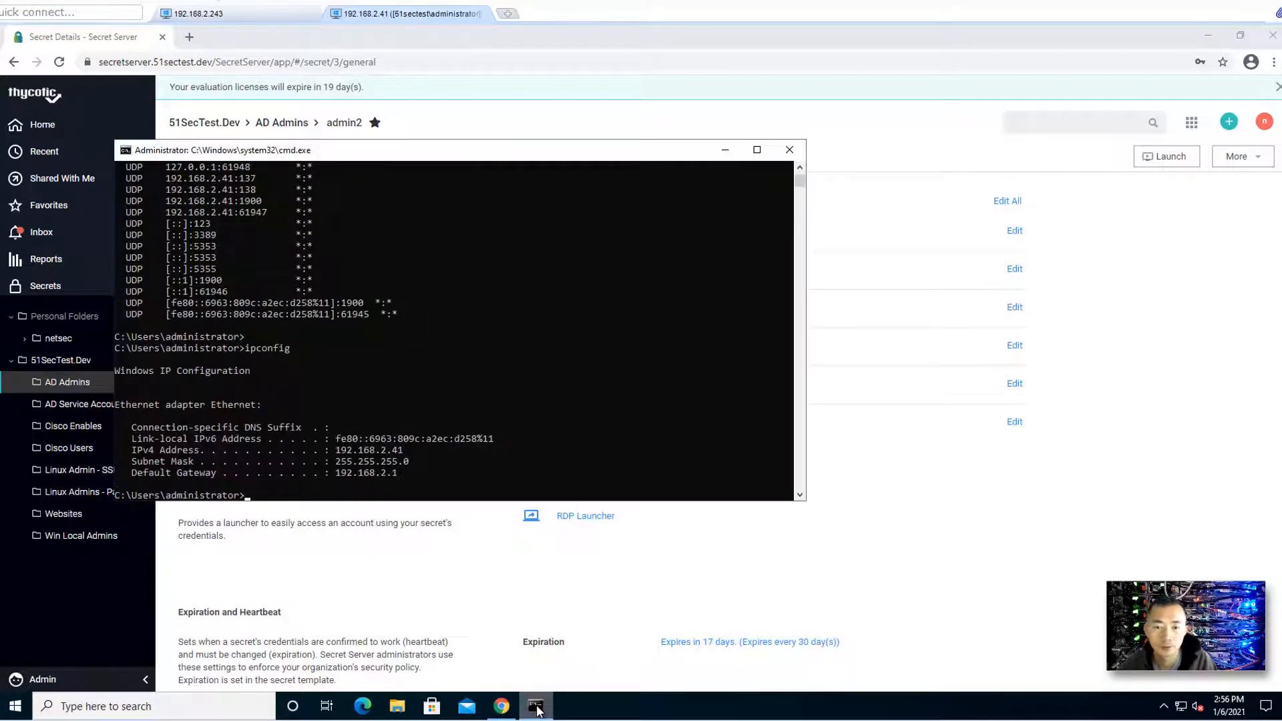
pyautogui.write('netstat -na')
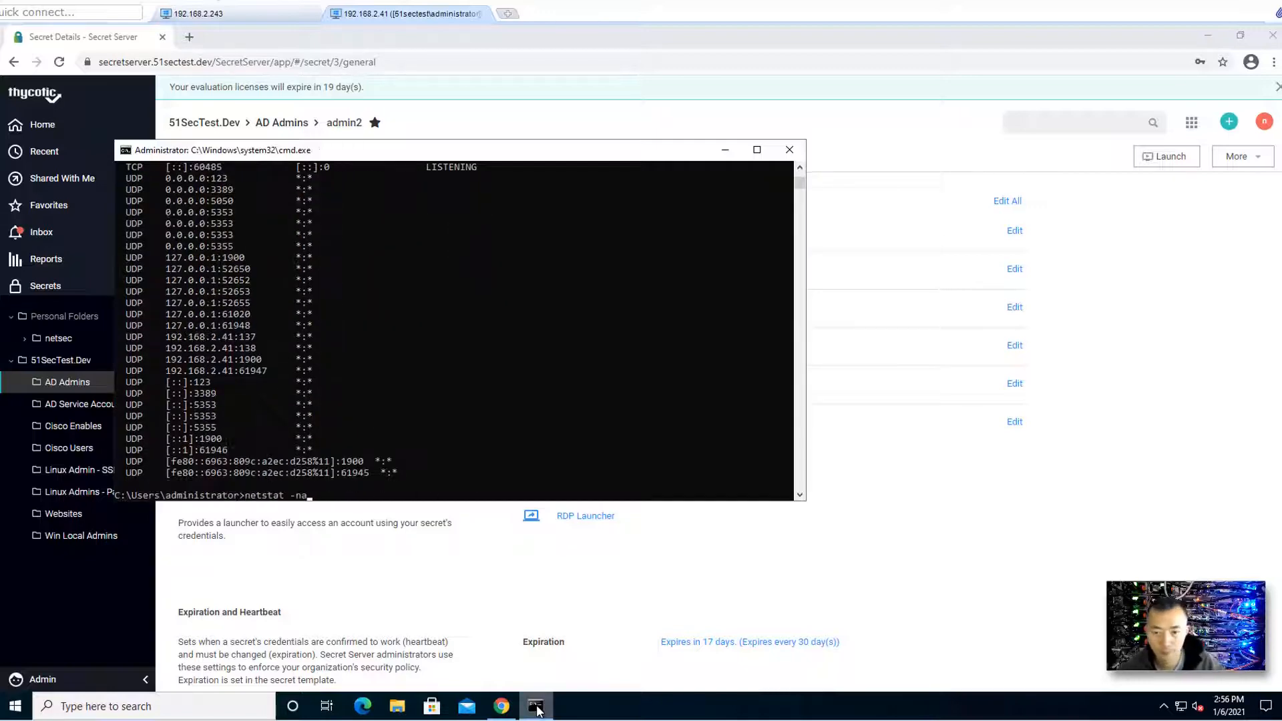
pyautogui.write('| f')
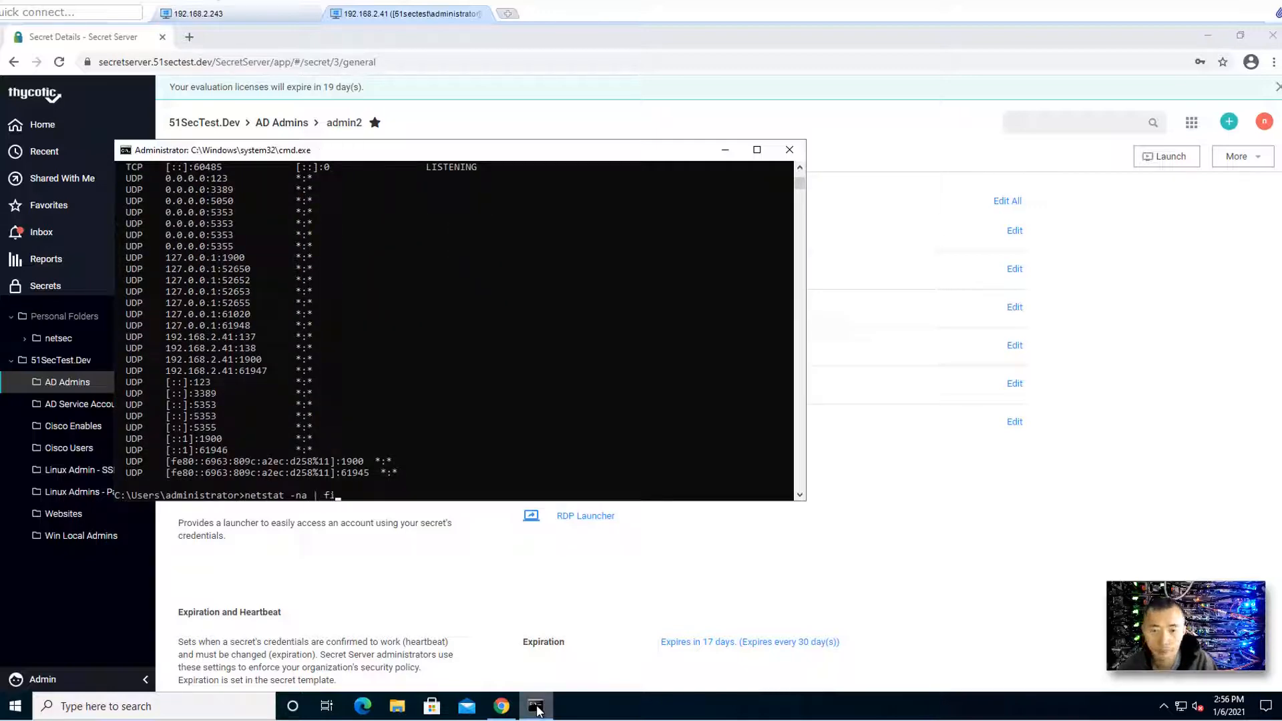
pyautogui.write('ind')
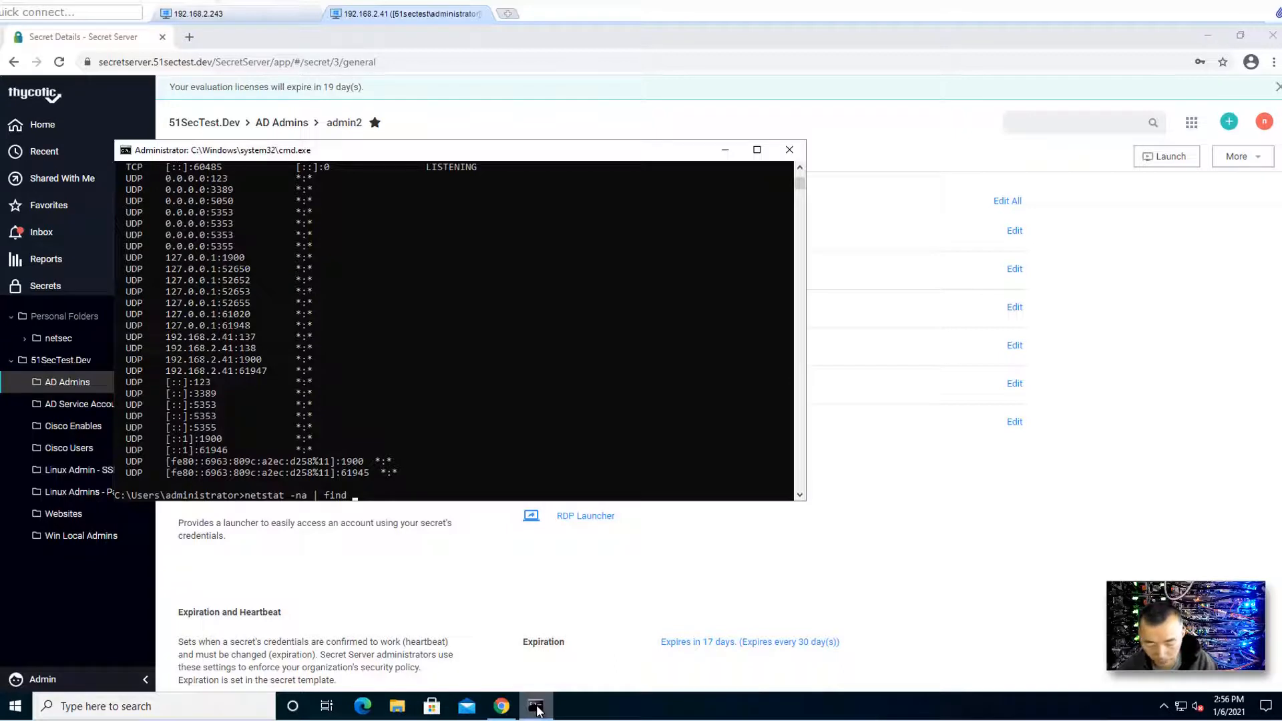
pyautogui.write('"3389')
pyautogui.write('netstat -na | find "3390"')
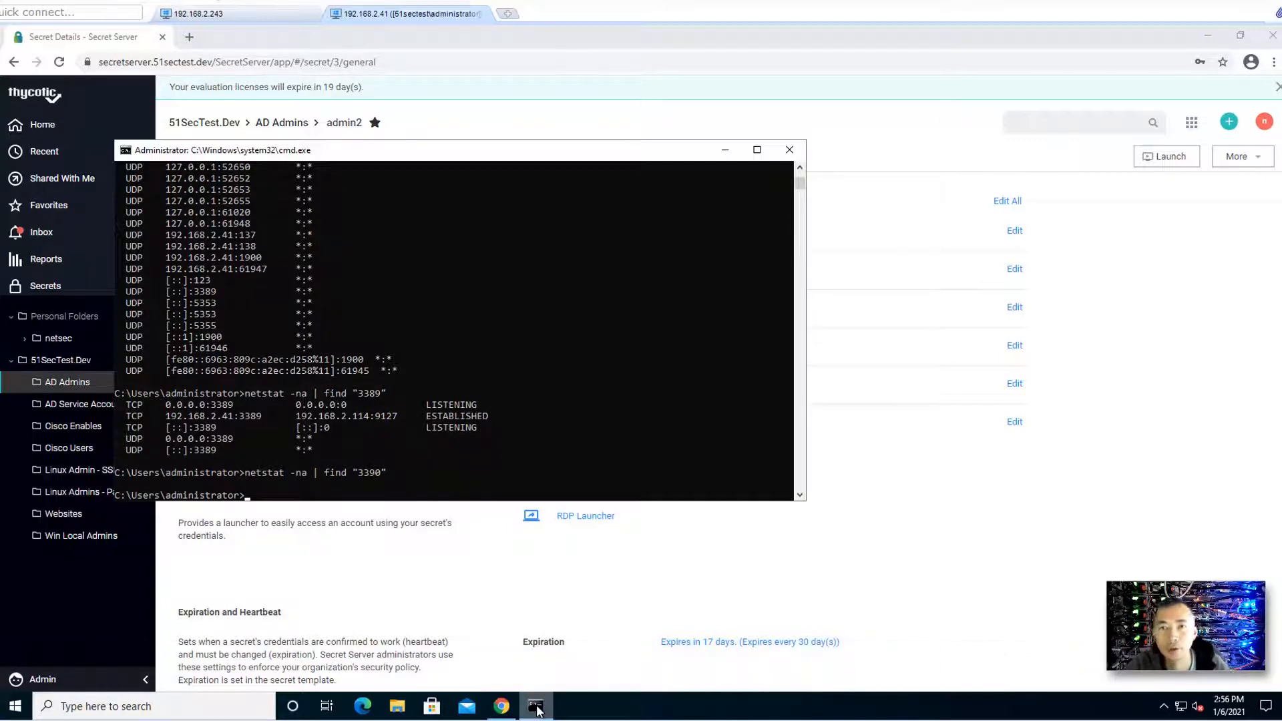
pyautogui.moveTo(355, 446)
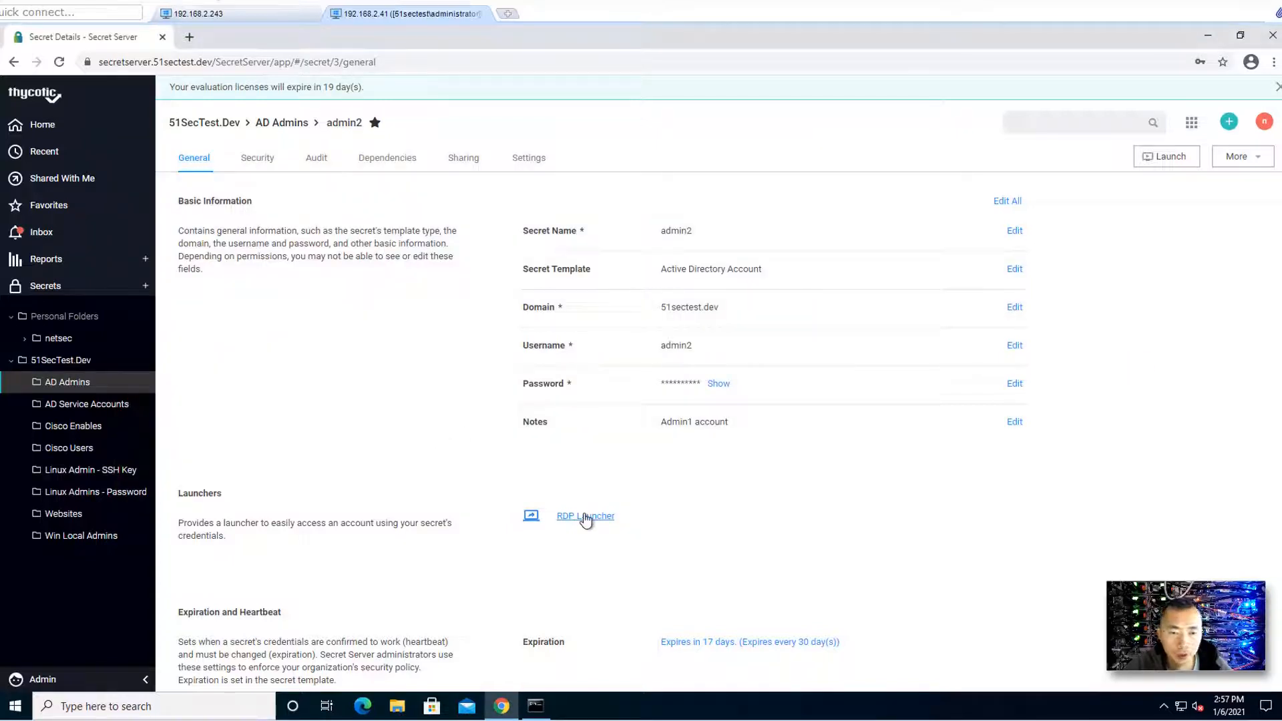
# - Launch the secret's RDP session to target 192.168.2.12
pyautogui.click(585, 515)
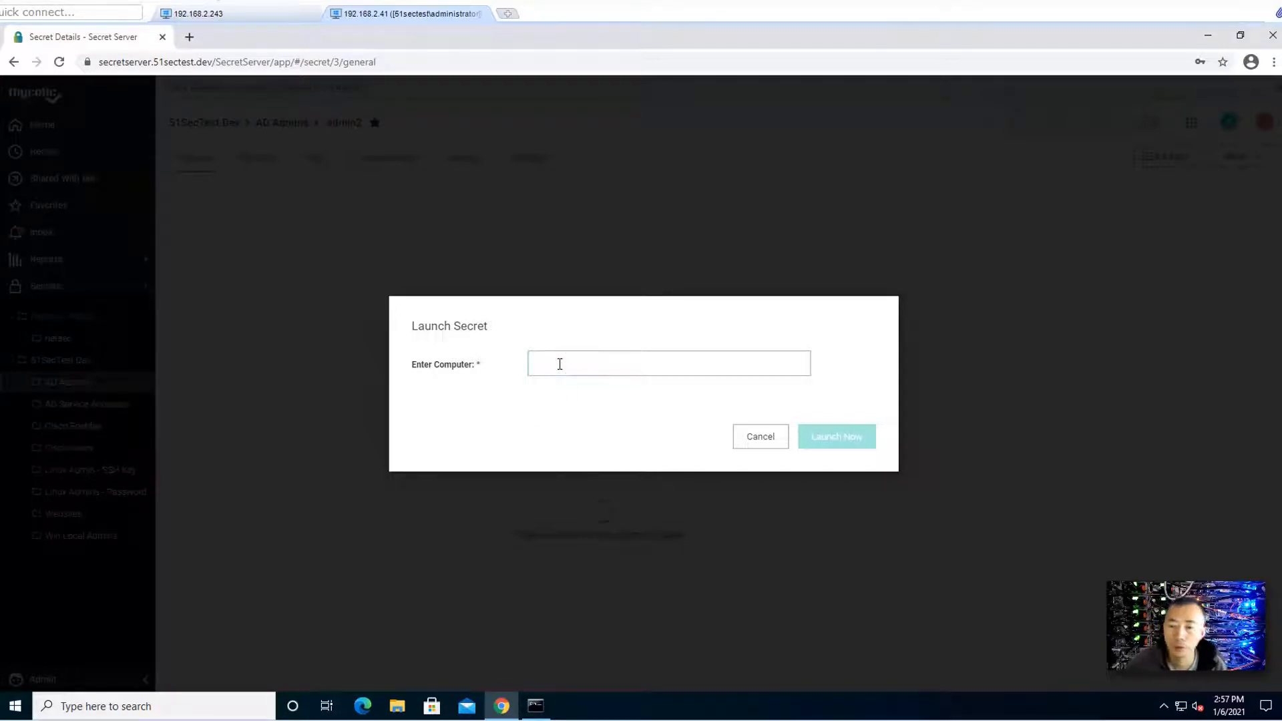
pyautogui.write('192.168.2.12')
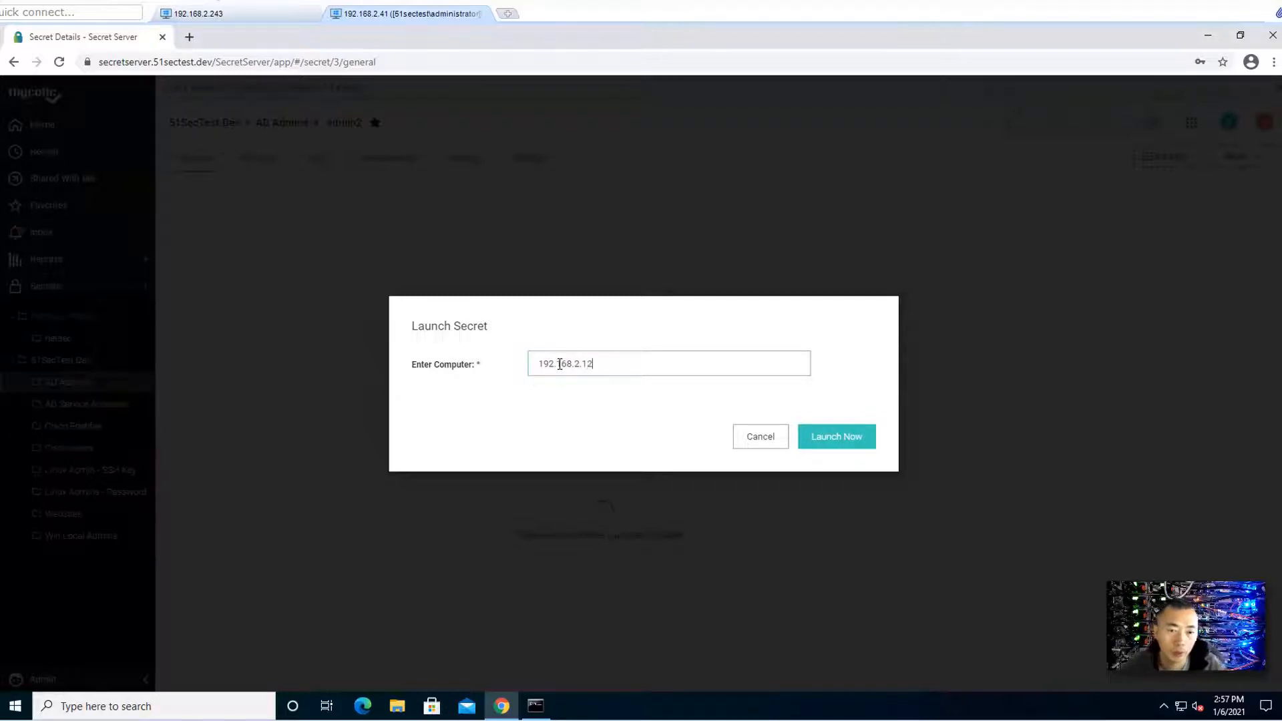
pyautogui.click(836, 435)
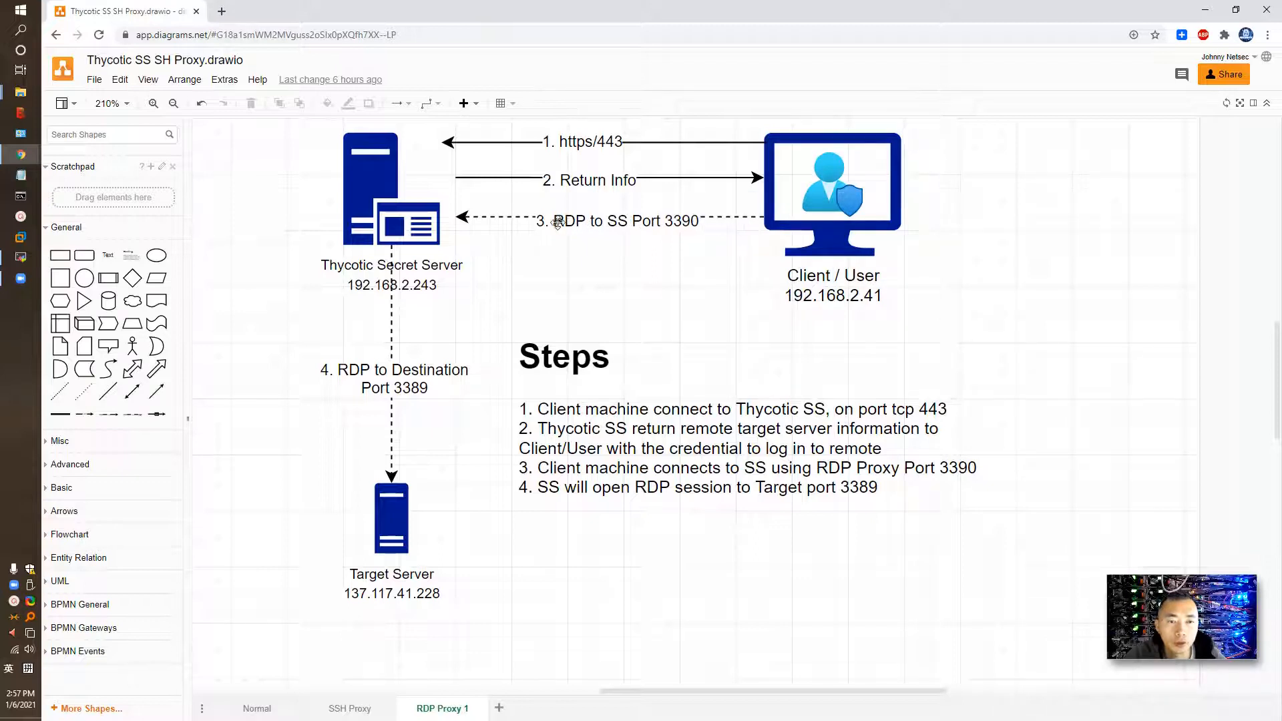
# - Replace the Target Server's IP label 137.117.41.228 with an address starting 192.168.1
pyautogui.click(405, 224)
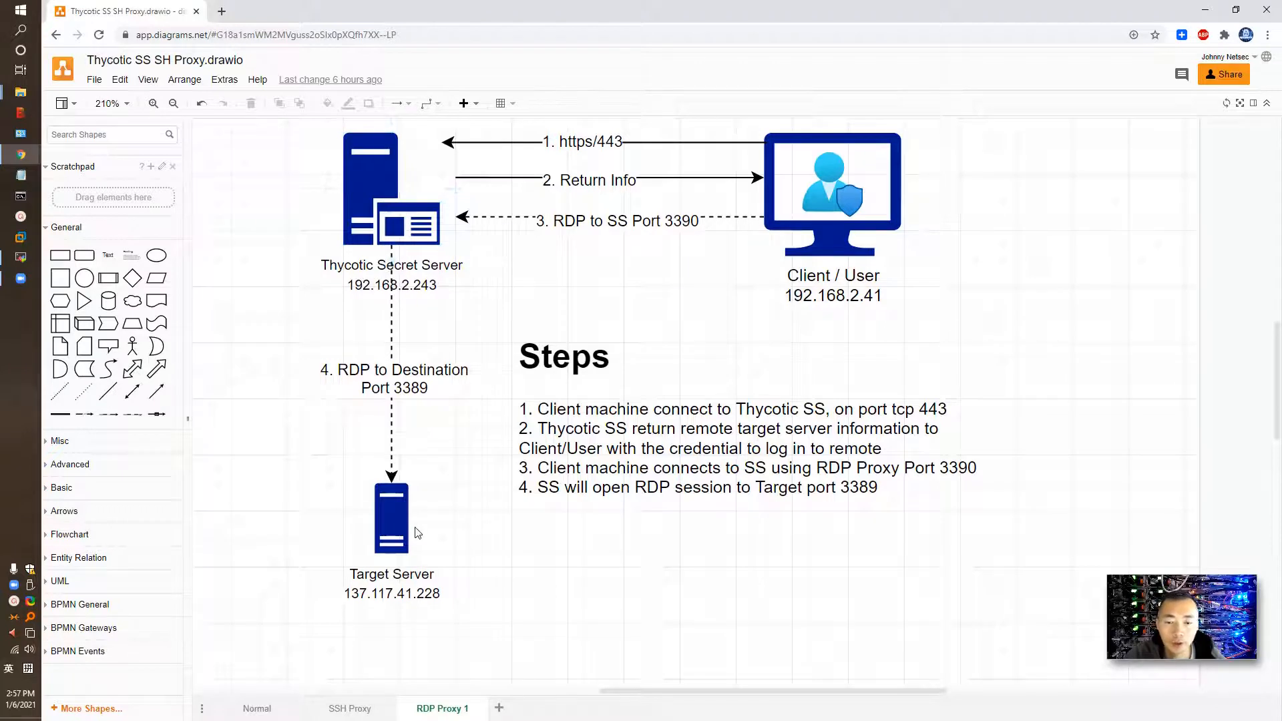
pyautogui.click(392, 516)
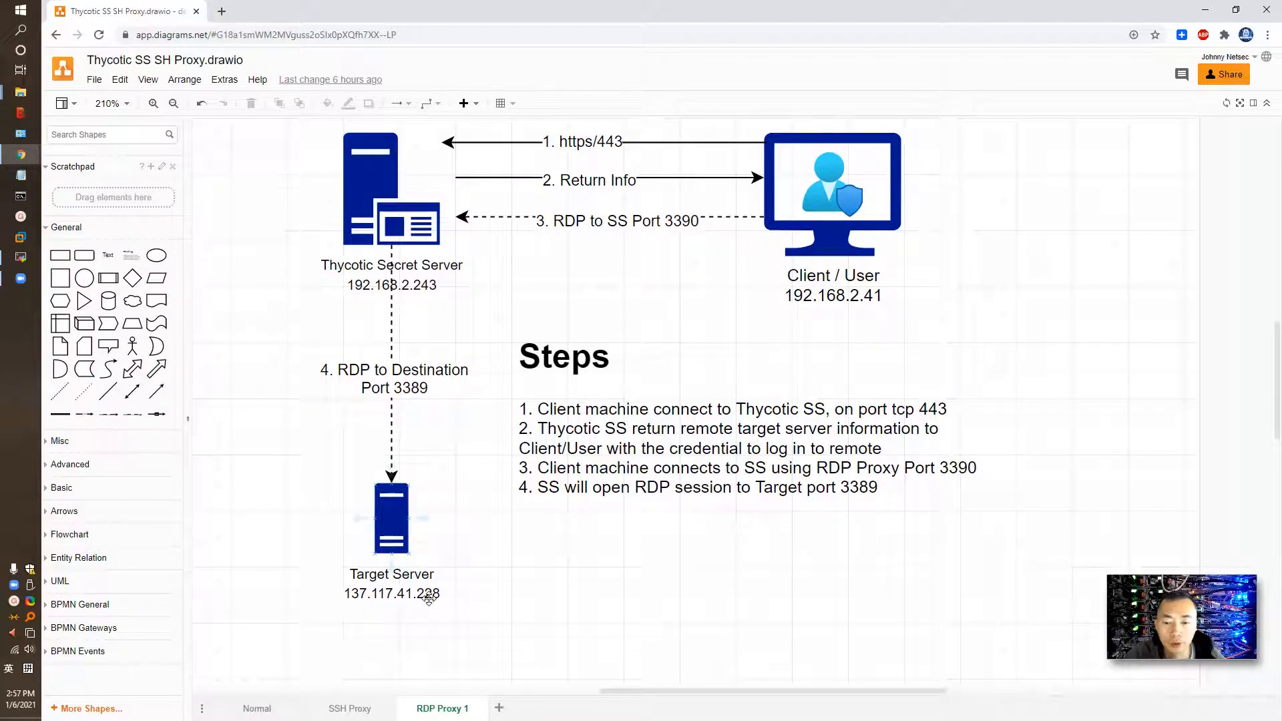
pyautogui.click(391, 517)
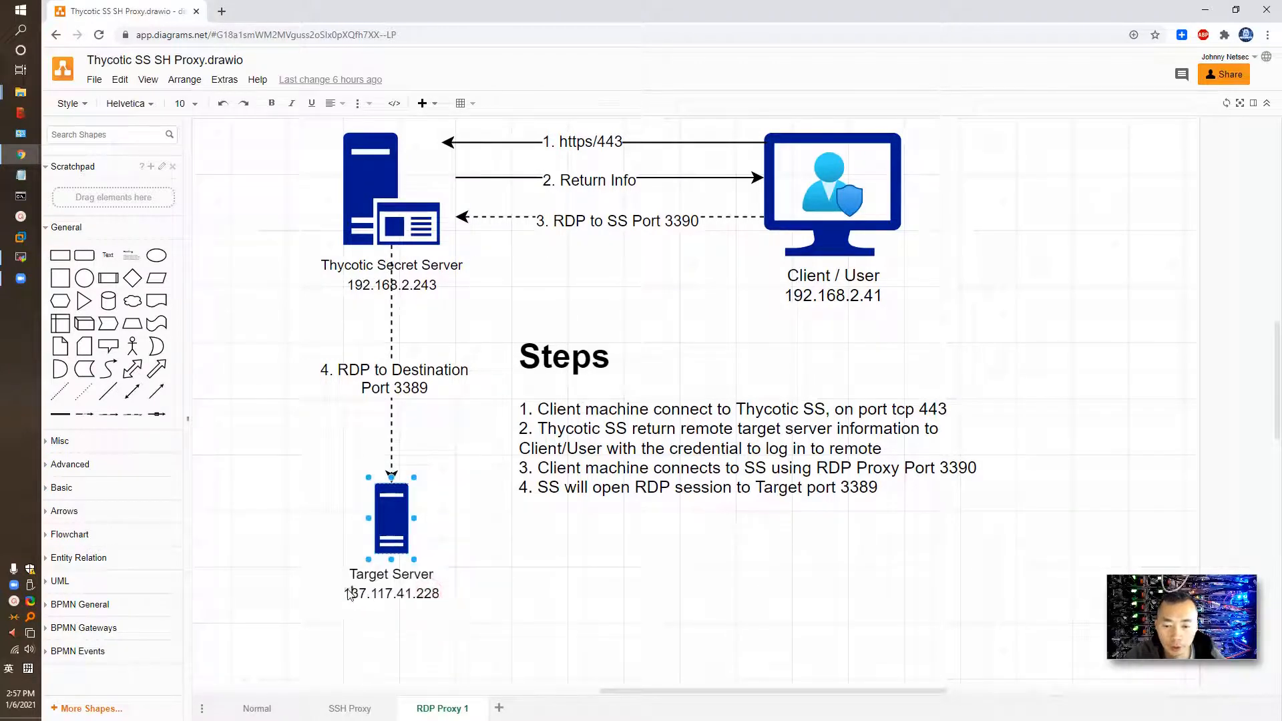
pyautogui.doubleClick(391, 593)
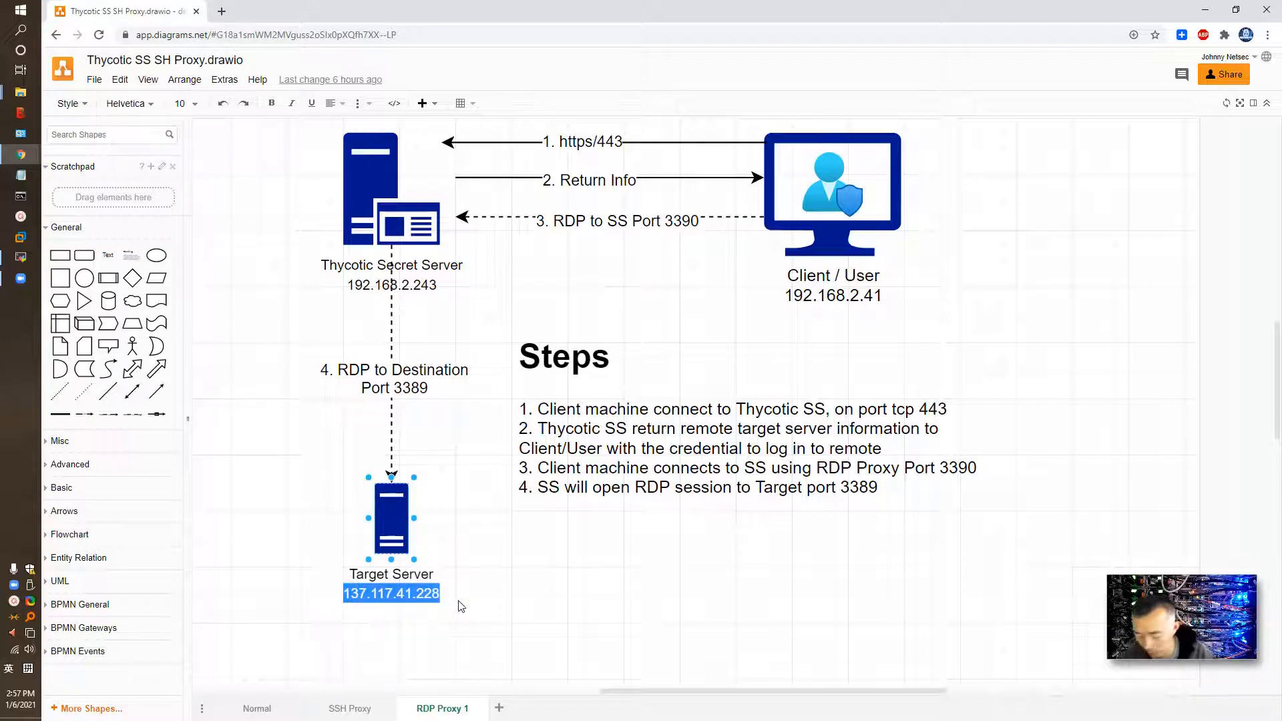
pyautogui.write('192.168.1')
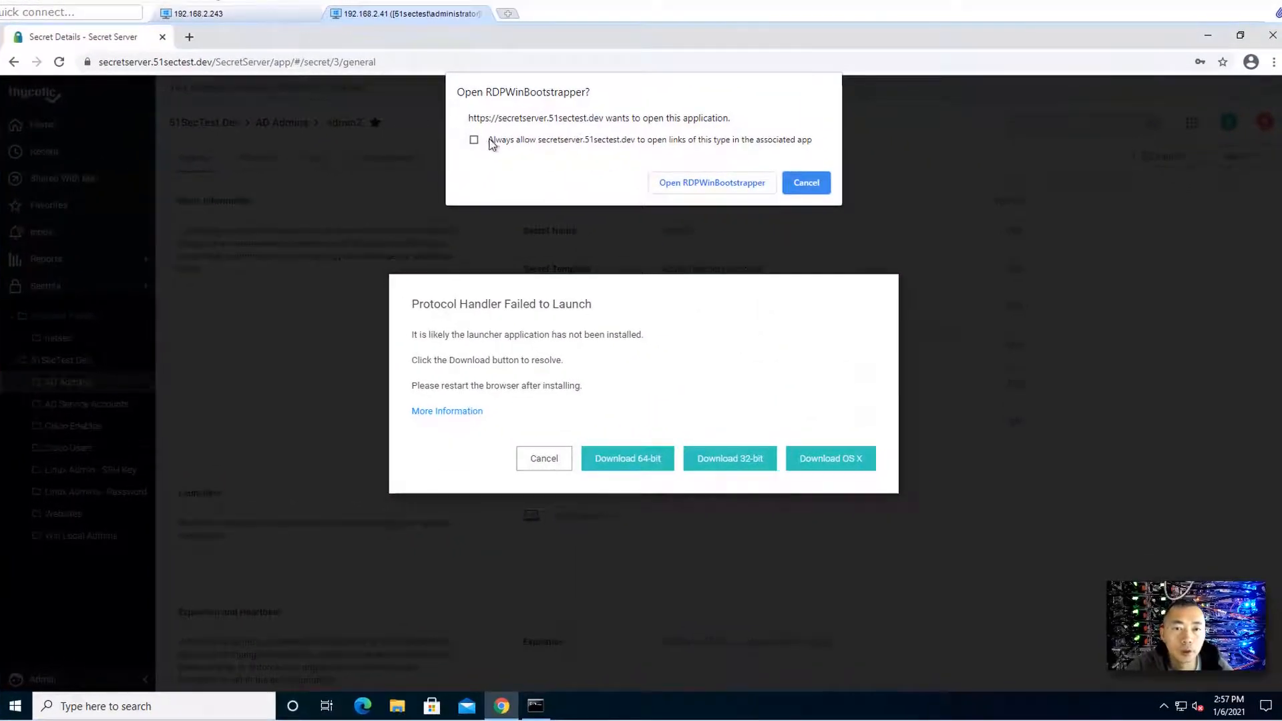
# - Cancel the RDPWinBootstrapper and protocol-handler-failed prompts, then relaunch admin2's RDP session
pyautogui.click(804, 183)
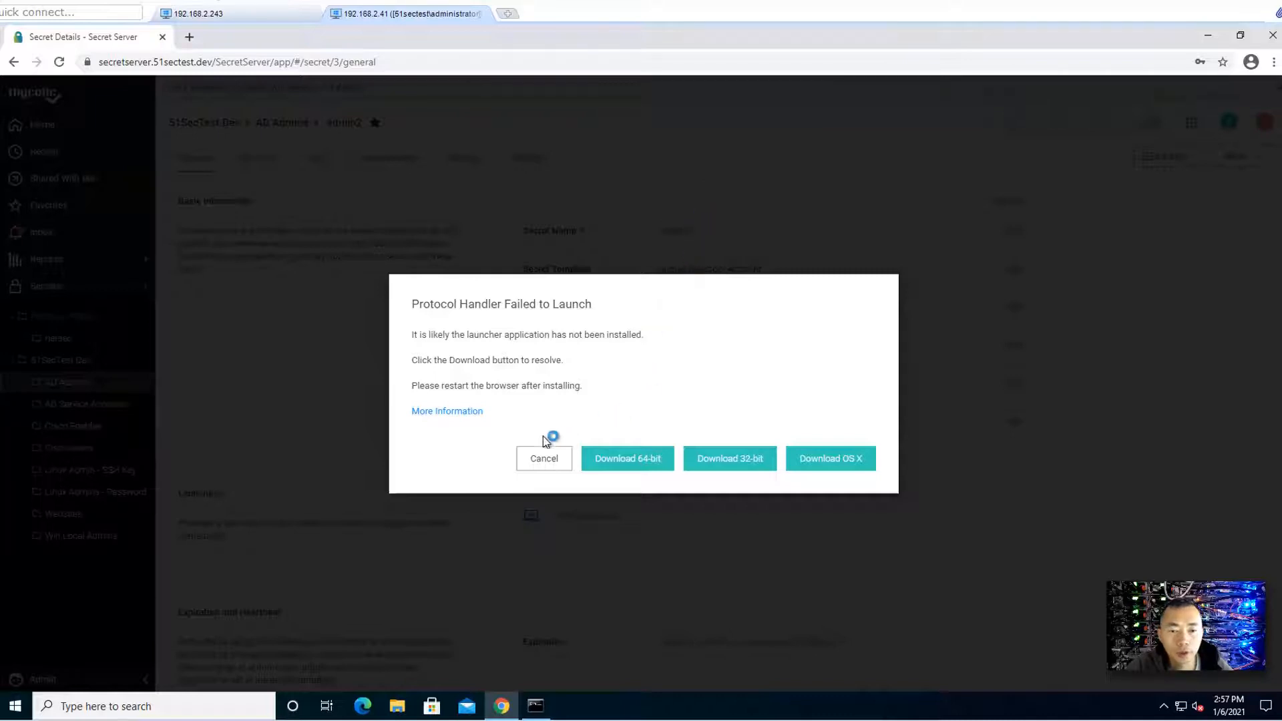
pyautogui.click(543, 458)
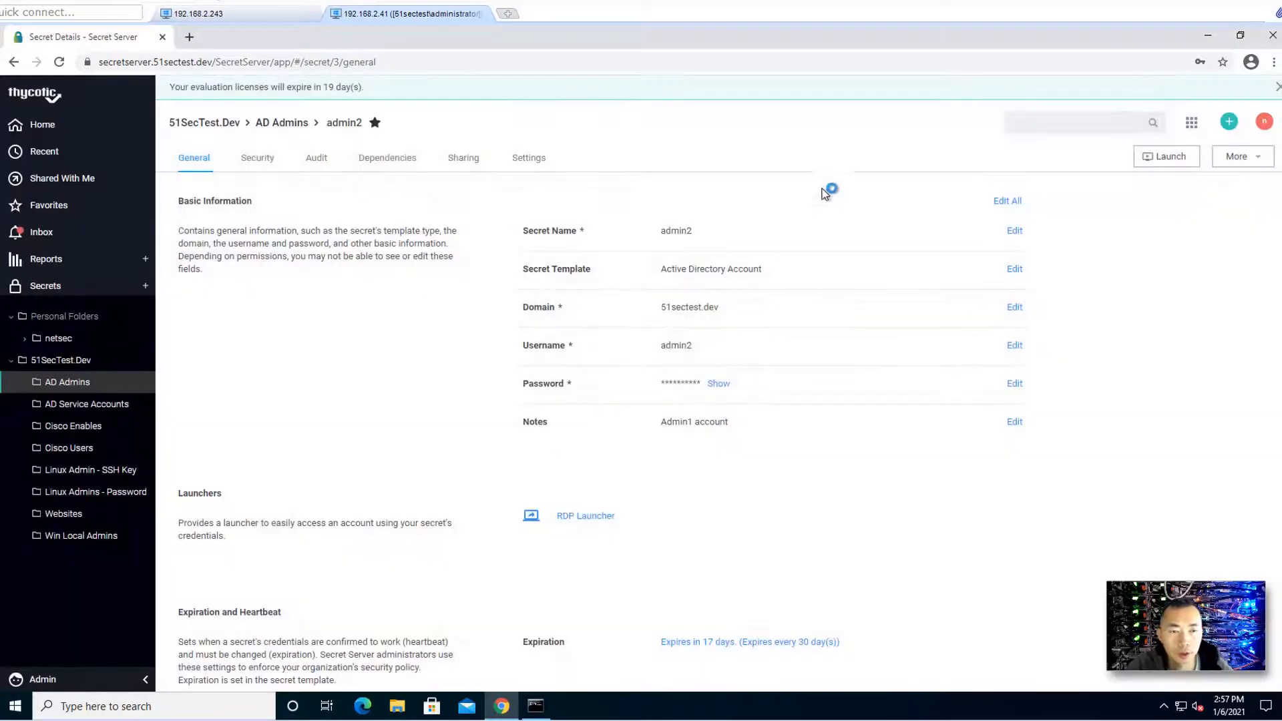
pyautogui.moveTo(800, 183)
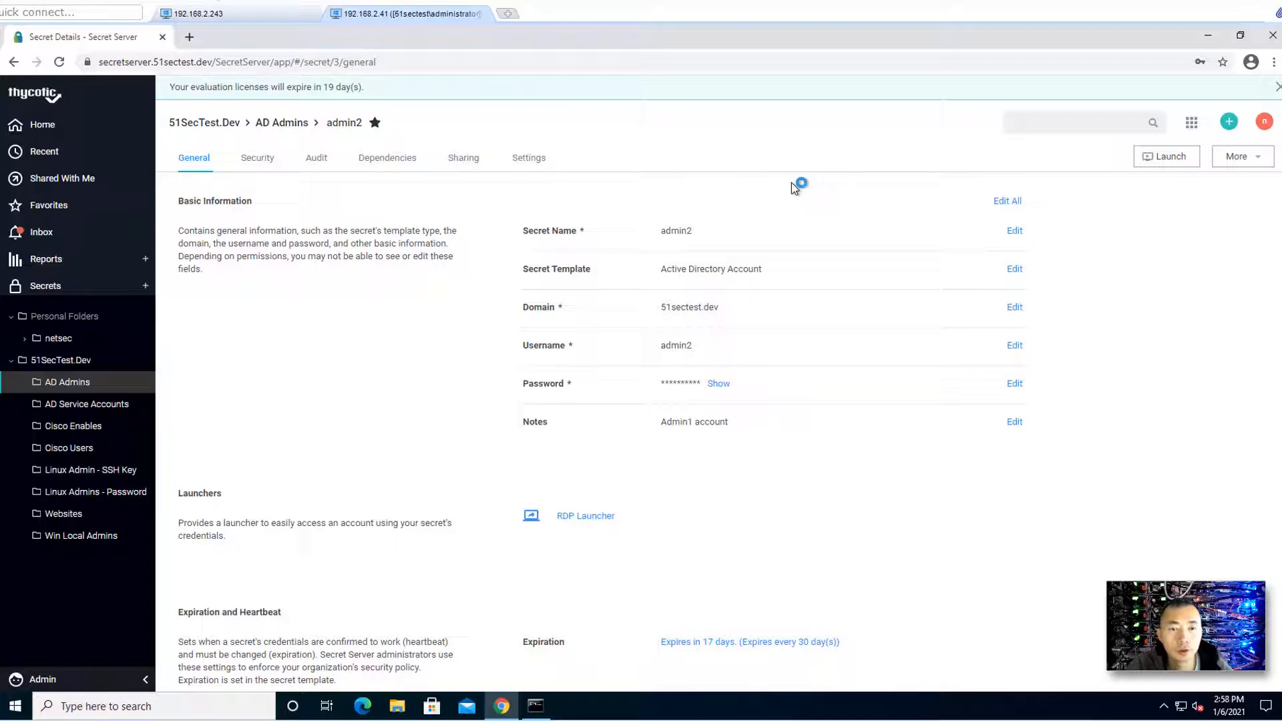
pyautogui.moveTo(605, 539)
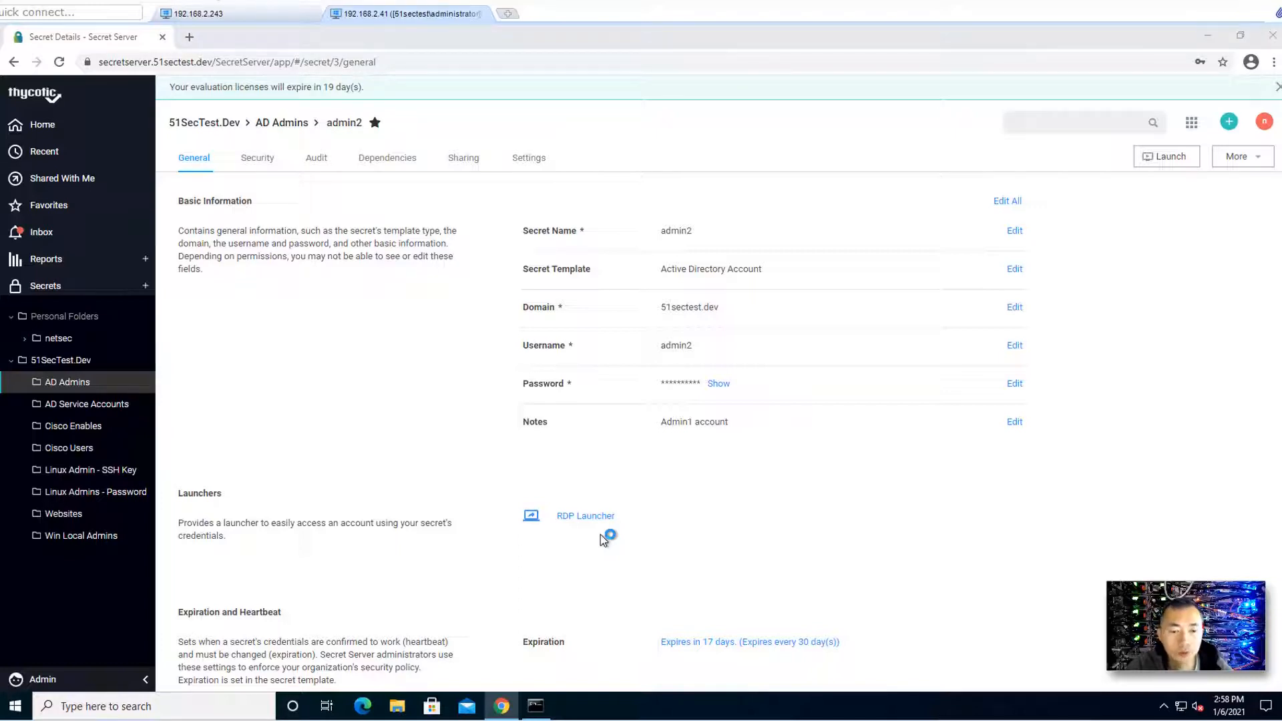
pyautogui.click(585, 516)
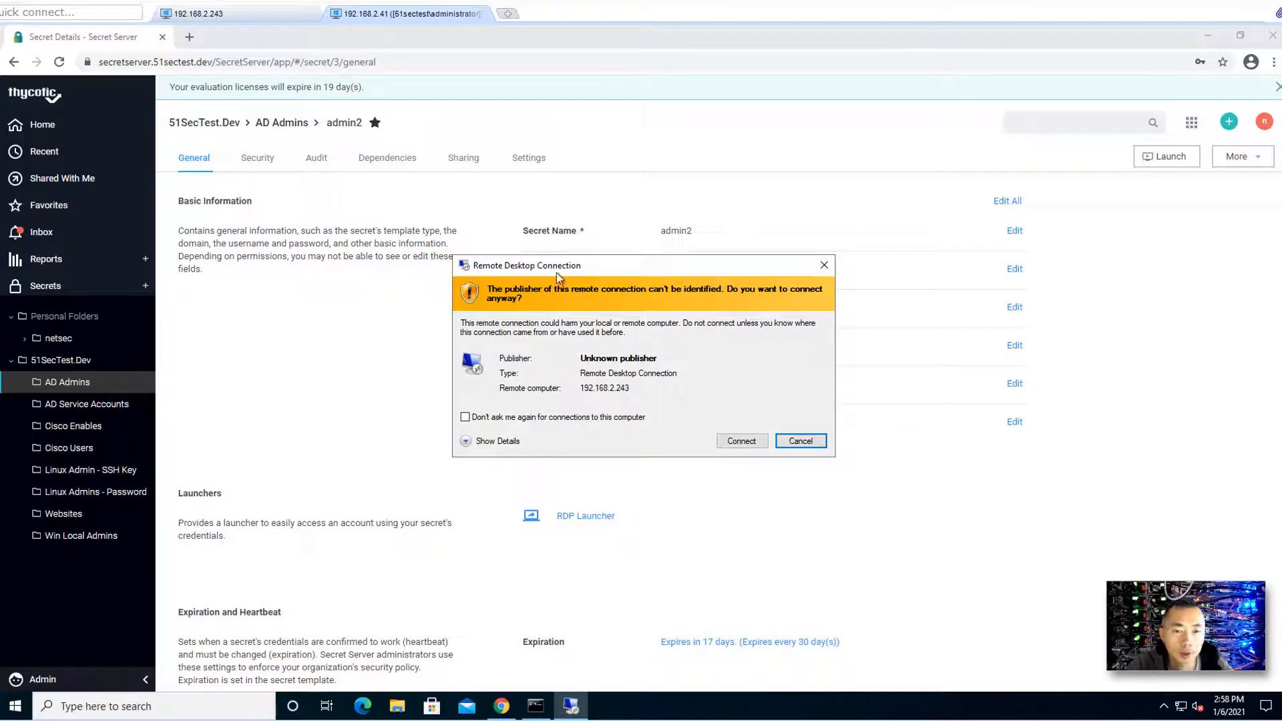
pyautogui.moveTo(651, 378)
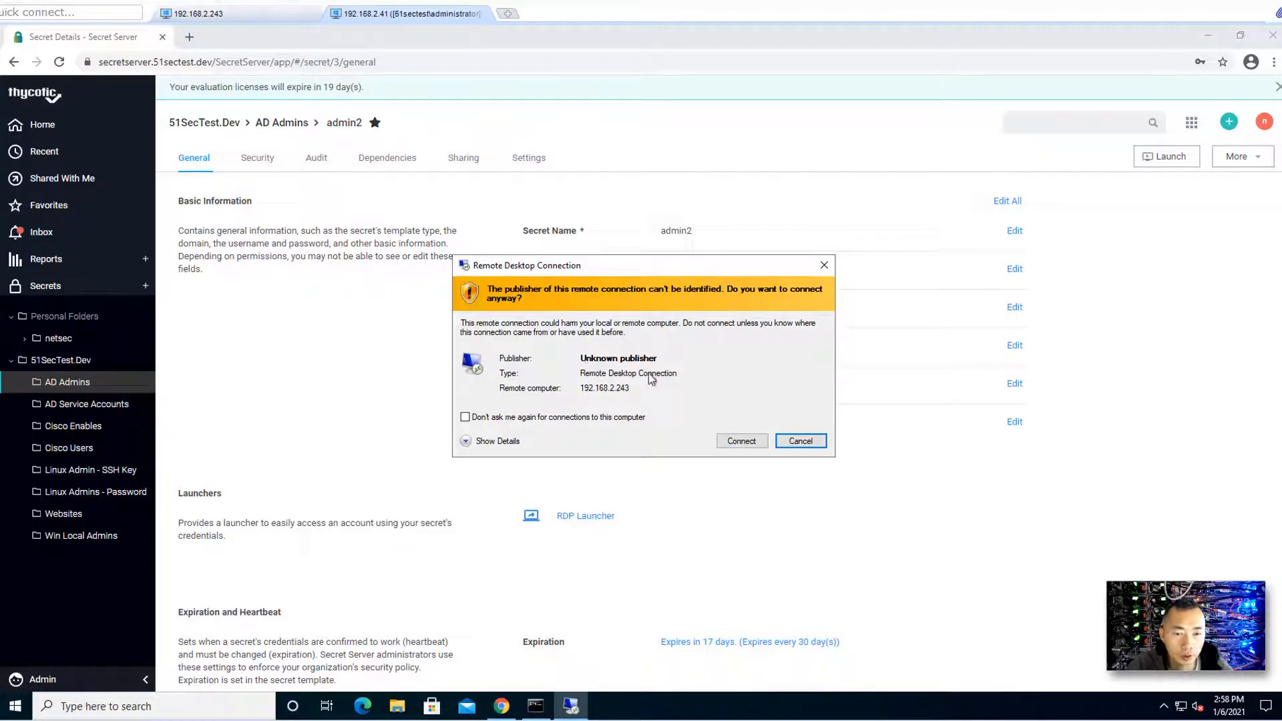
# - Accept the unknown-publisher and certificate-mismatch warnings to connect to 192.168.2.243
pyautogui.click(742, 441)
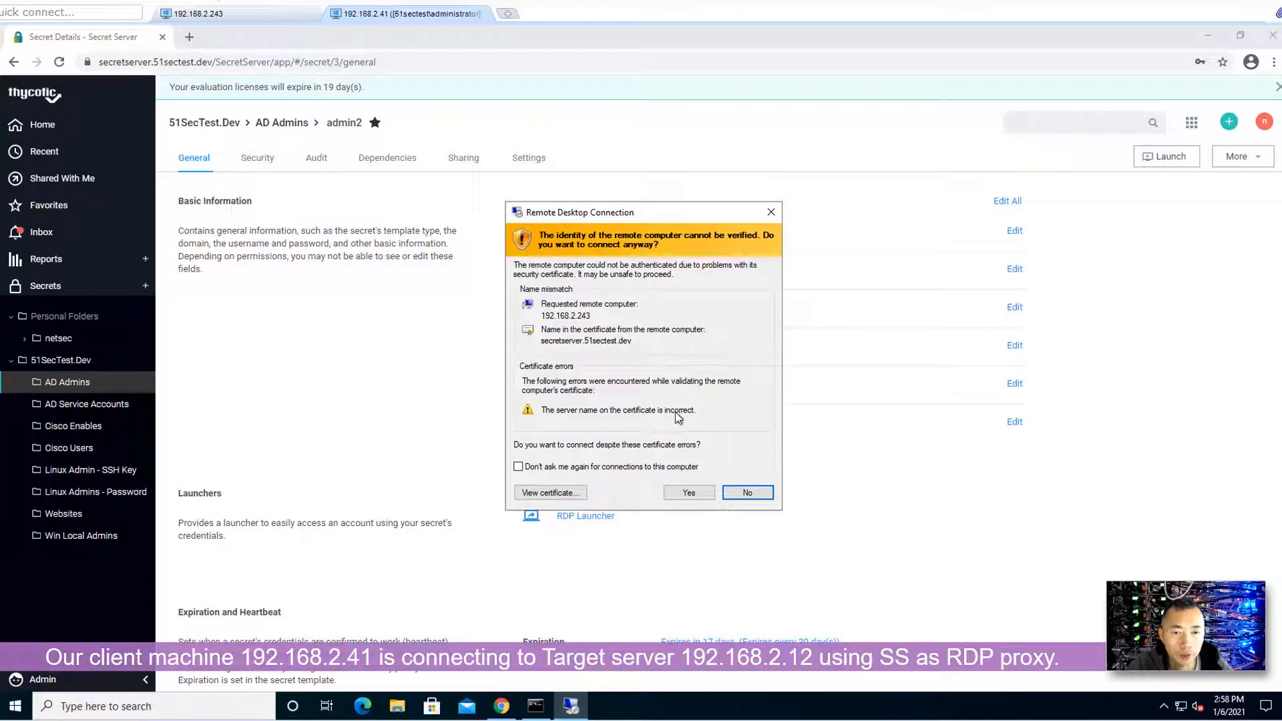
pyautogui.click(687, 493)
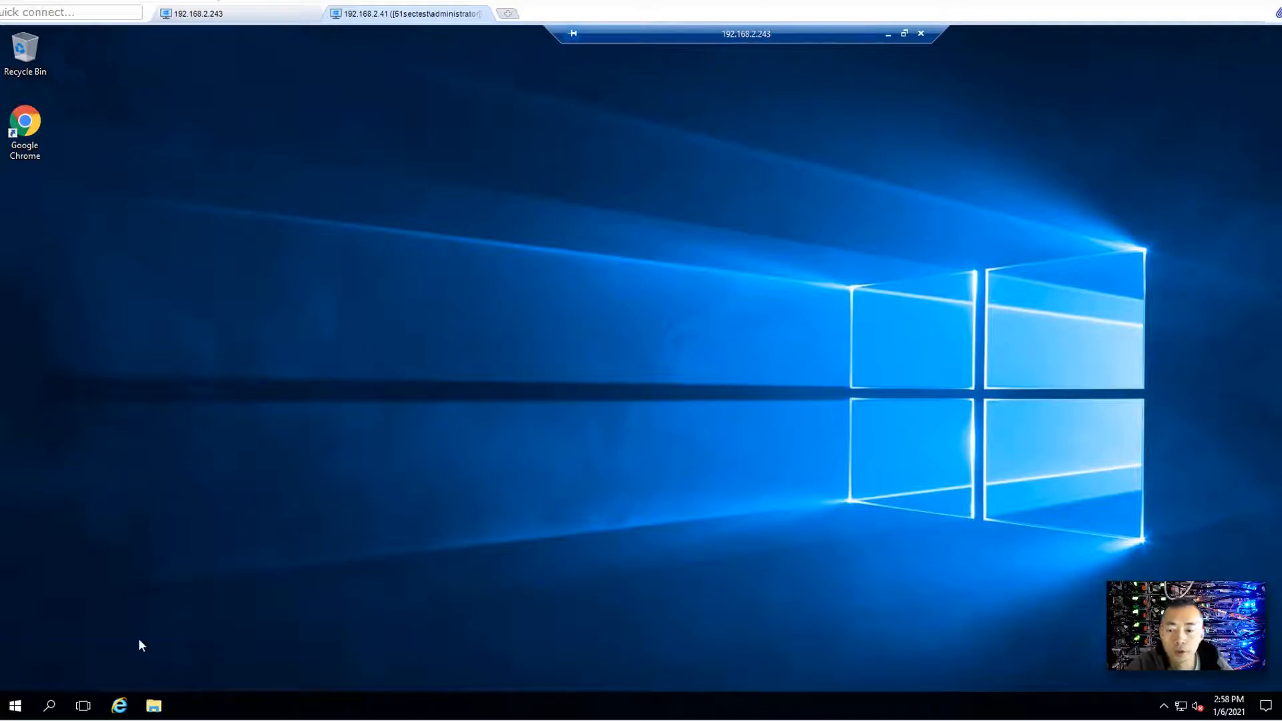
# - Run ipconfig and whoami in the remote Command Prompt to confirm host DC1 at 192.168.2.12
pyautogui.rightClick(14, 705)
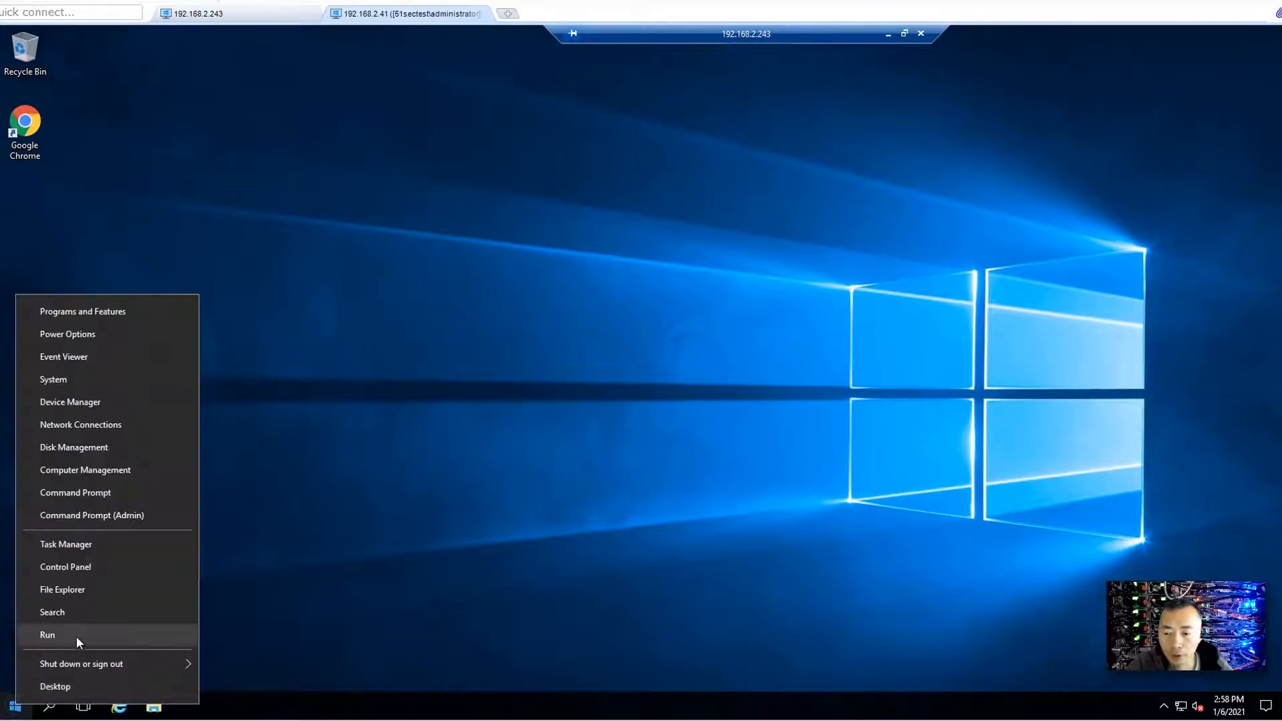
pyautogui.click(92, 493)
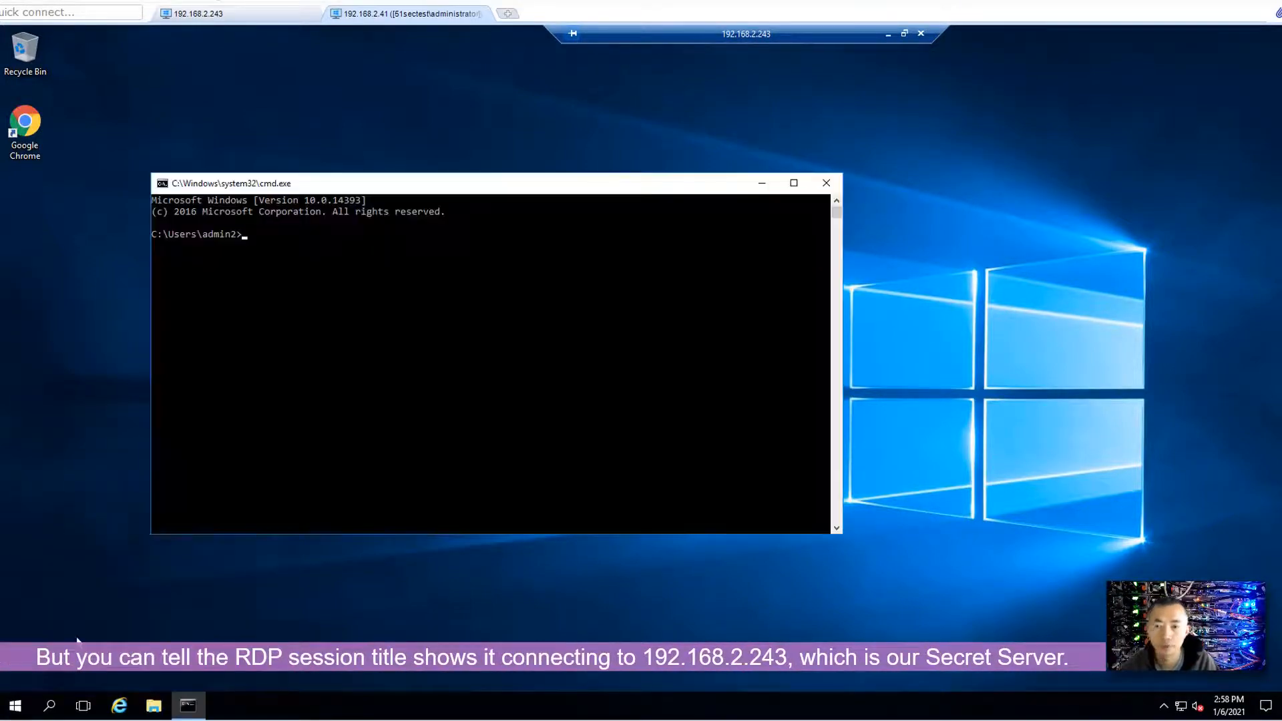
pyautogui.write('ipconfig')
pyautogui.write('hostname')
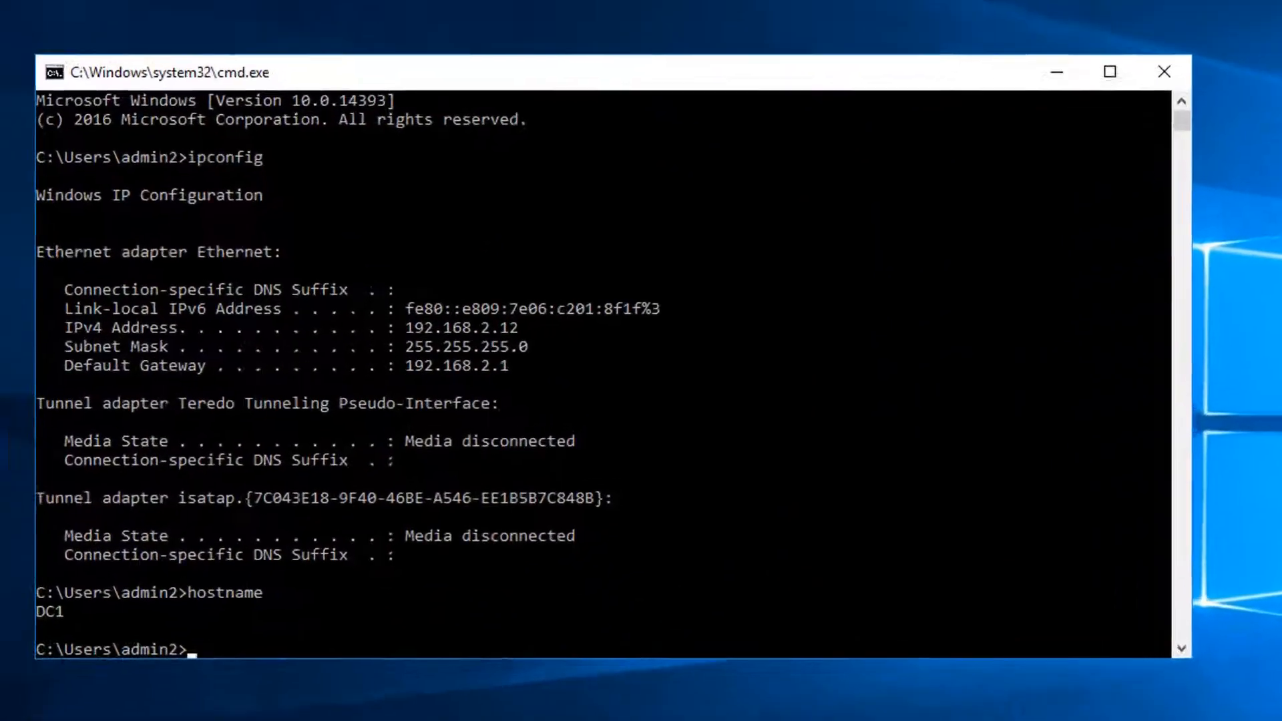
pyautogui.write('whoami')
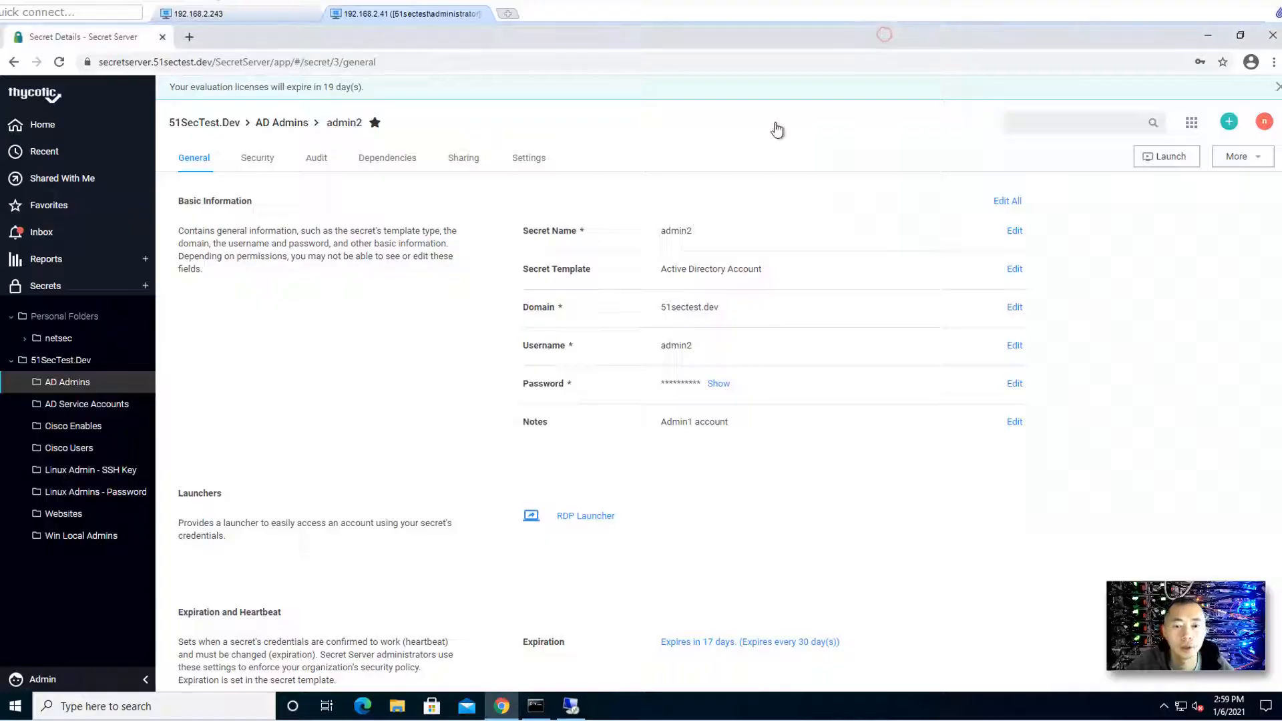
# - Review the client's netstat output showing 192.168.2.41 established to 192.168.2.243 on port 3390
pyautogui.click(536, 705)
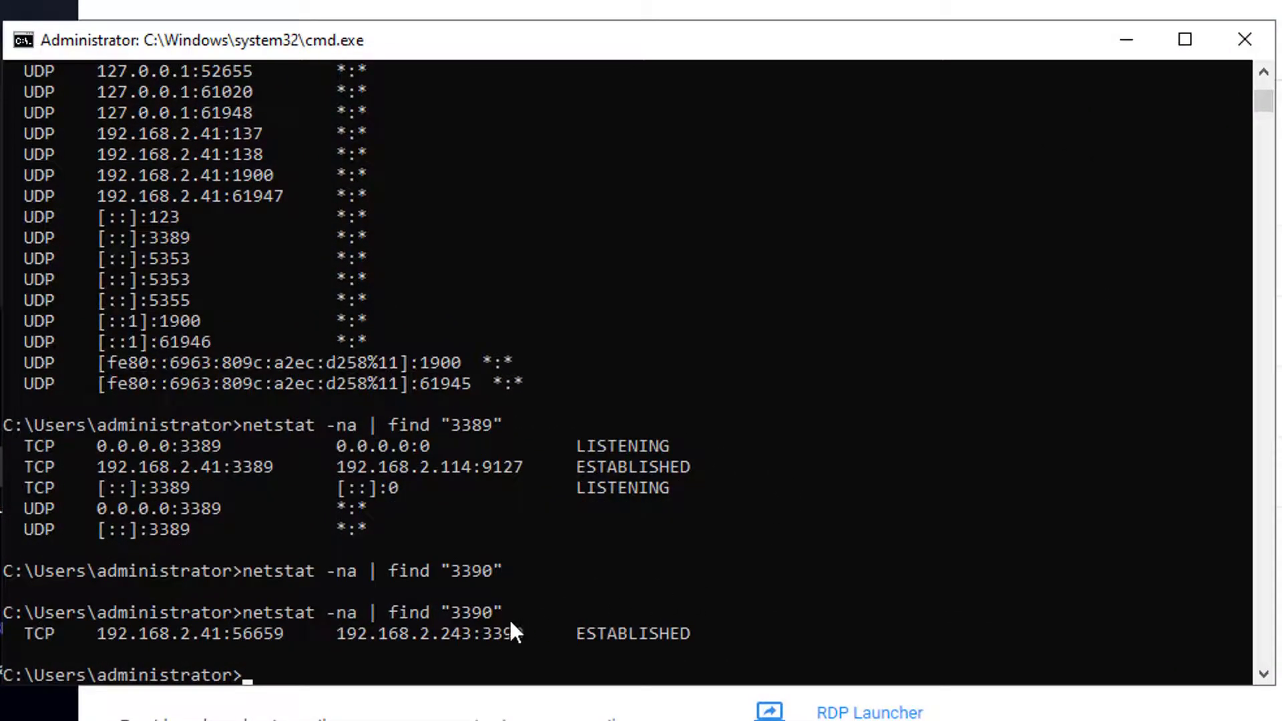
pyautogui.moveTo(172, 651)
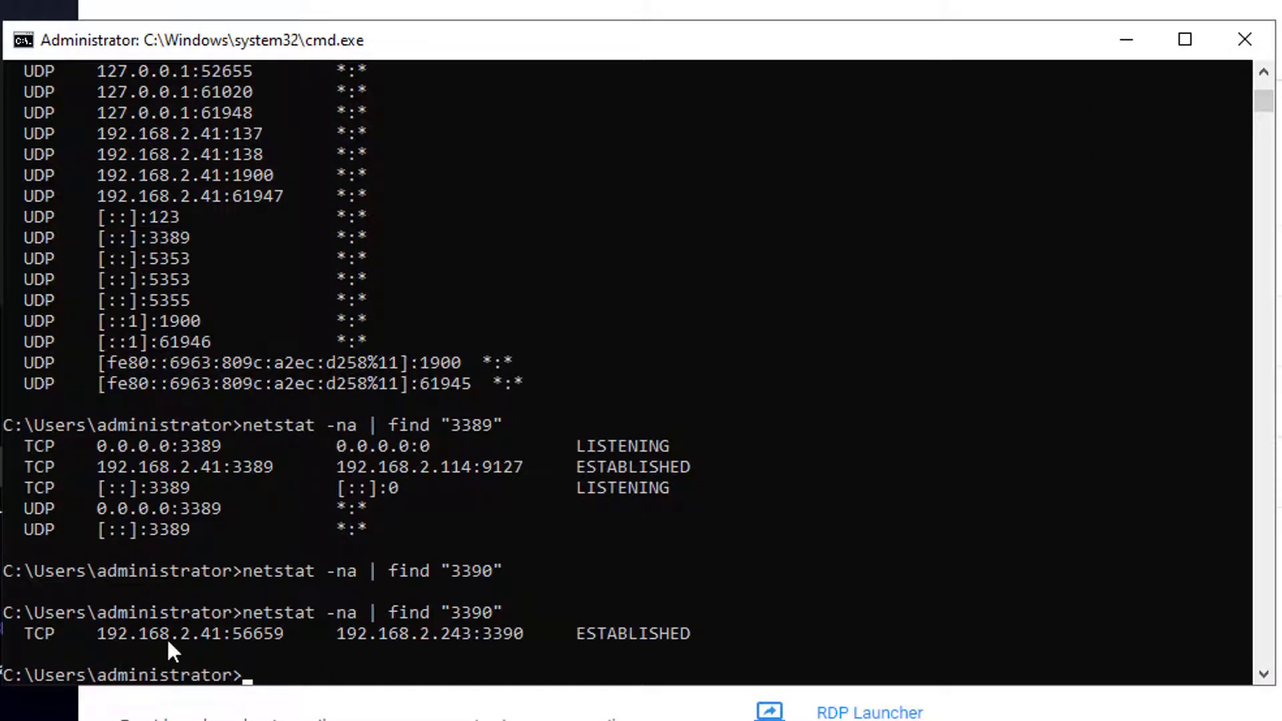
pyautogui.moveTo(429, 651)
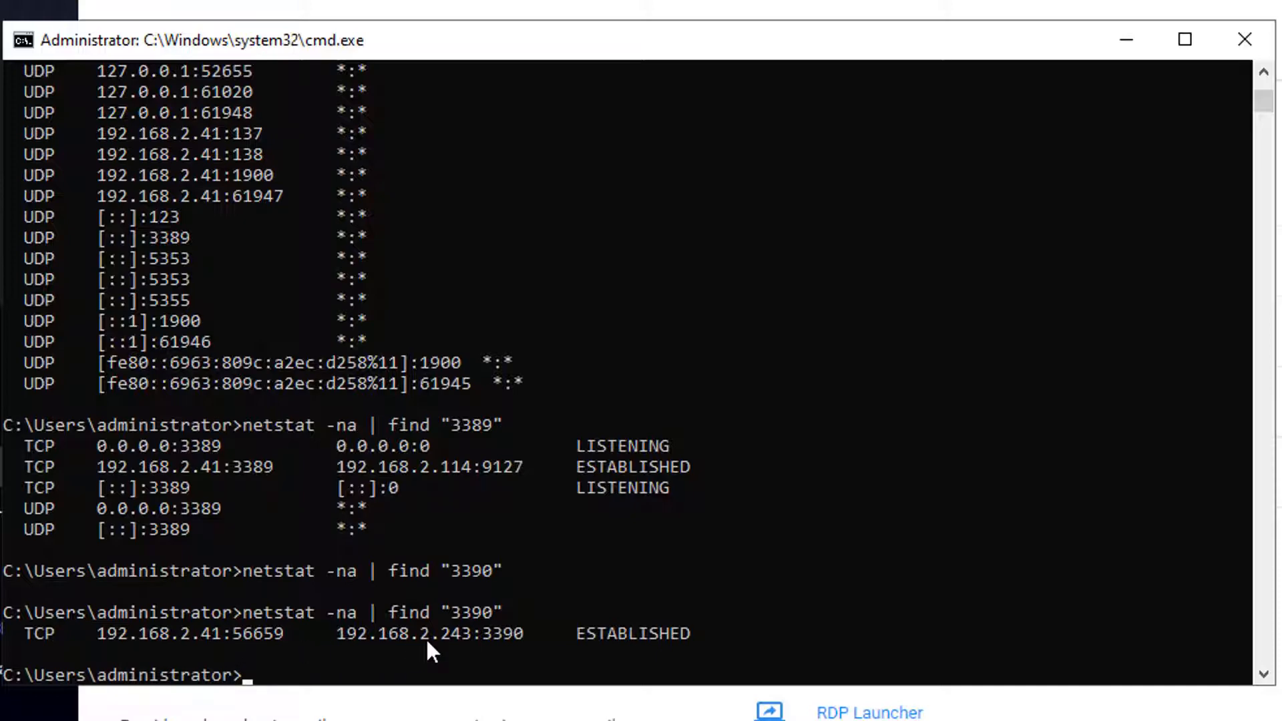
pyautogui.moveTo(503, 653)
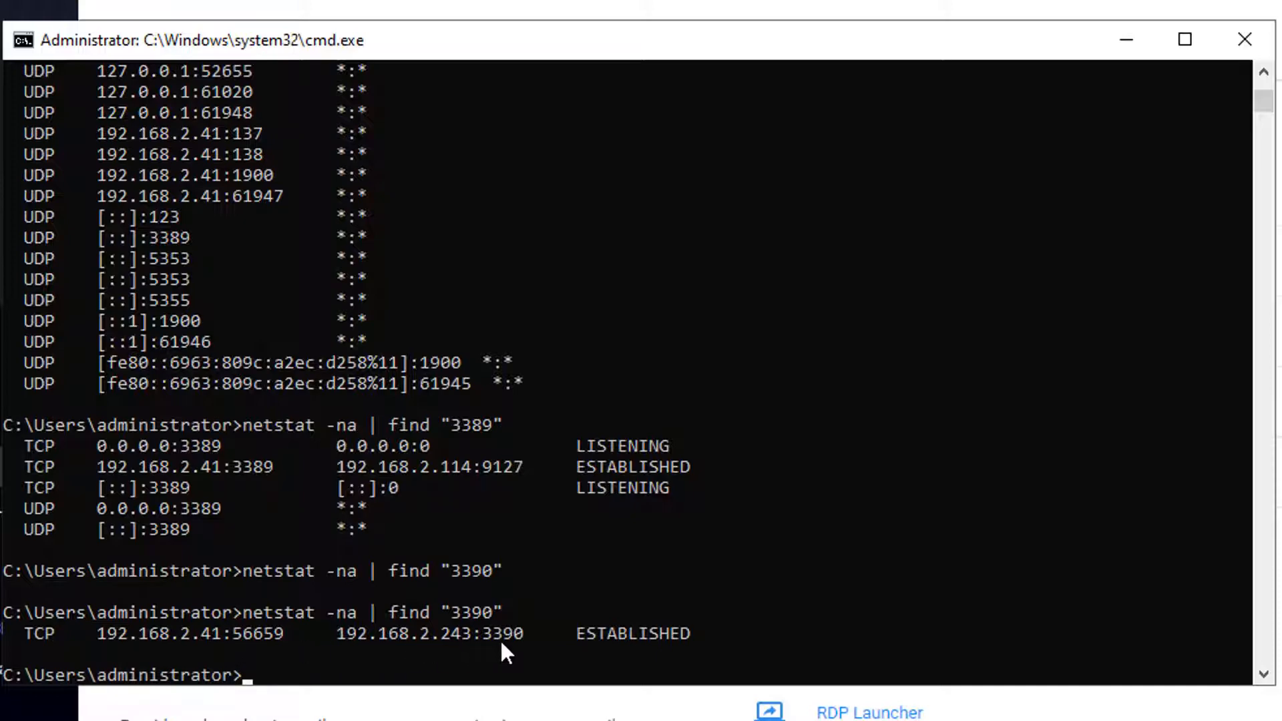
pyautogui.moveTo(532, 646)
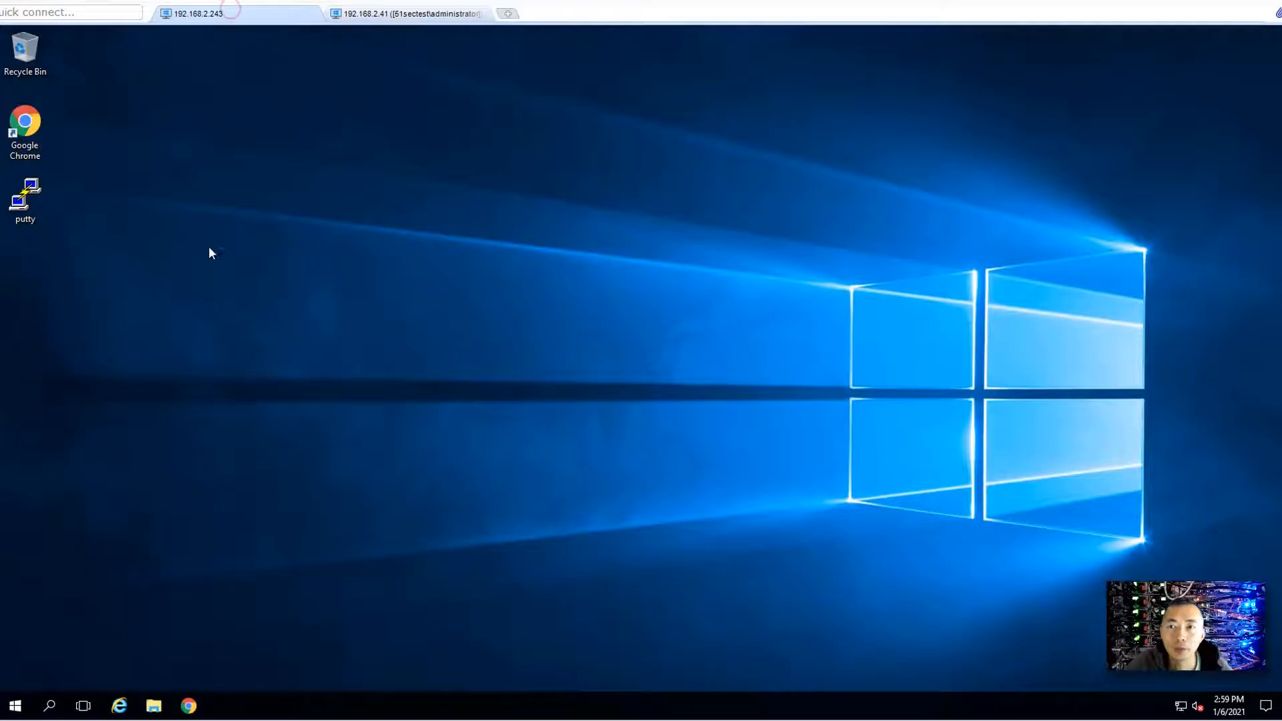
# - Start an administrator Command Prompt via Run > cmd on the 192.168.2.243 machine
pyautogui.rightClick(14, 705)
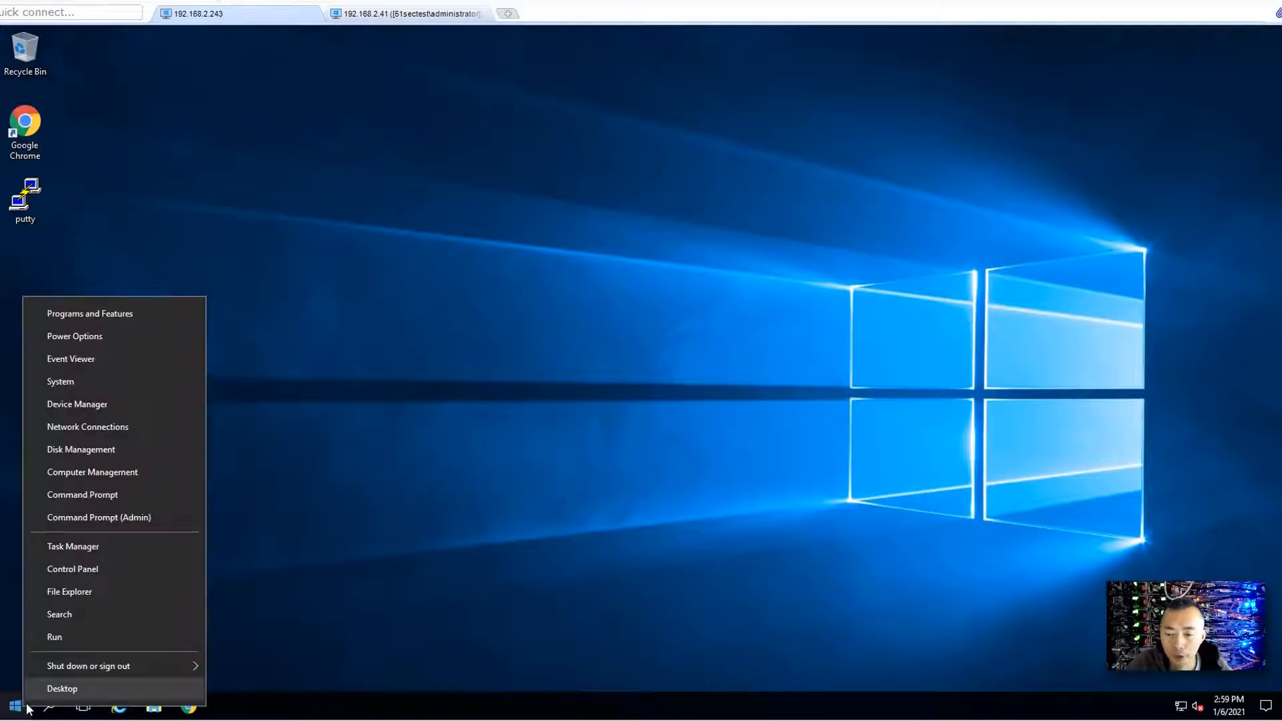
pyautogui.click(53, 637)
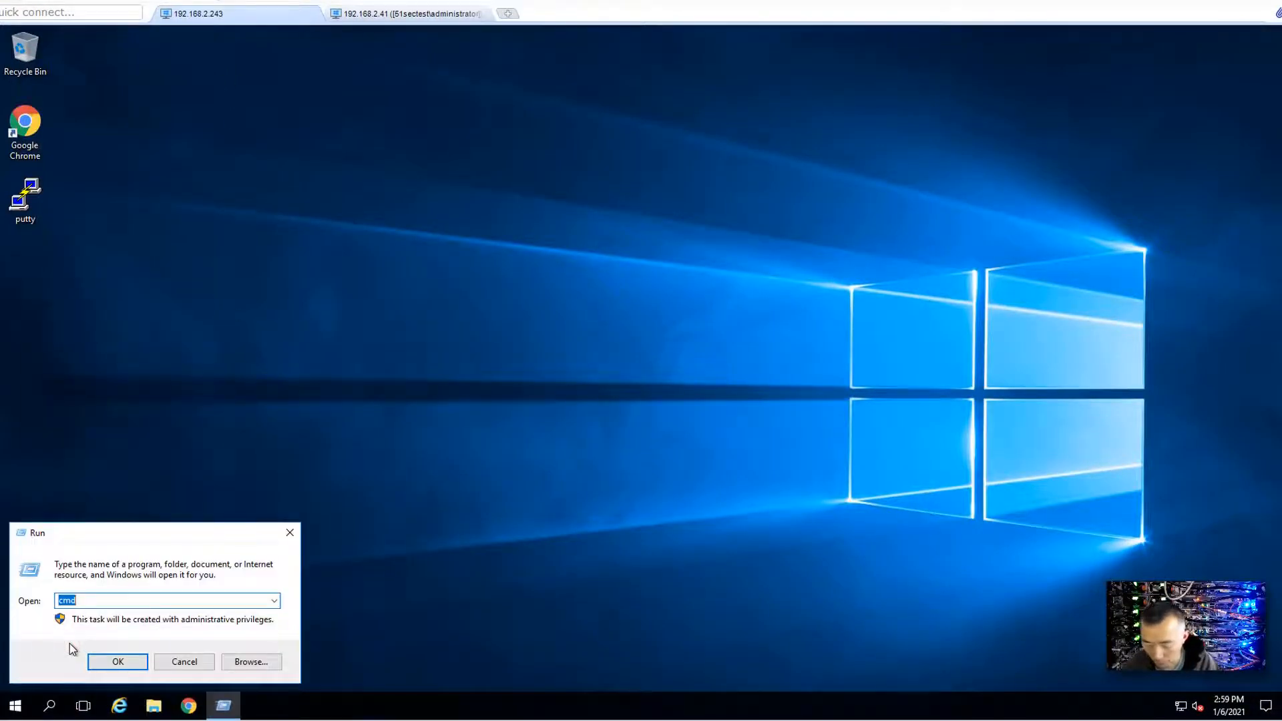
pyautogui.click(117, 661)
pyautogui.write('netstat -na | find "')
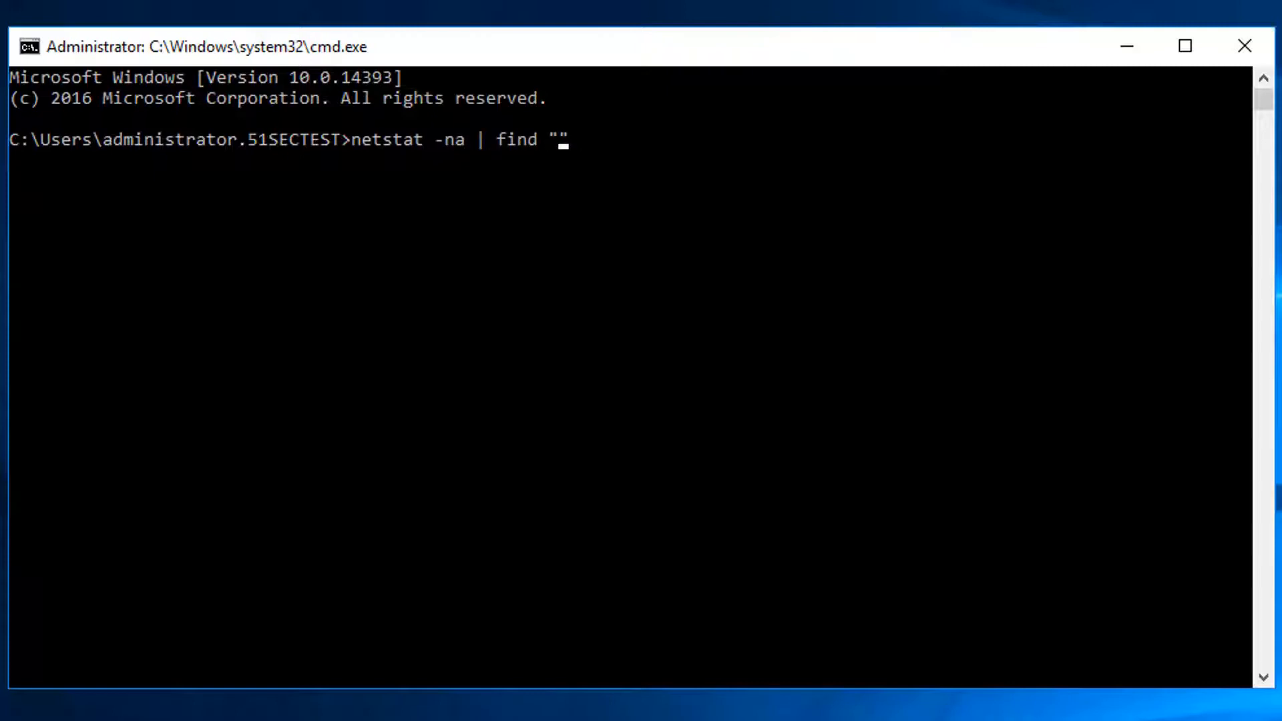
# - Run netstat -na | find "3389" and confirm the ESTABLISHED line to 192.168.2.12:3389
pyautogui.write('3389')
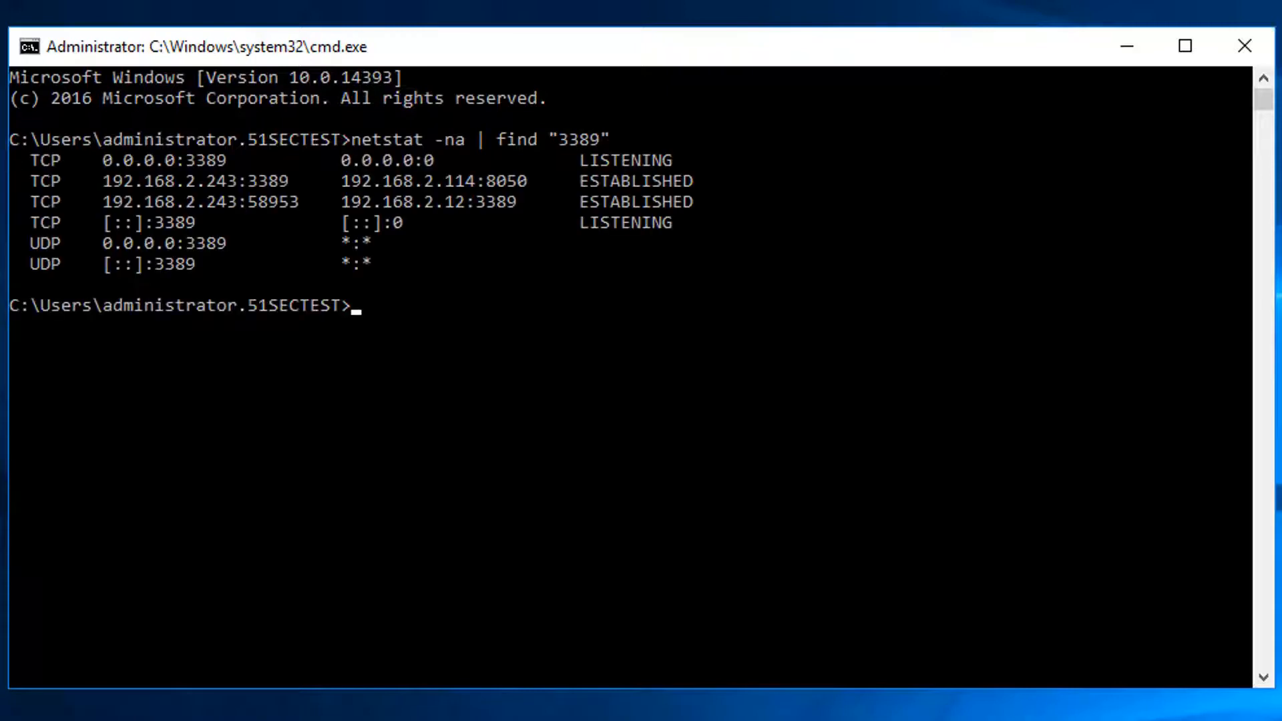
pyautogui.moveTo(469, 231)
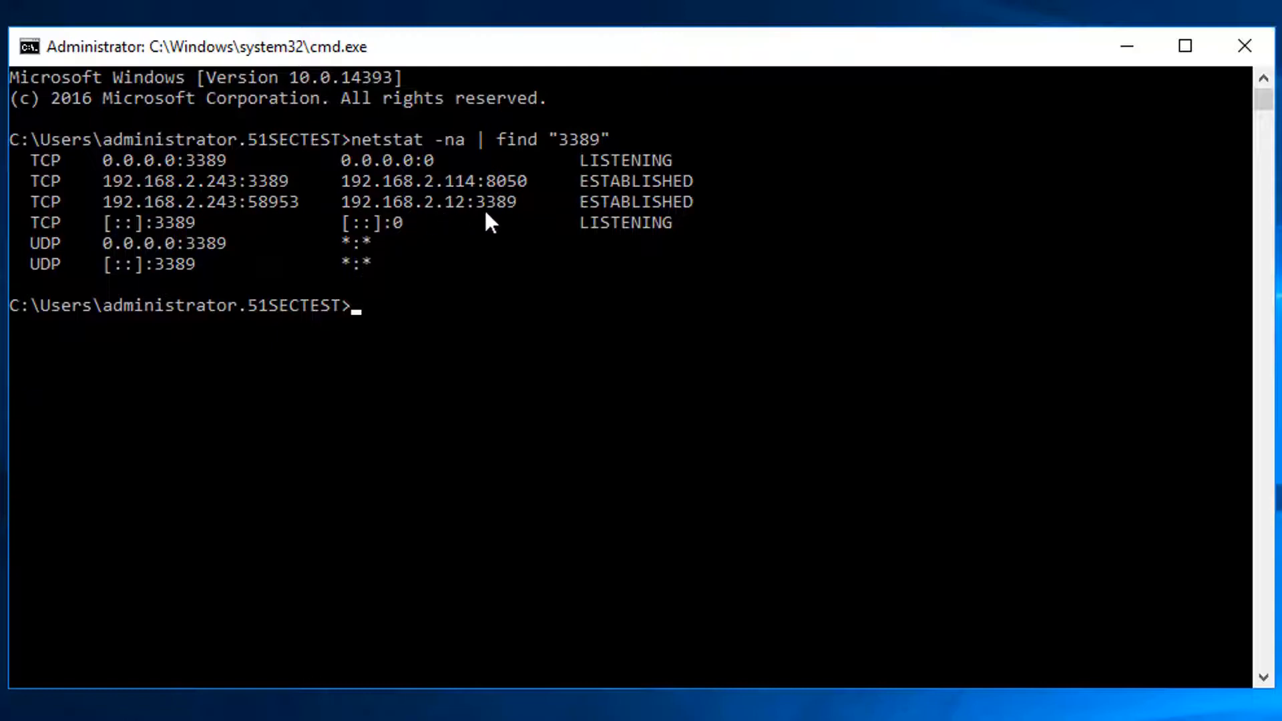
pyautogui.moveTo(498, 213)
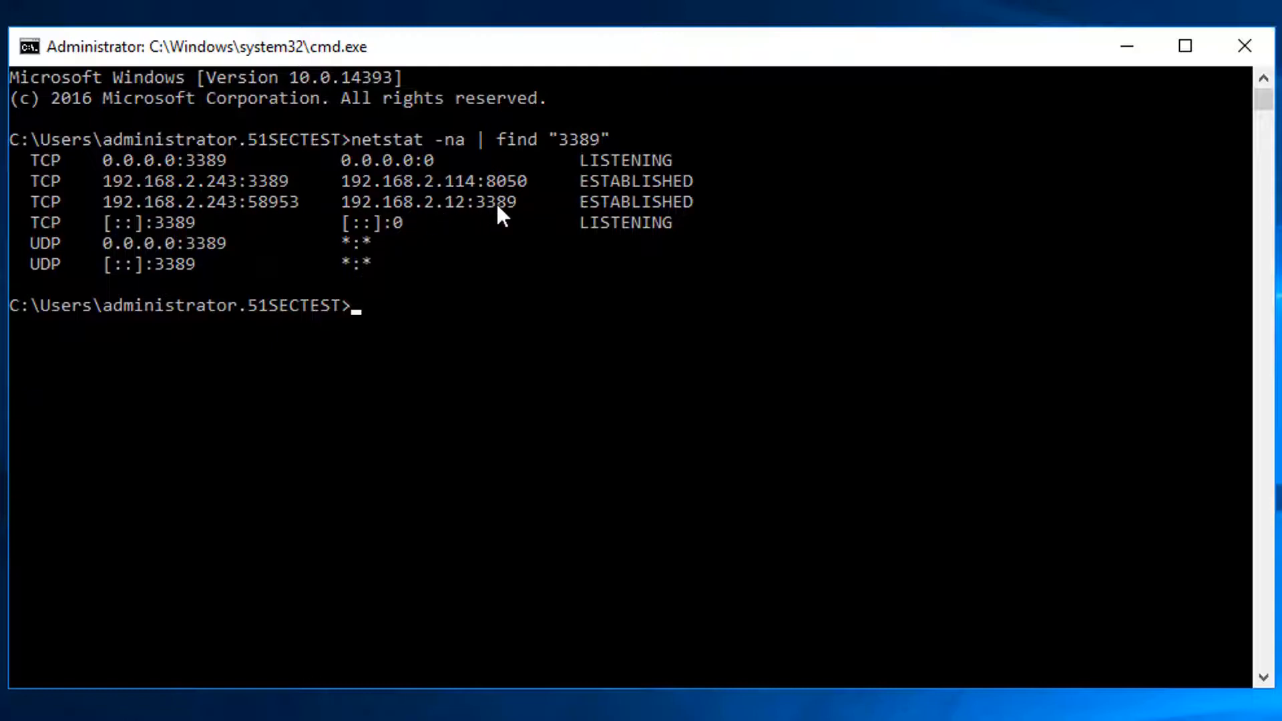
pyautogui.moveTo(504, 248)
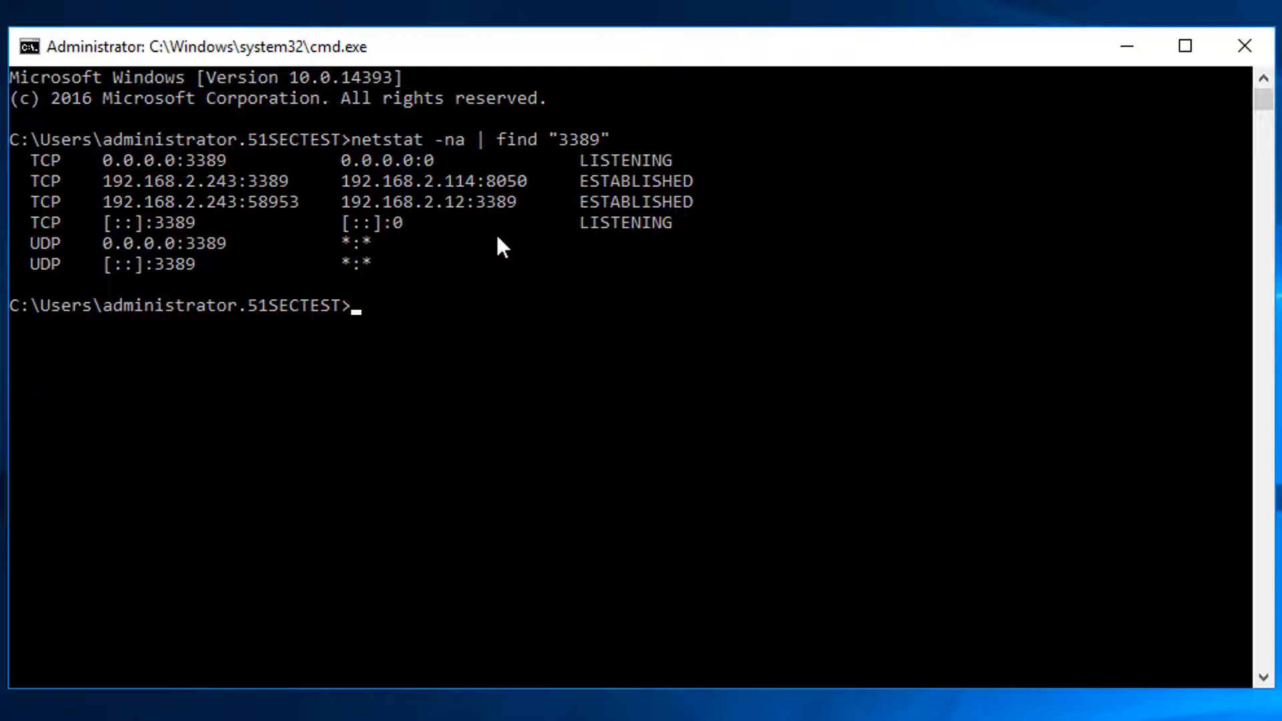
pyautogui.moveTo(504, 320)
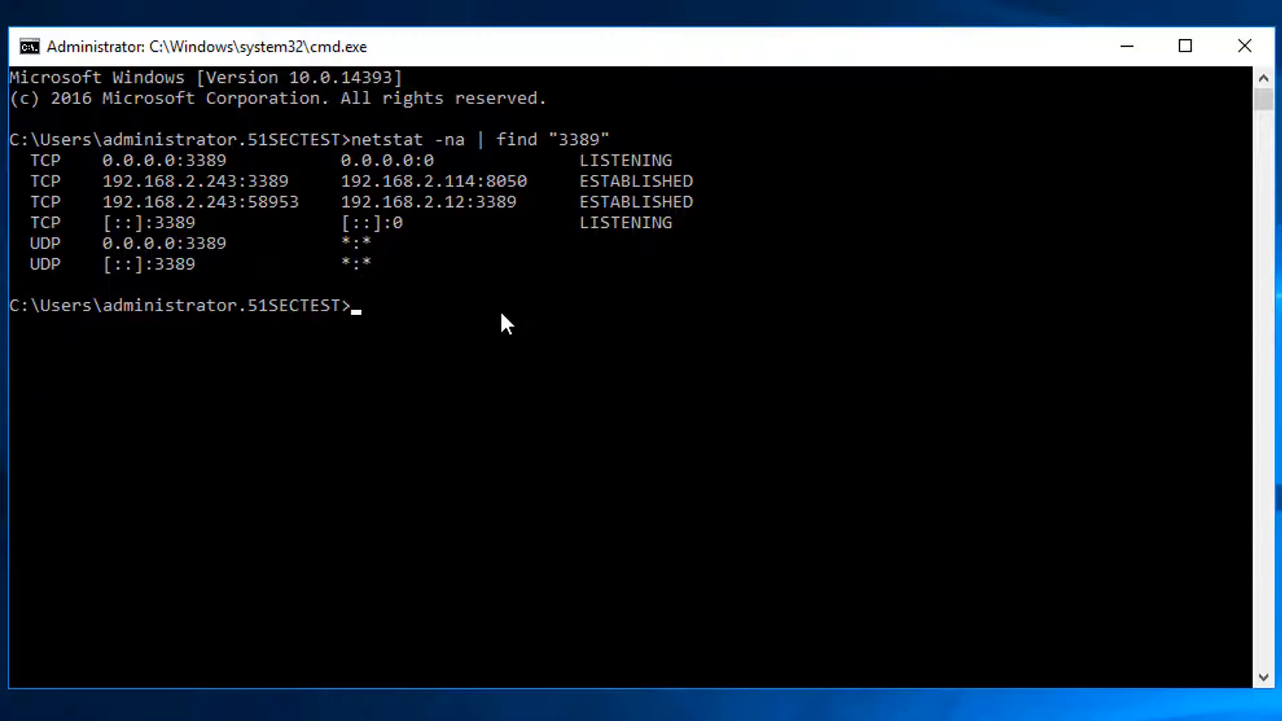
pyautogui.moveTo(503, 335)
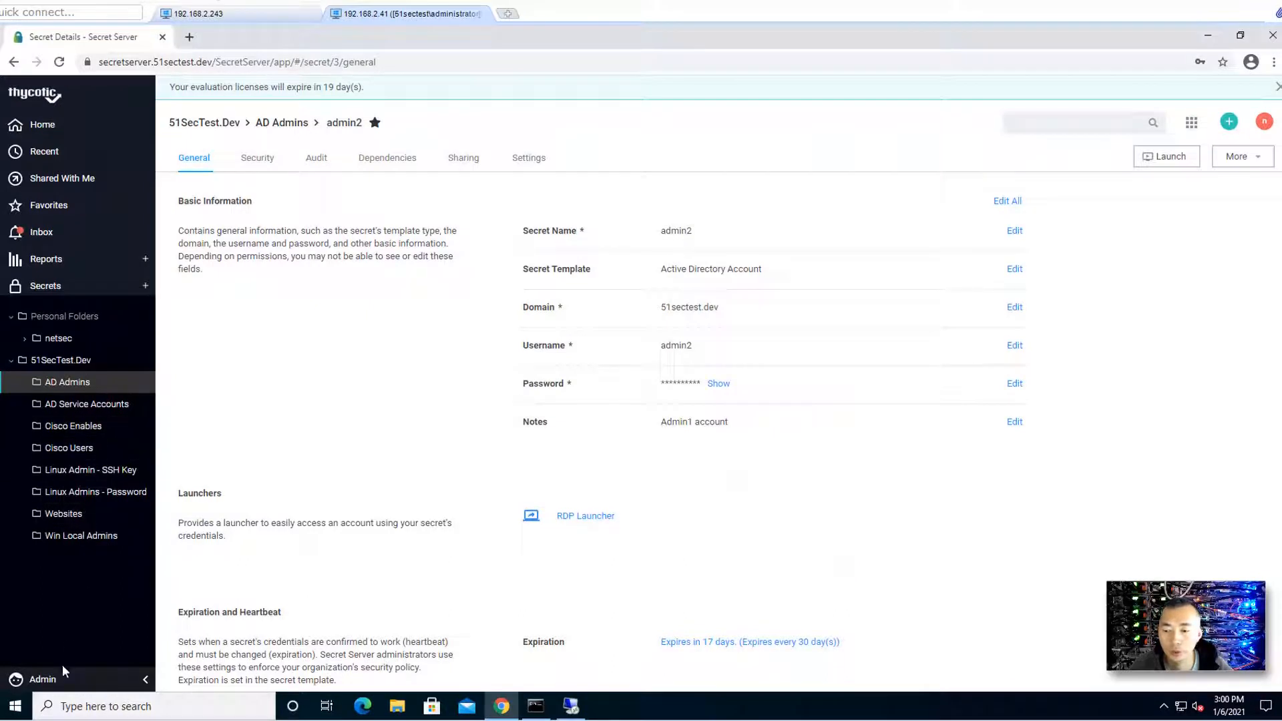
# - Review the RDP Proxy settings and recent start/stop log under Admin > Proxying
pyautogui.click(37, 680)
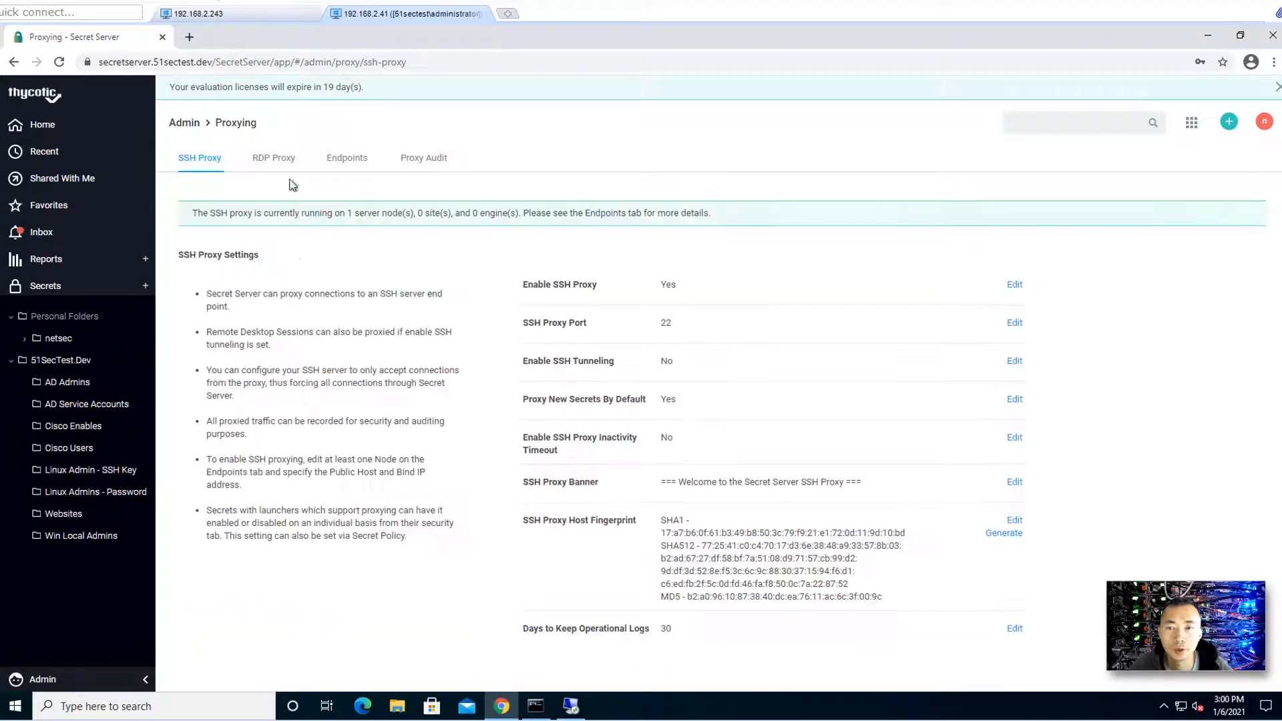
pyautogui.click(273, 158)
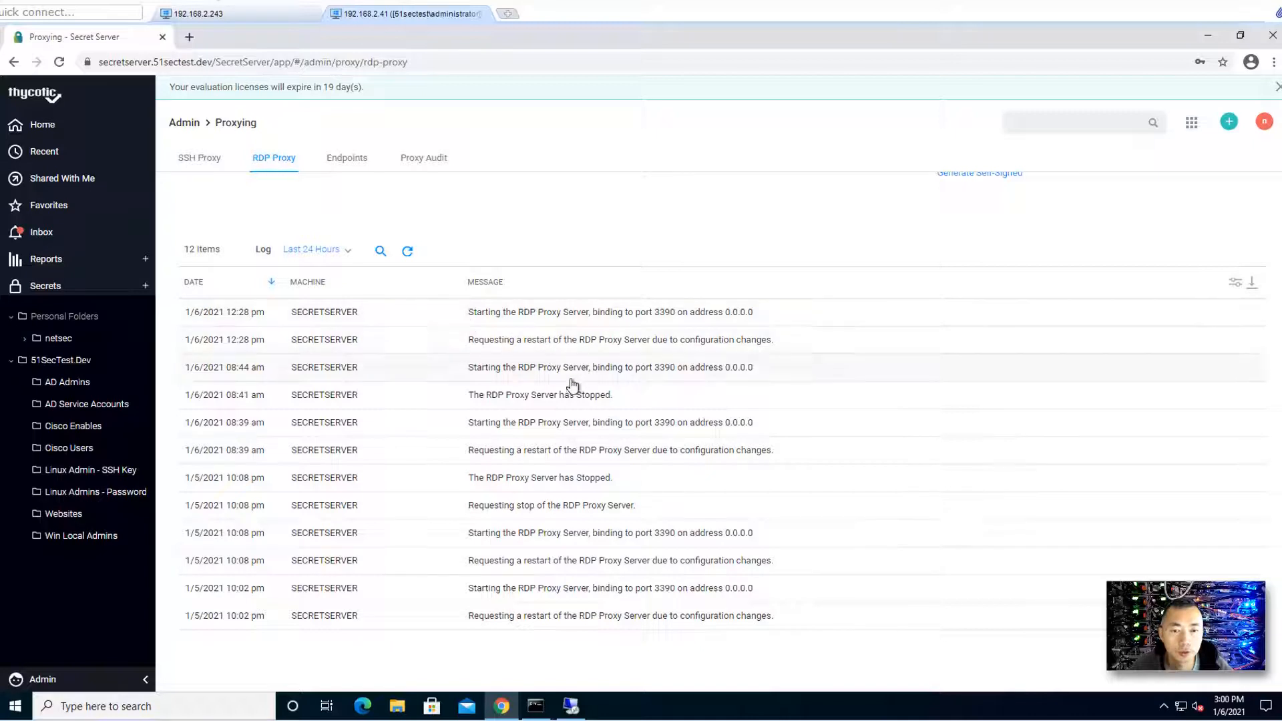
pyautogui.moveTo(650, 408)
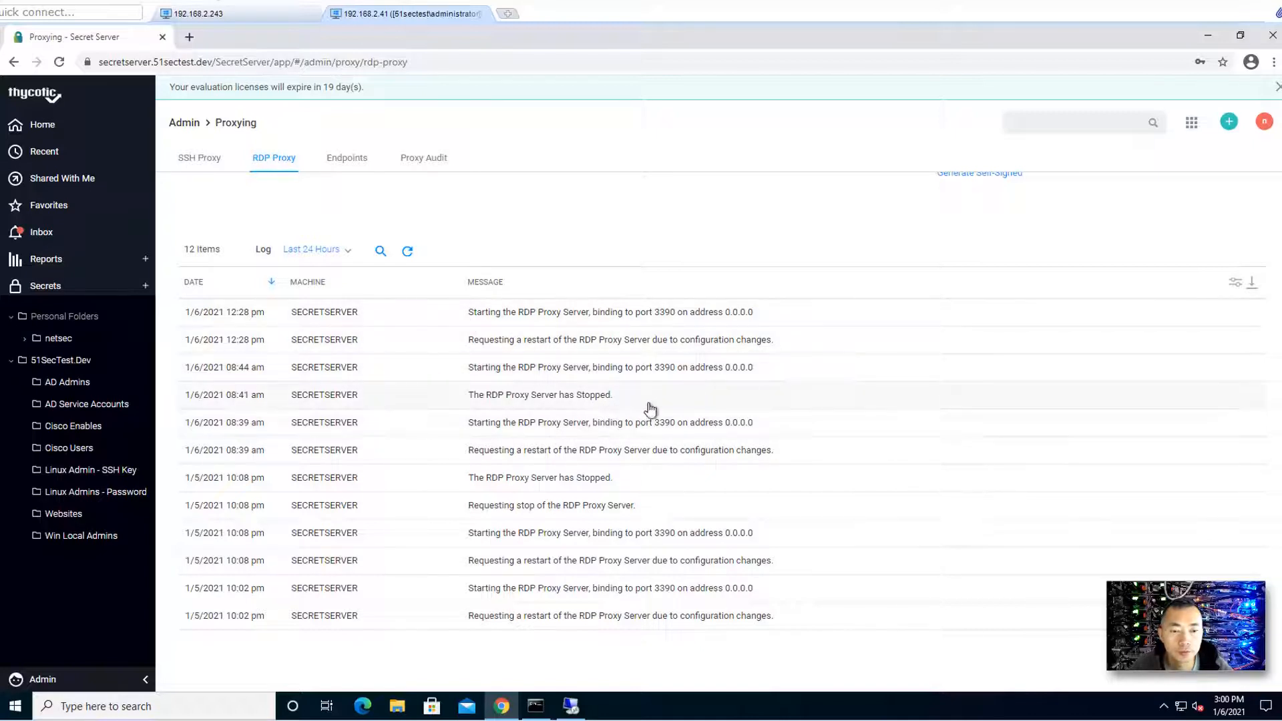
pyautogui.moveTo(680, 407)
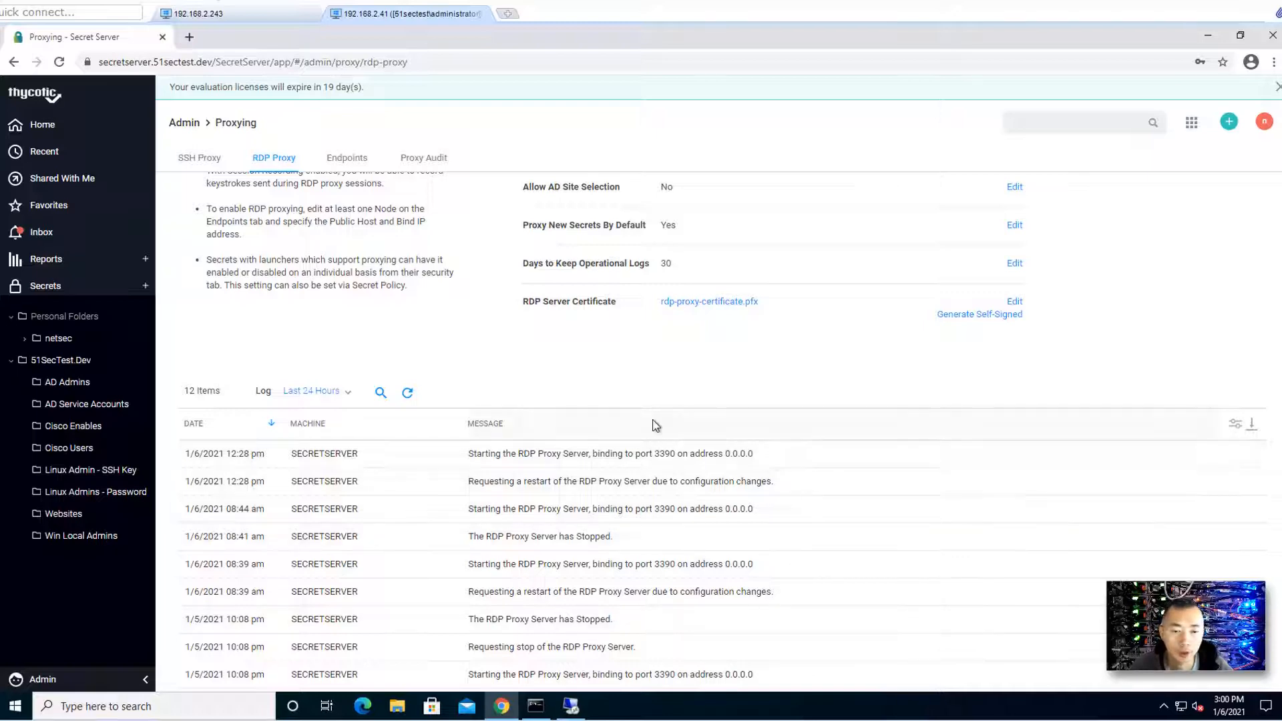
pyautogui.scroll(3)
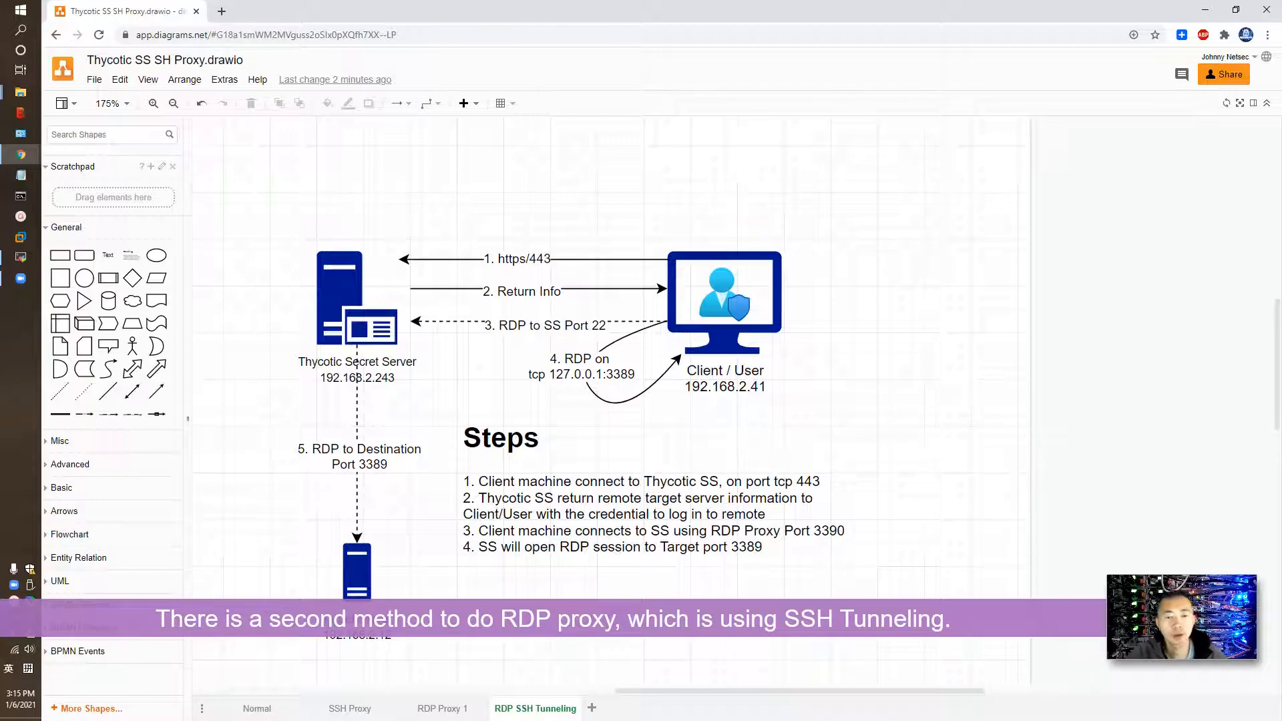
pyautogui.moveTo(677, 384)
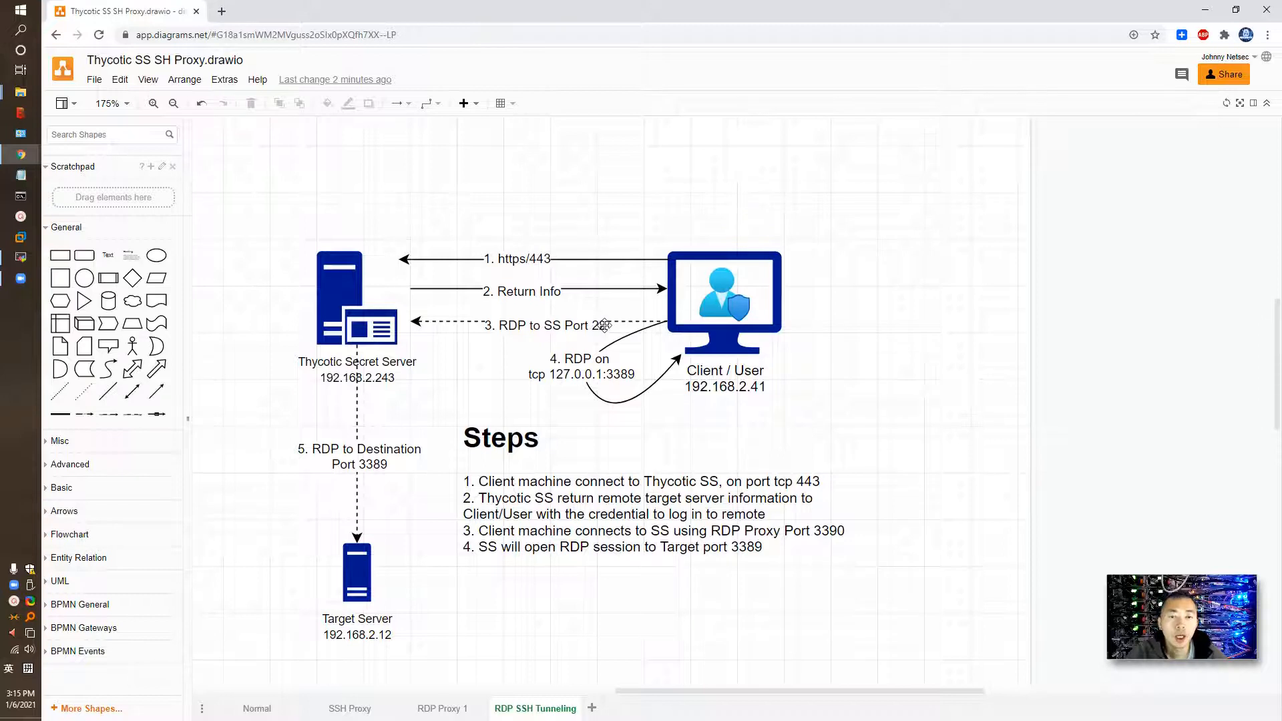
# - View the RDP SSH Tunneling page of the draw.io diagram linking client, Secret Server and target
pyautogui.click(363, 327)
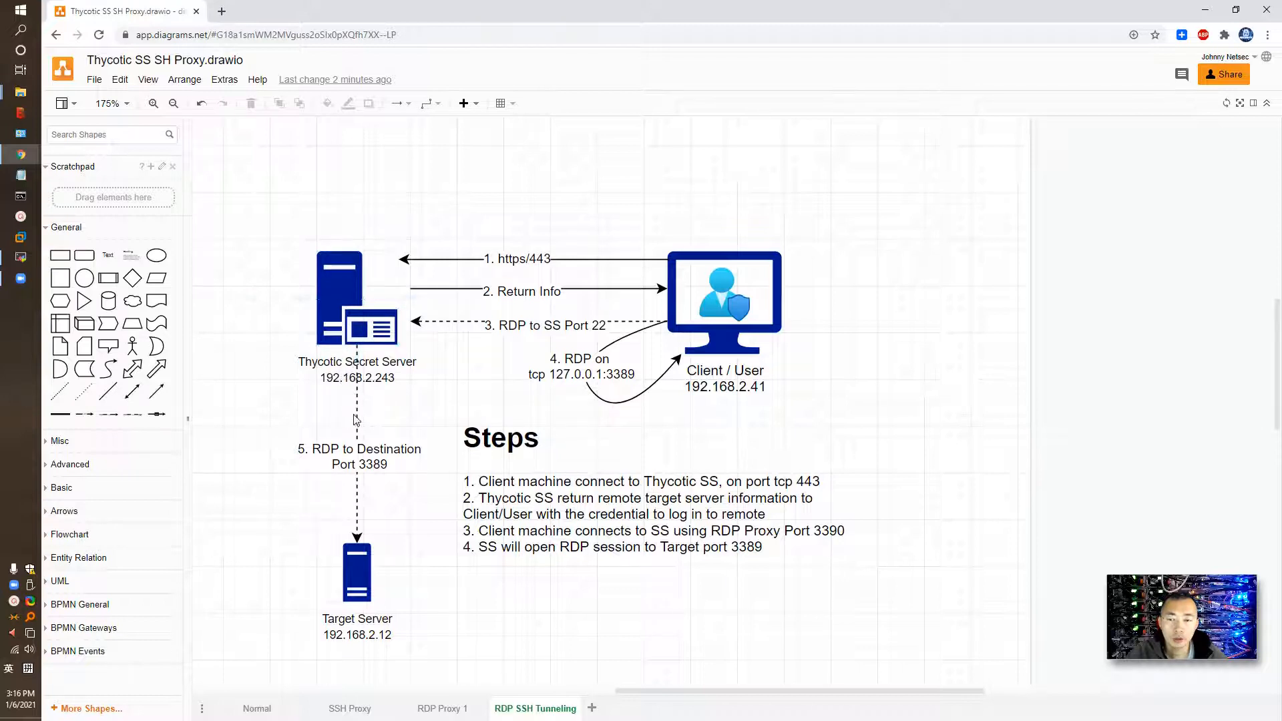
pyautogui.click(357, 569)
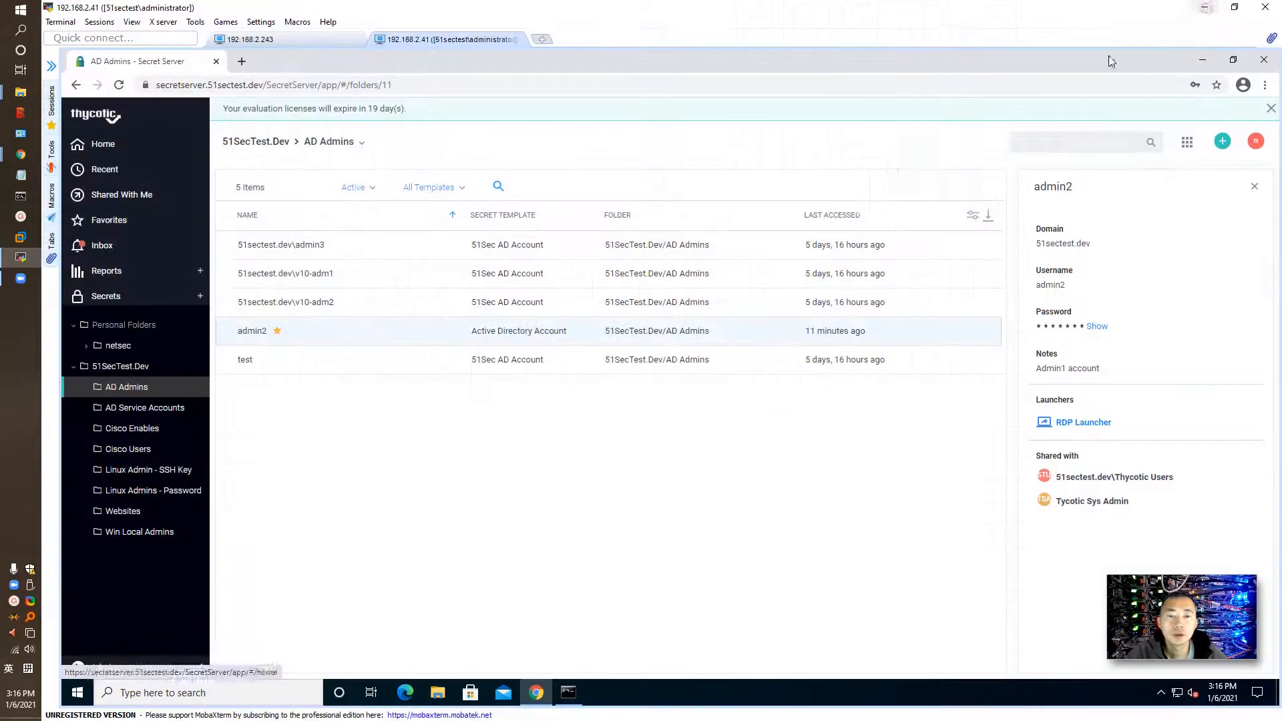
# - In Admin > Proxying, edit Enable SSH Tunneling on the SSH Proxy settings and leave it enabled
pyautogui.click(1233, 59)
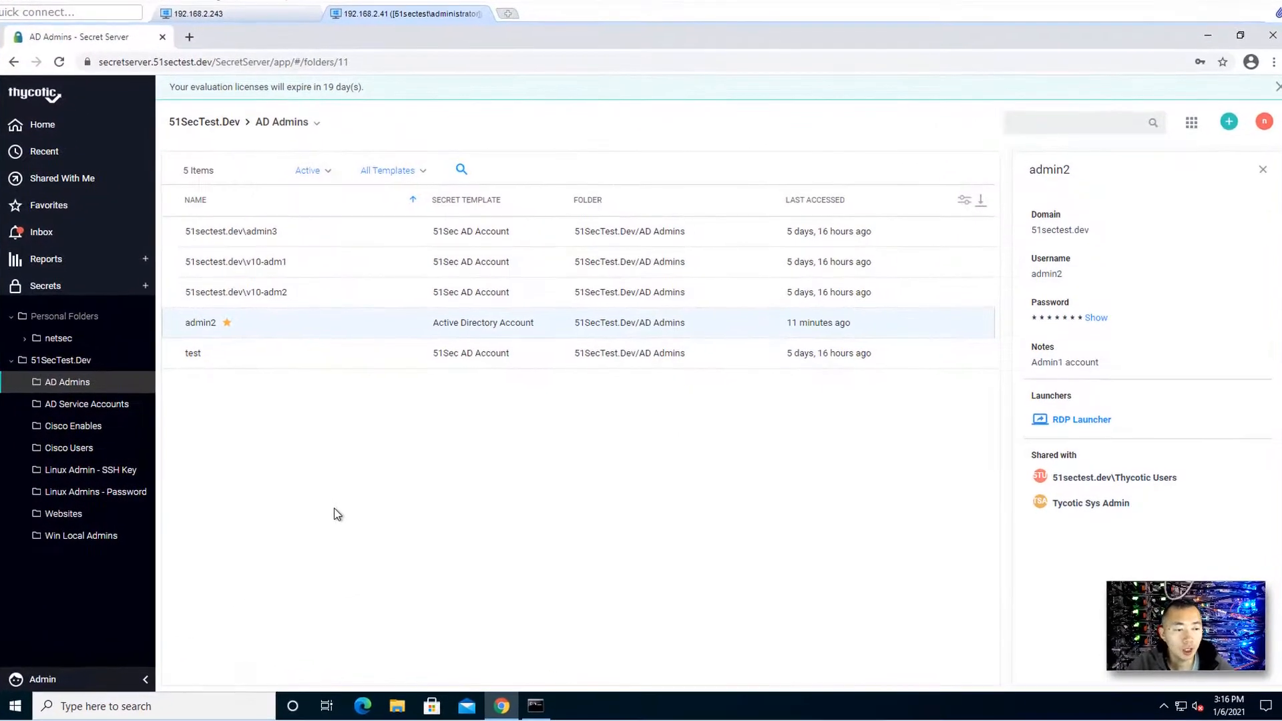
pyautogui.click(41, 680)
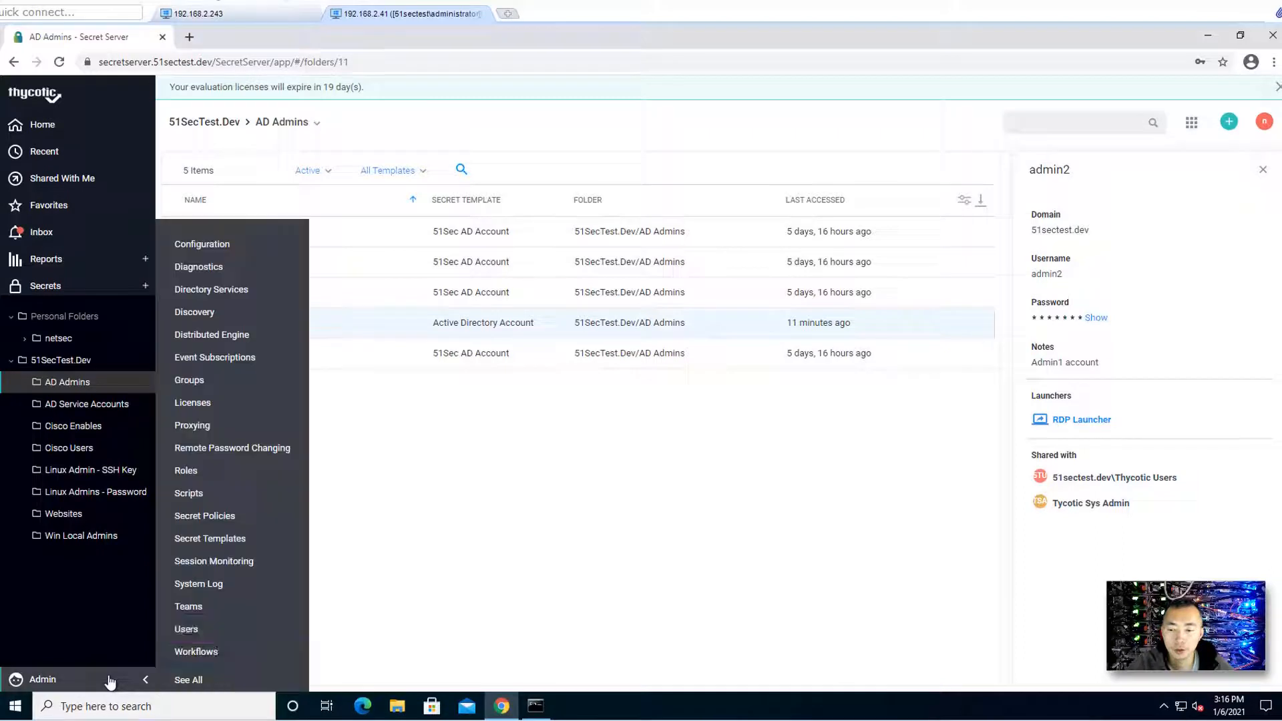
pyautogui.click(191, 424)
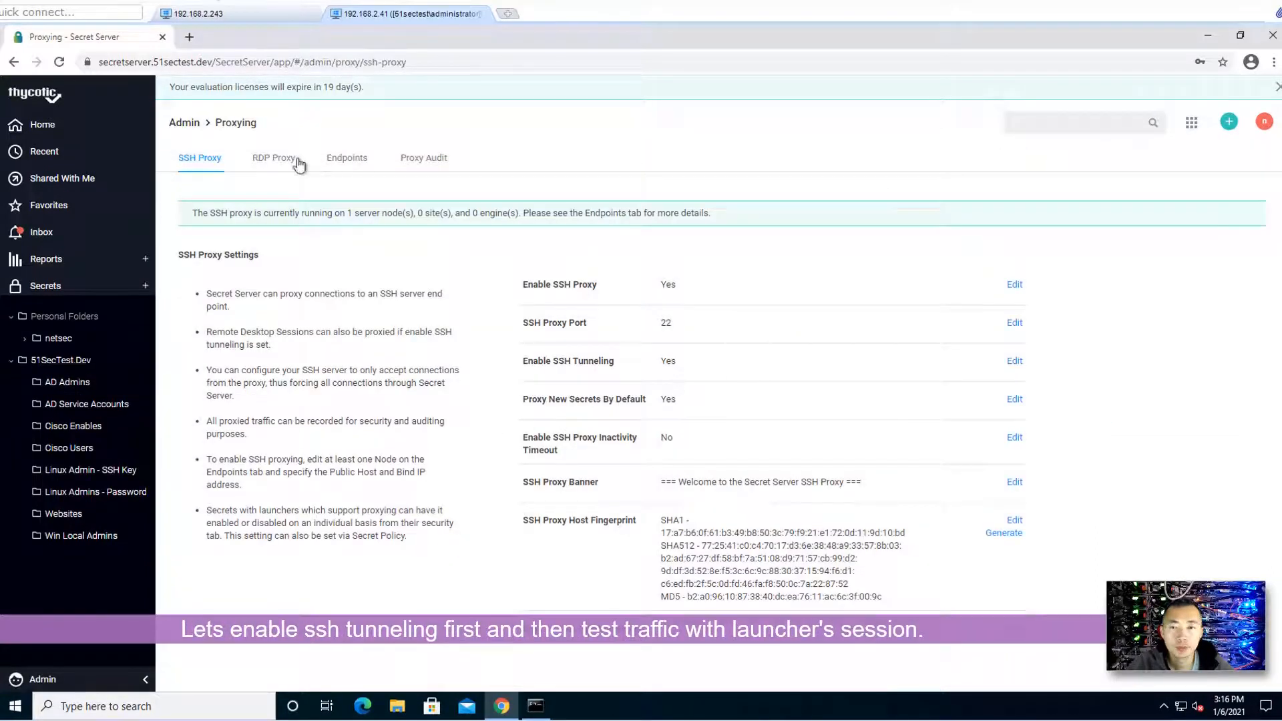
pyautogui.click(199, 157)
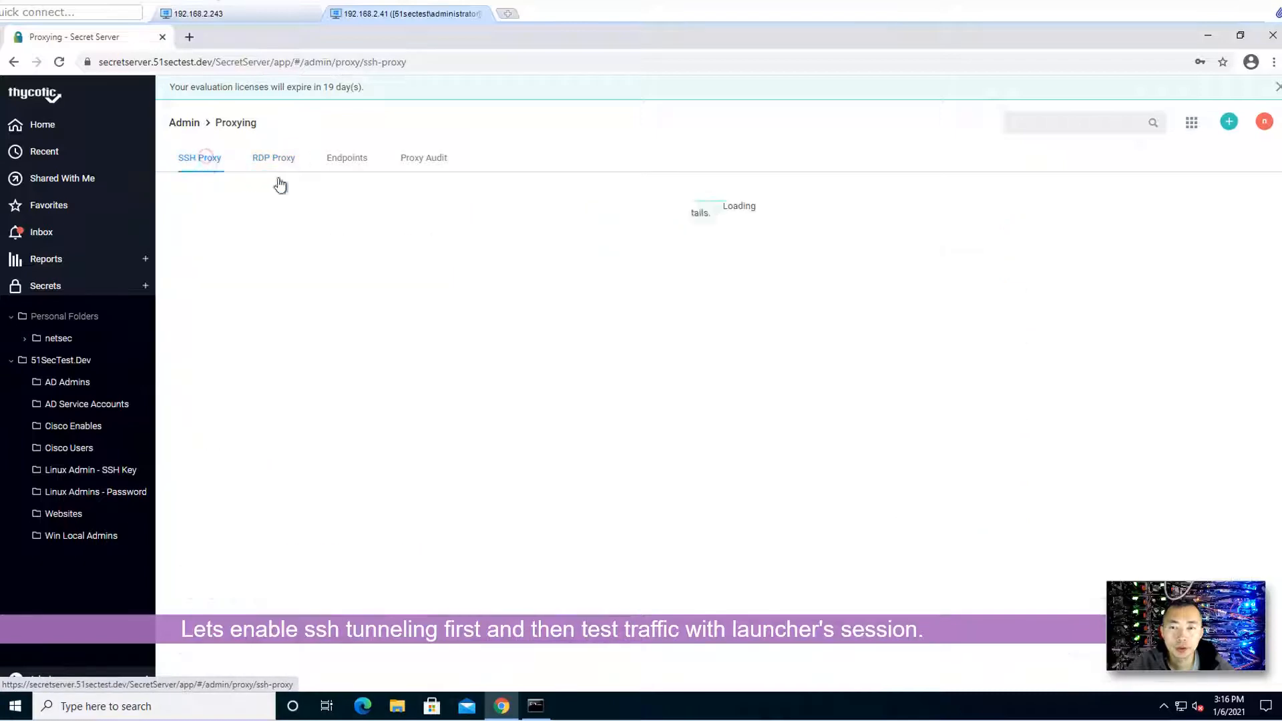
pyautogui.click(199, 157)
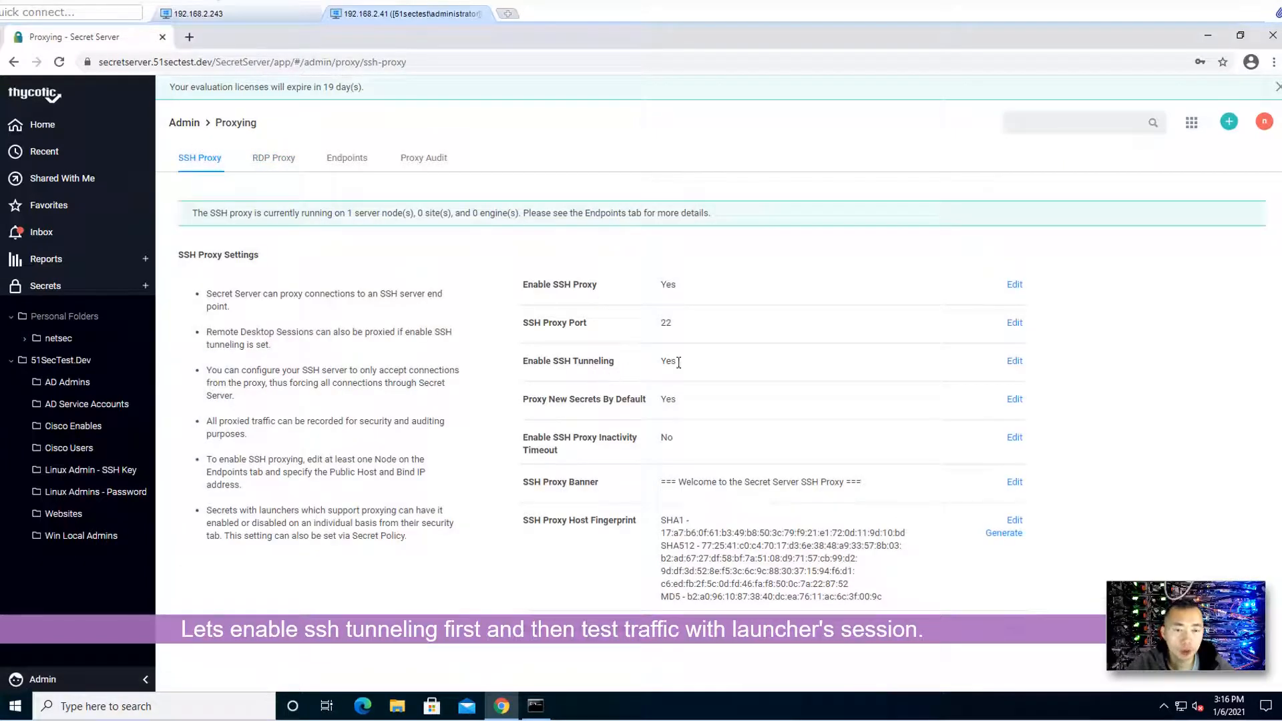
pyautogui.click(1014, 361)
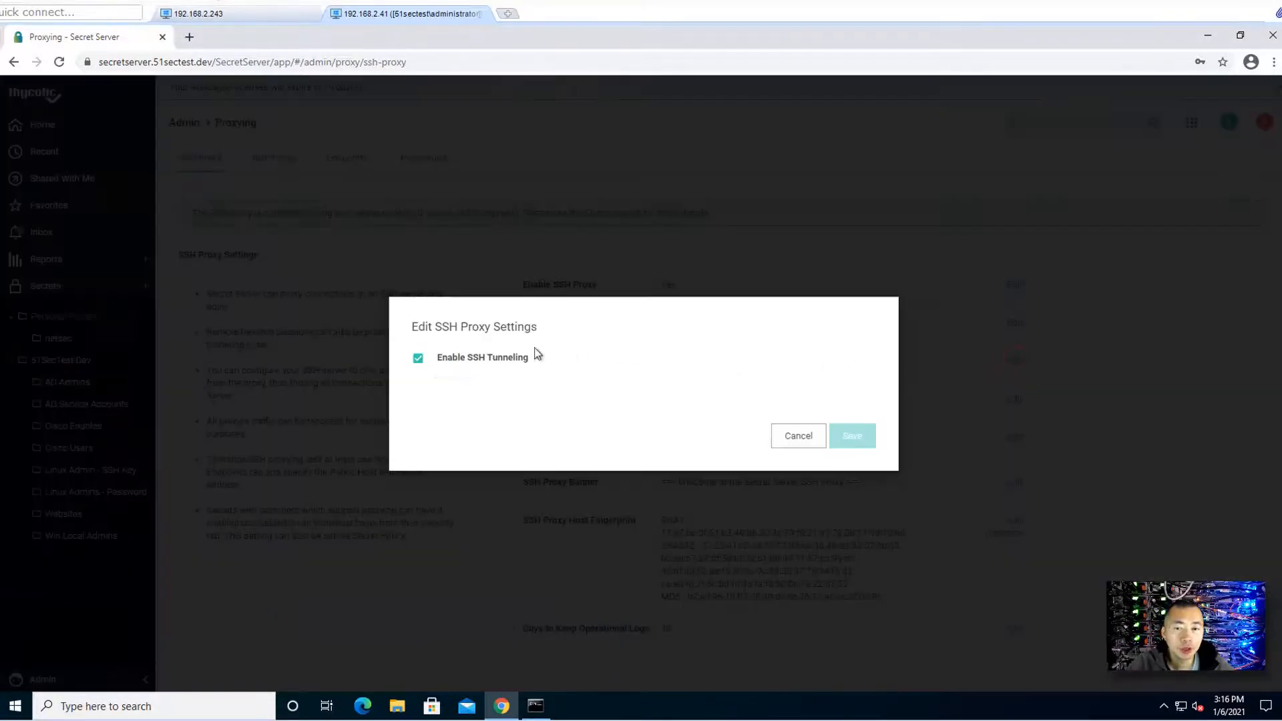
pyautogui.click(851, 435)
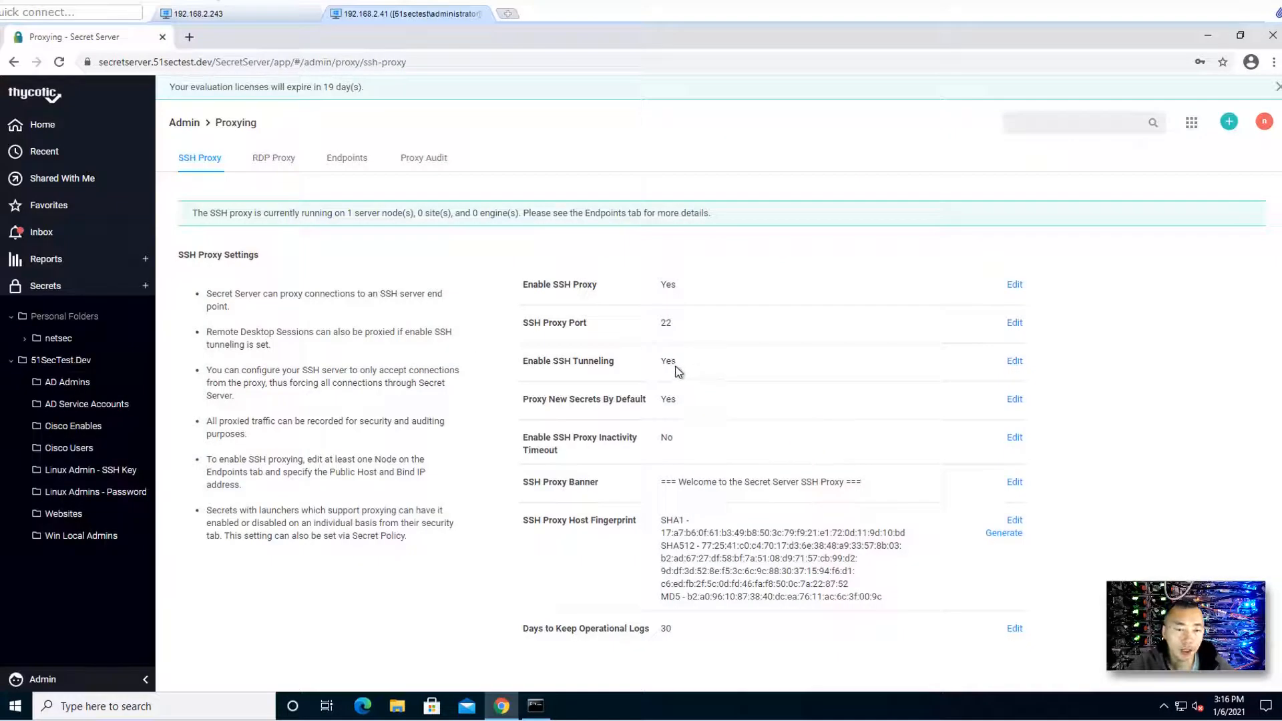
# - Compare the RDP Proxy settings (disabled) against SSH Proxy, then go to the AD Service Accounts folder
pyautogui.click(273, 157)
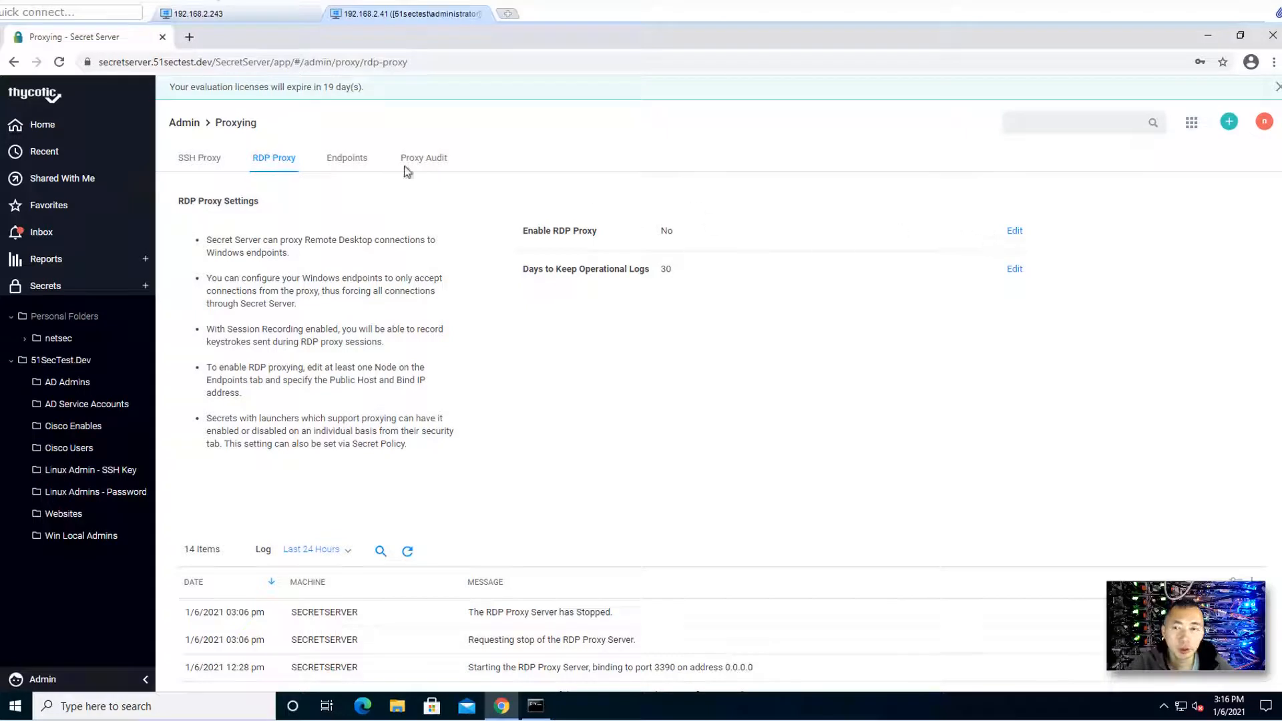
pyautogui.moveTo(199, 158)
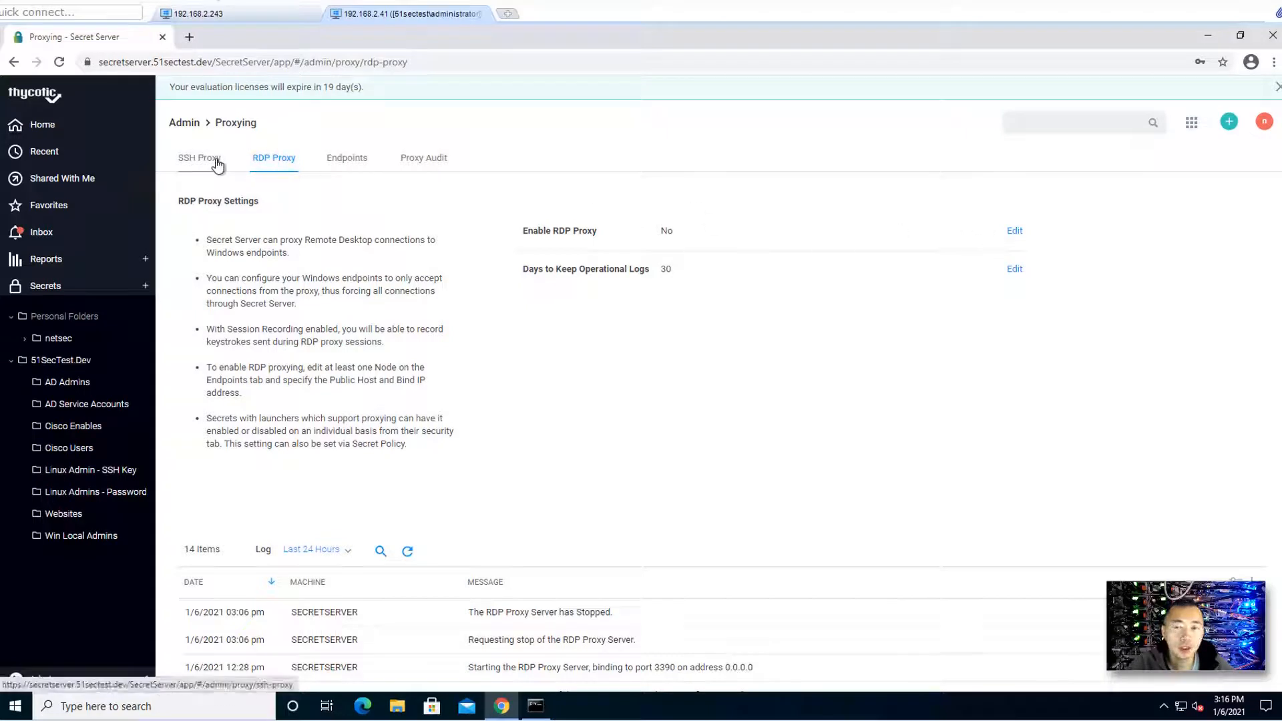
pyautogui.click(199, 157)
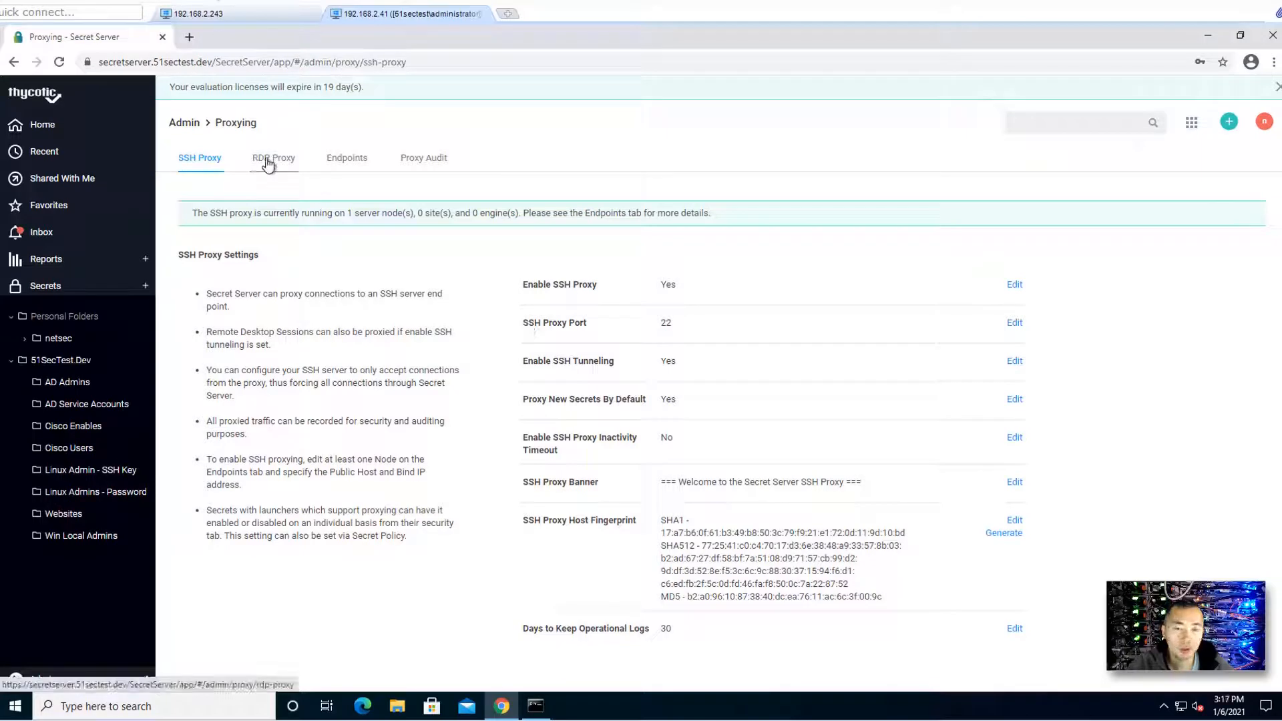
pyautogui.click(273, 158)
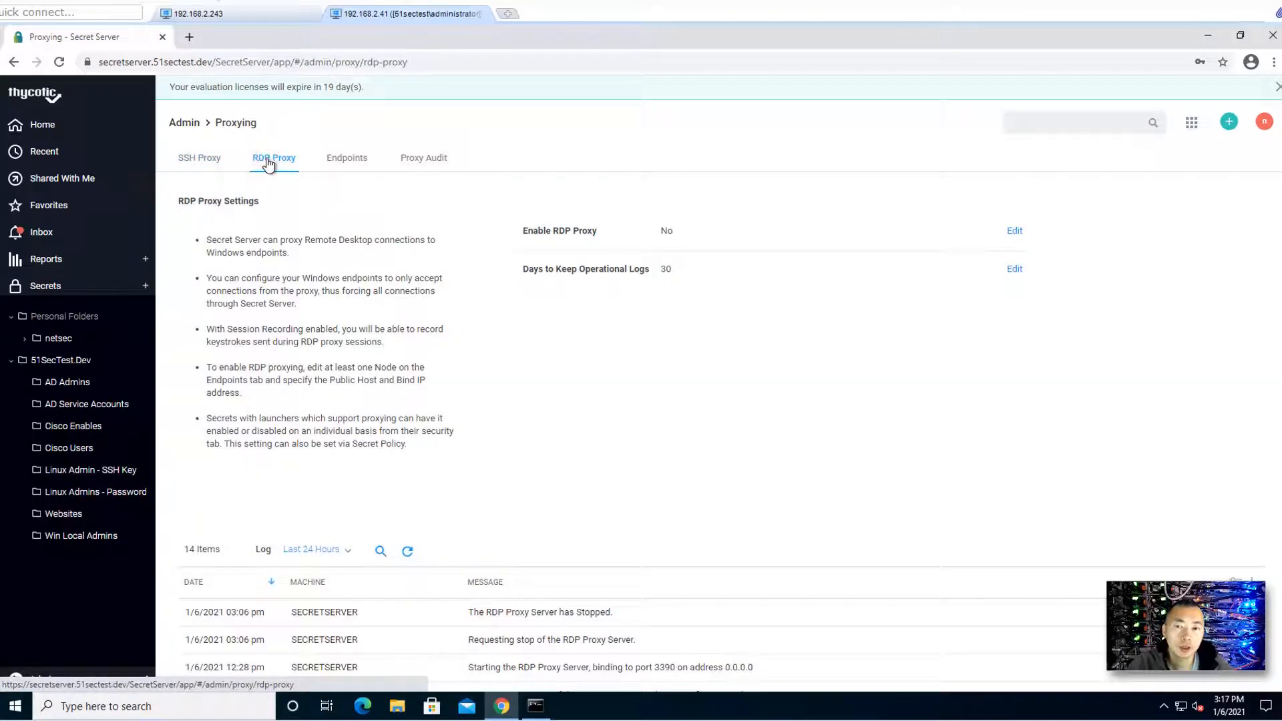
pyautogui.click(199, 158)
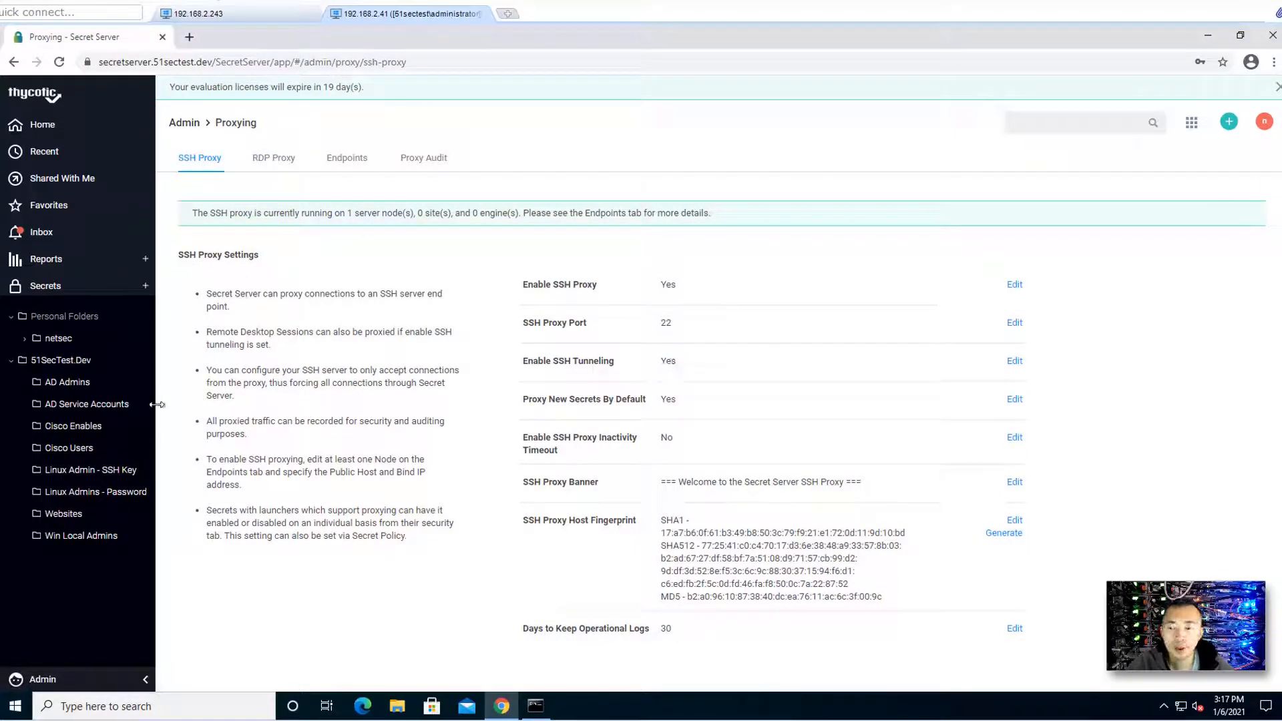
pyautogui.click(85, 404)
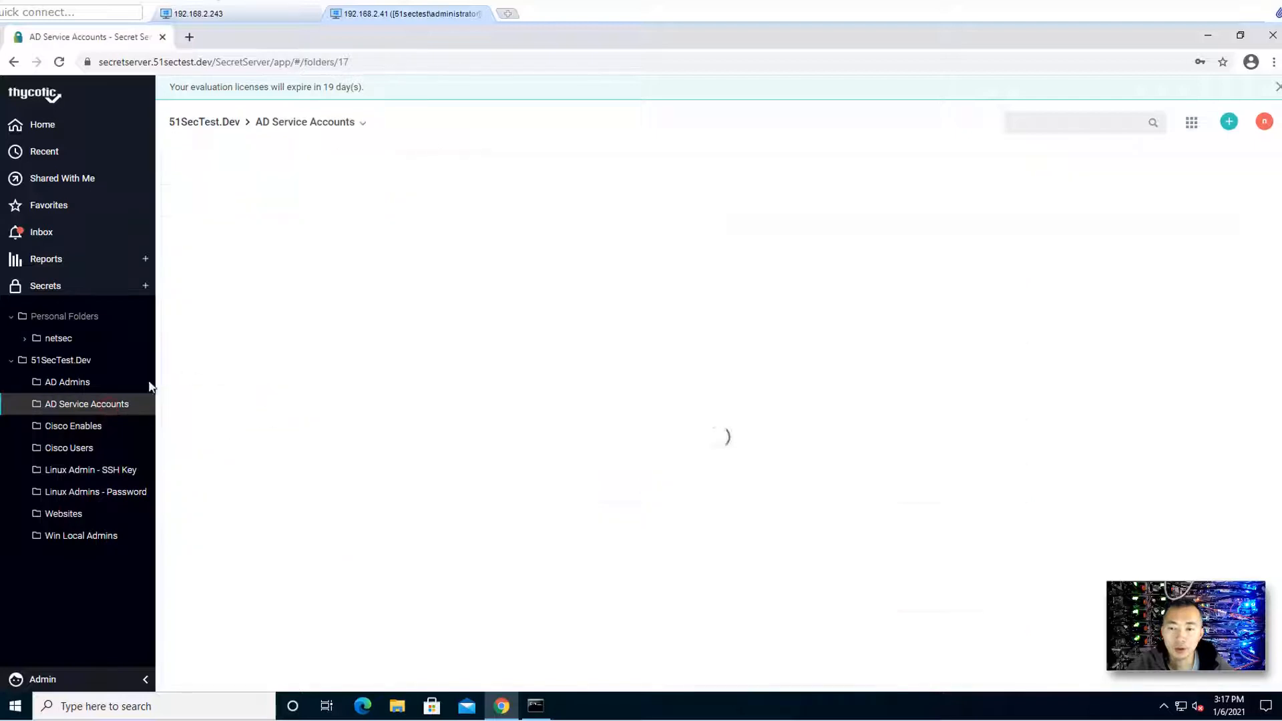
# - In AD Admins open admin2's Security settings showing proxy enabled and start a Launch
pyautogui.click(67, 382)
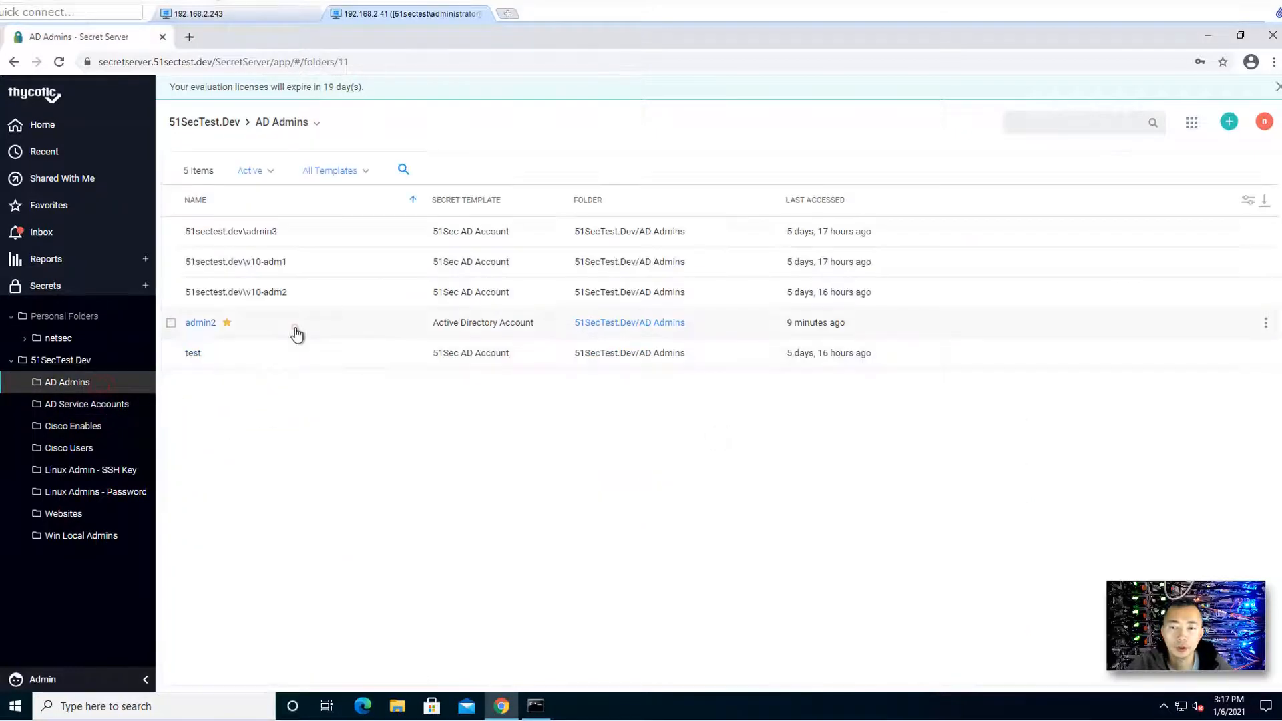
pyautogui.click(200, 322)
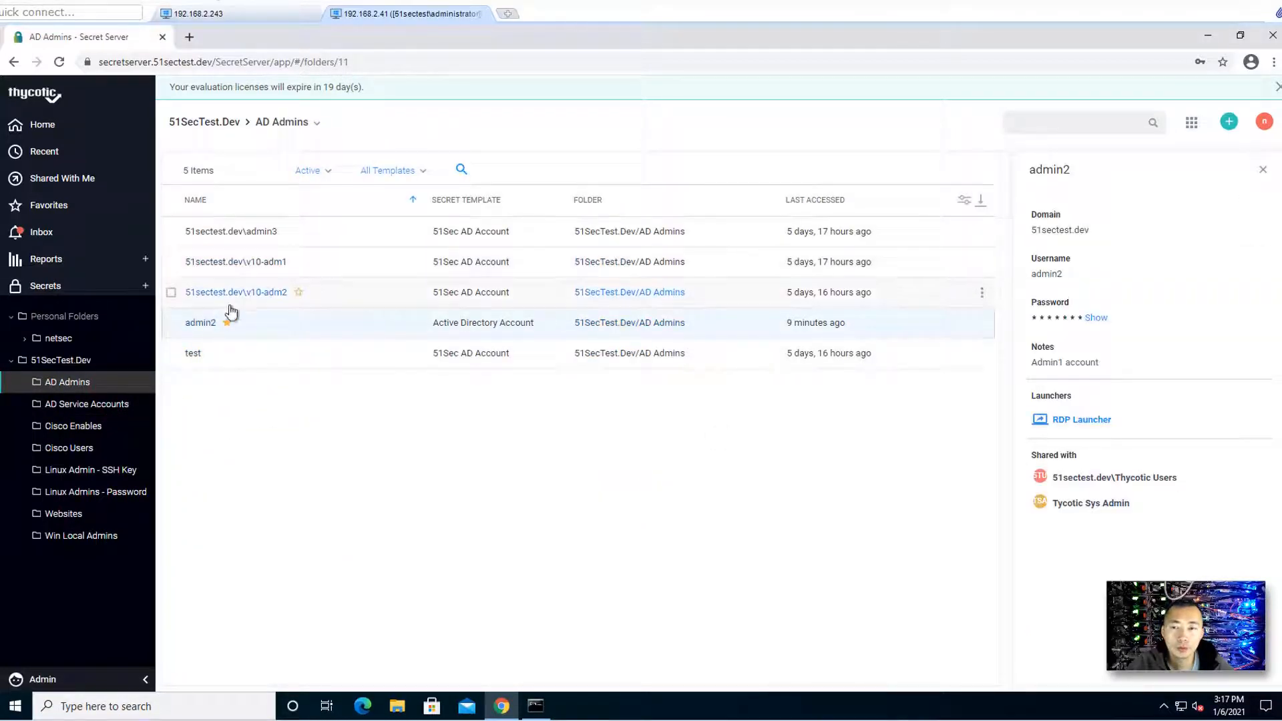
pyautogui.click(200, 322)
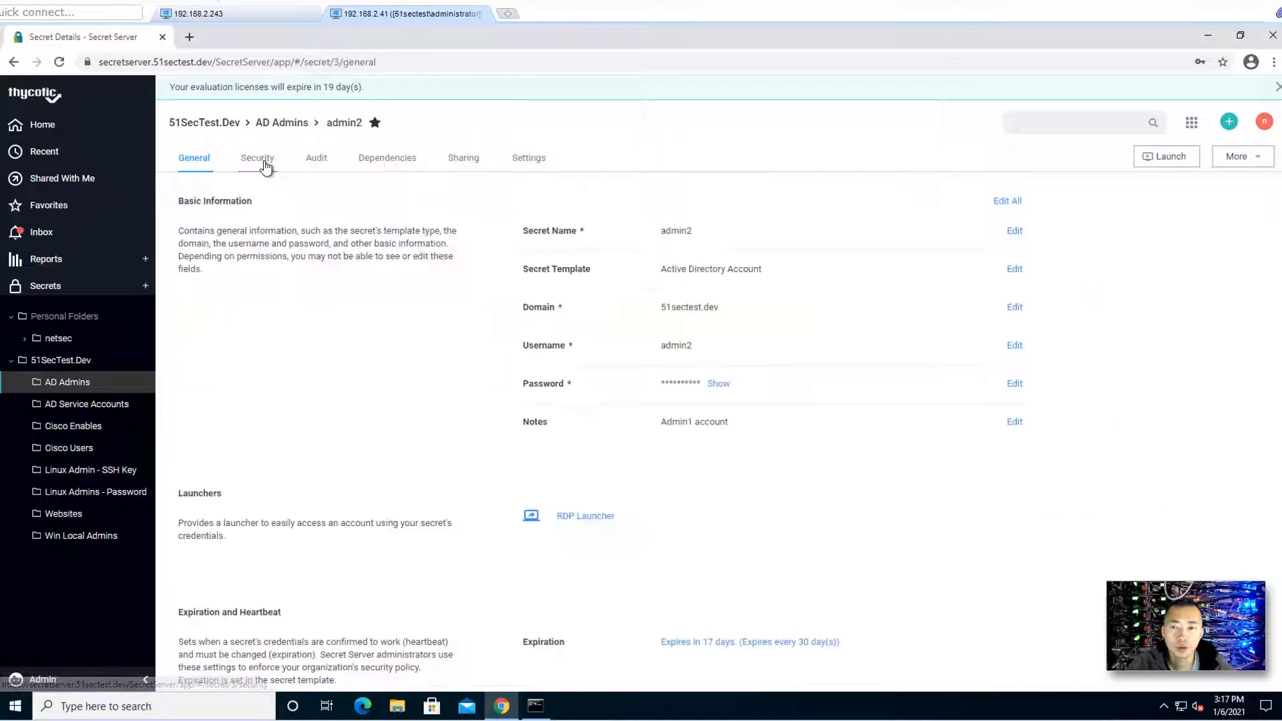
pyautogui.click(256, 158)
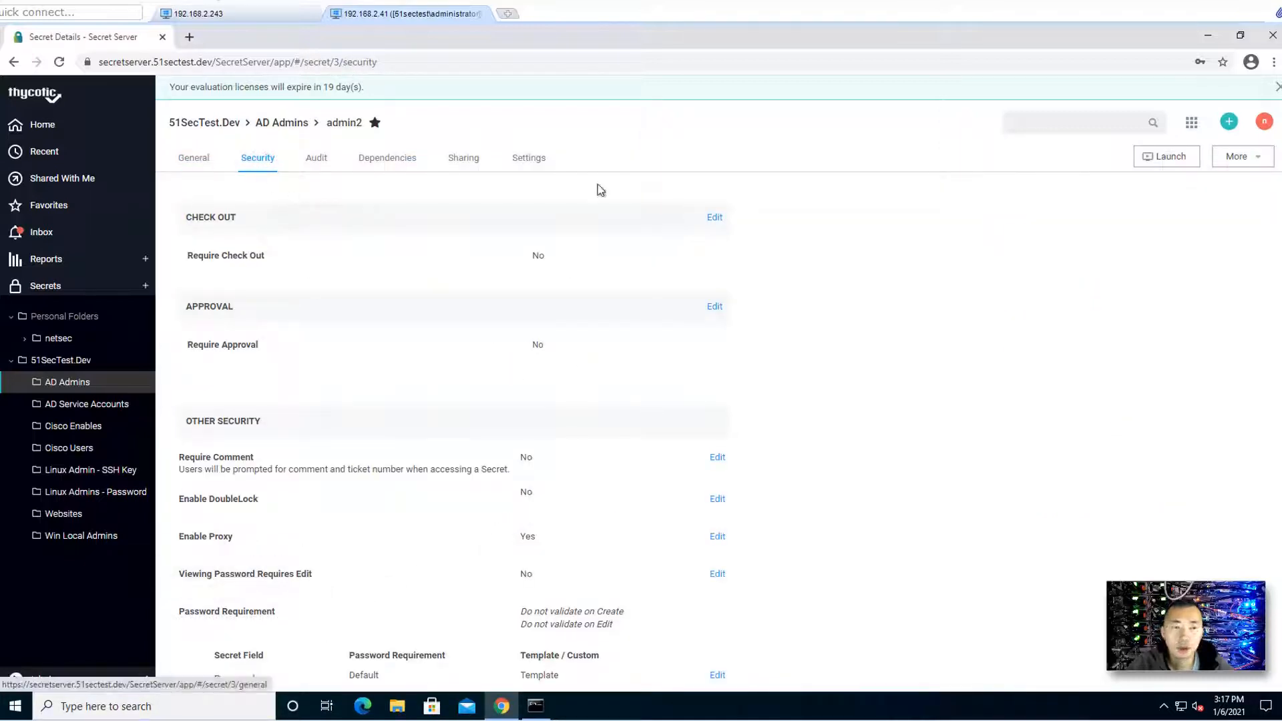
pyautogui.click(1166, 156)
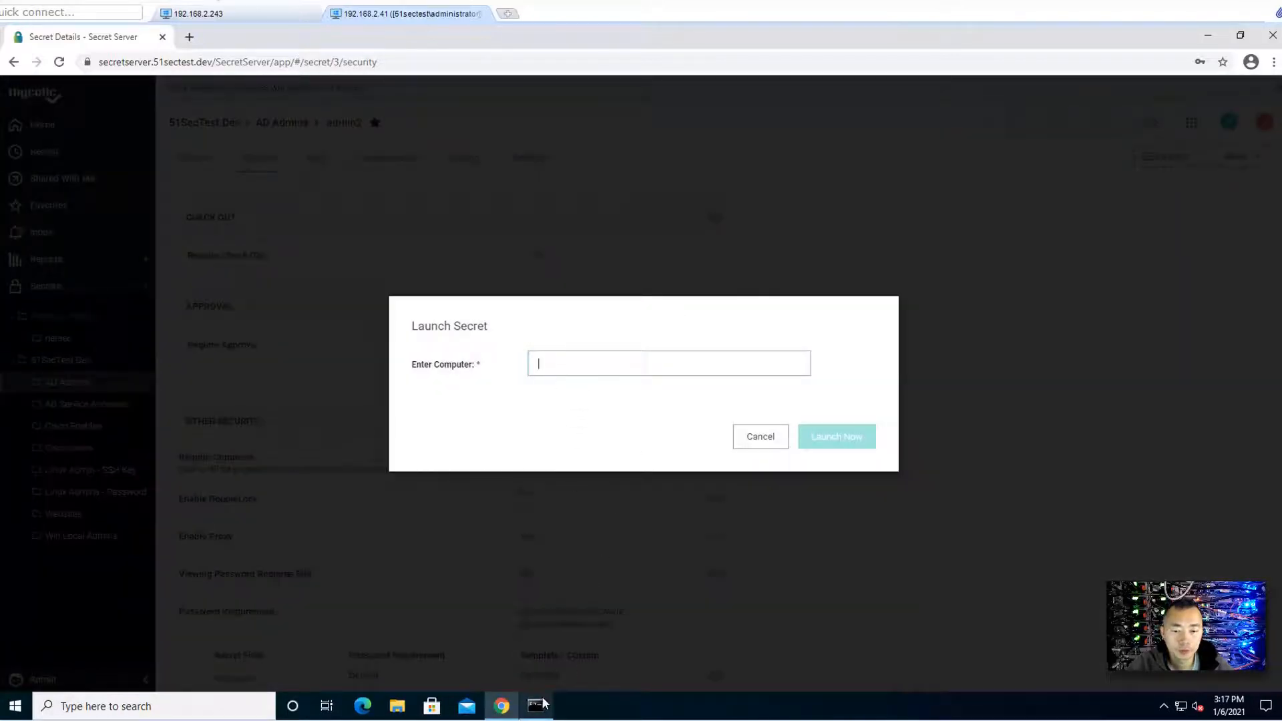
# - Confirm netstat shows no port 22 connections, then enter 192.168.2.12 as the launch computer
pyautogui.click(537, 705)
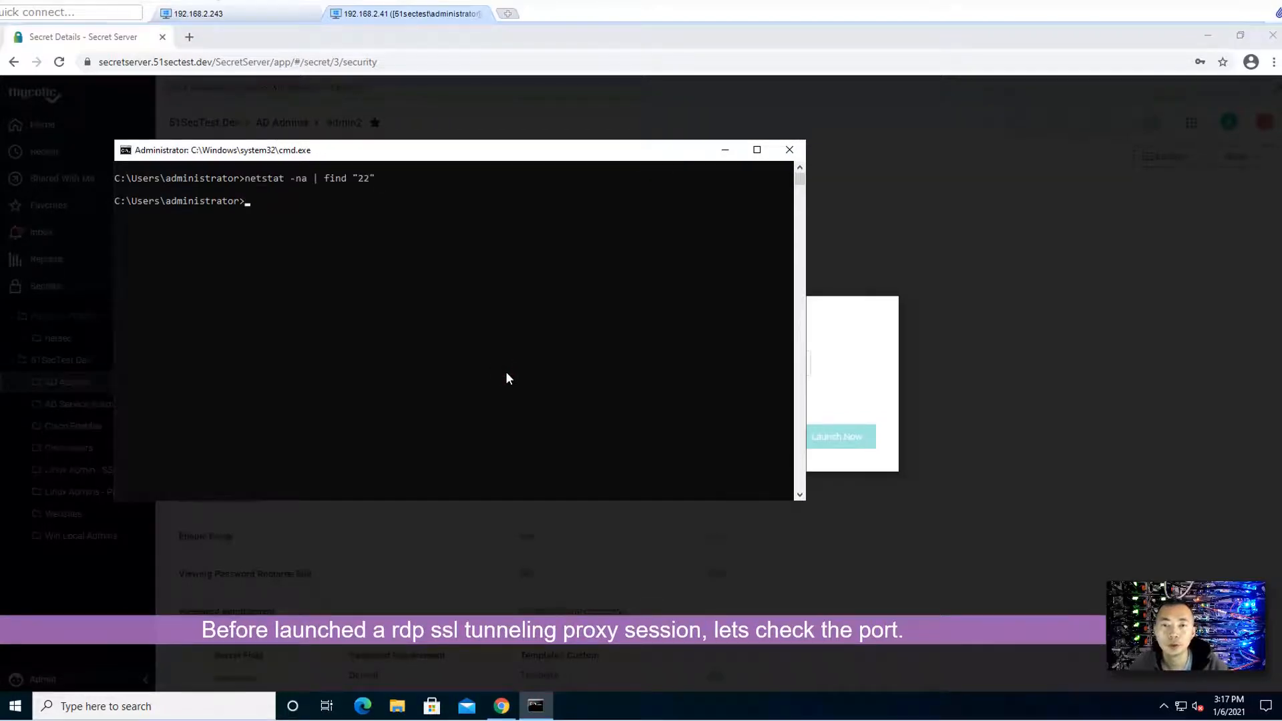
pyautogui.moveTo(504, 365)
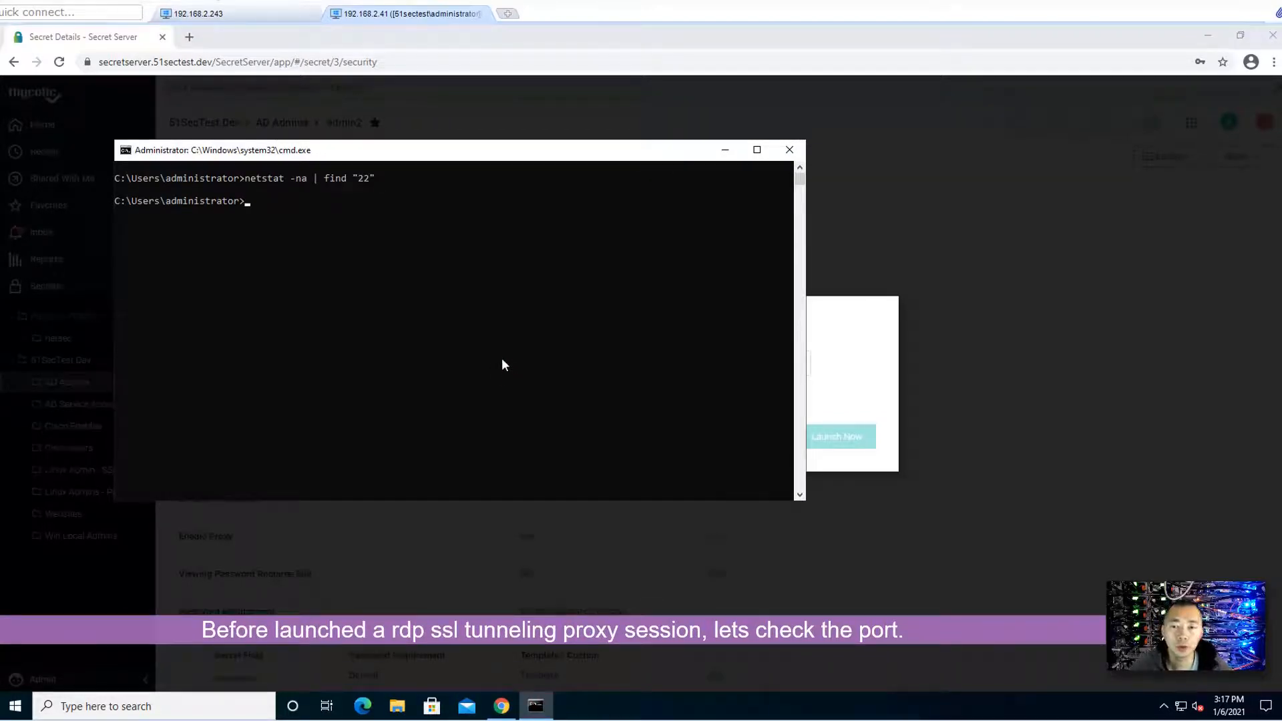
pyautogui.write('netstat -na | find "2')
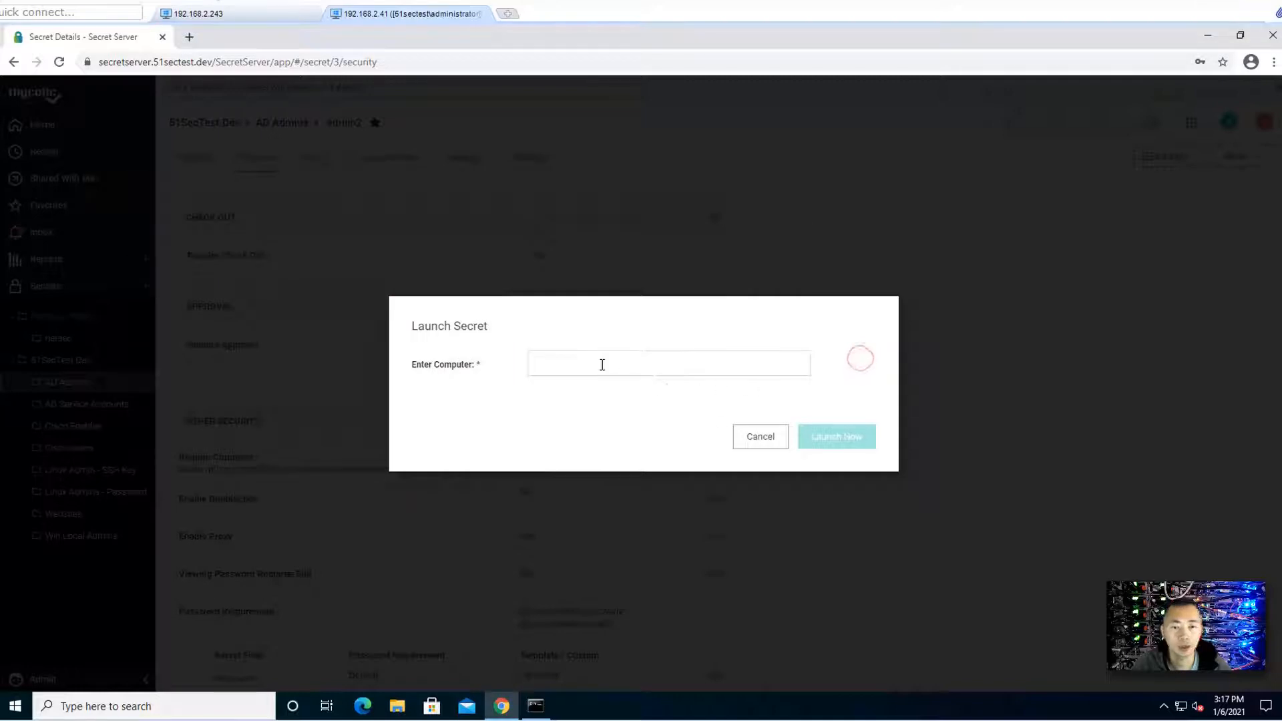
pyautogui.write('192.168.2.1')
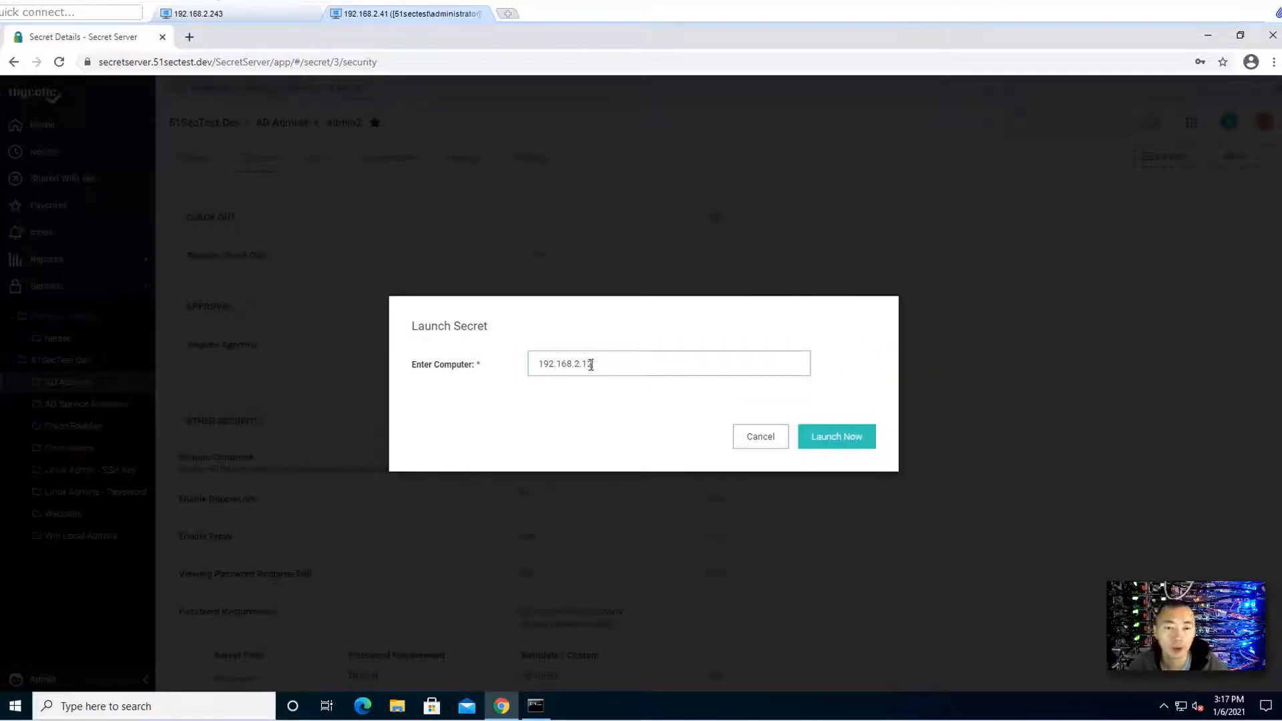
pyautogui.click(836, 435)
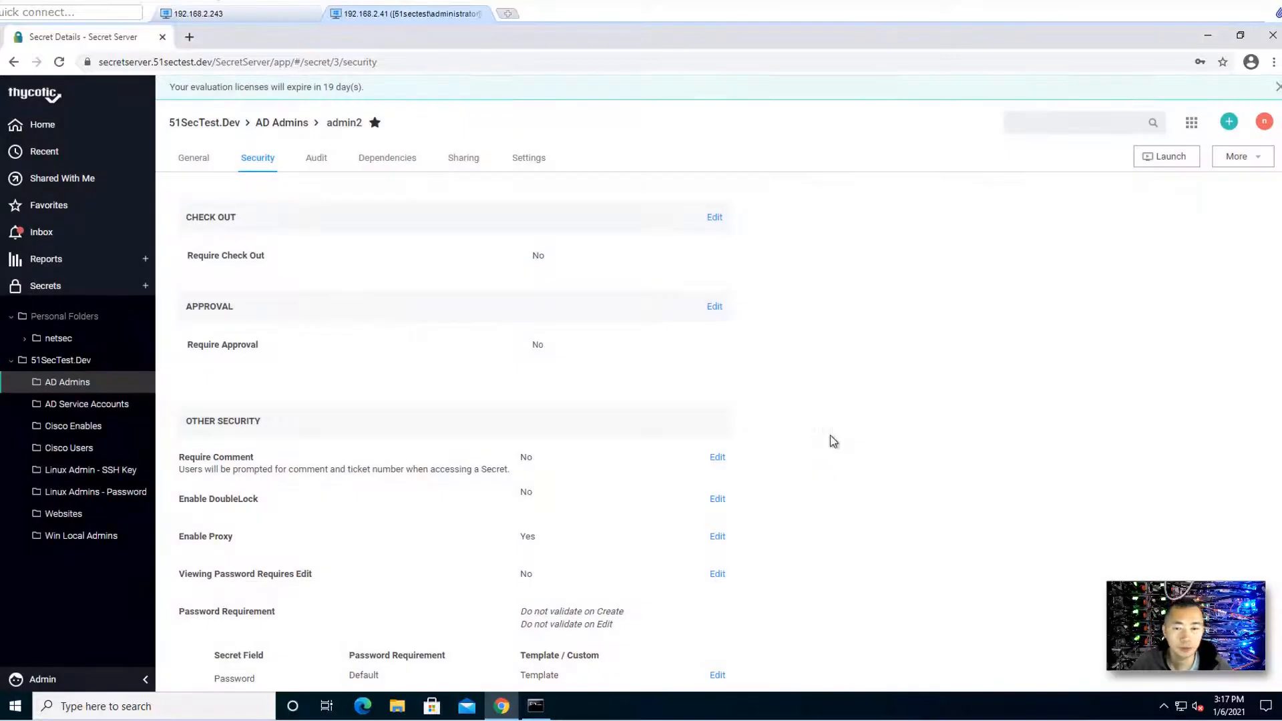
# - Launch via RDPWinBootstrapper, accepting publisher and certificate warnings, reaching the desktop at 127.0.0.1
pyautogui.click(1165, 157)
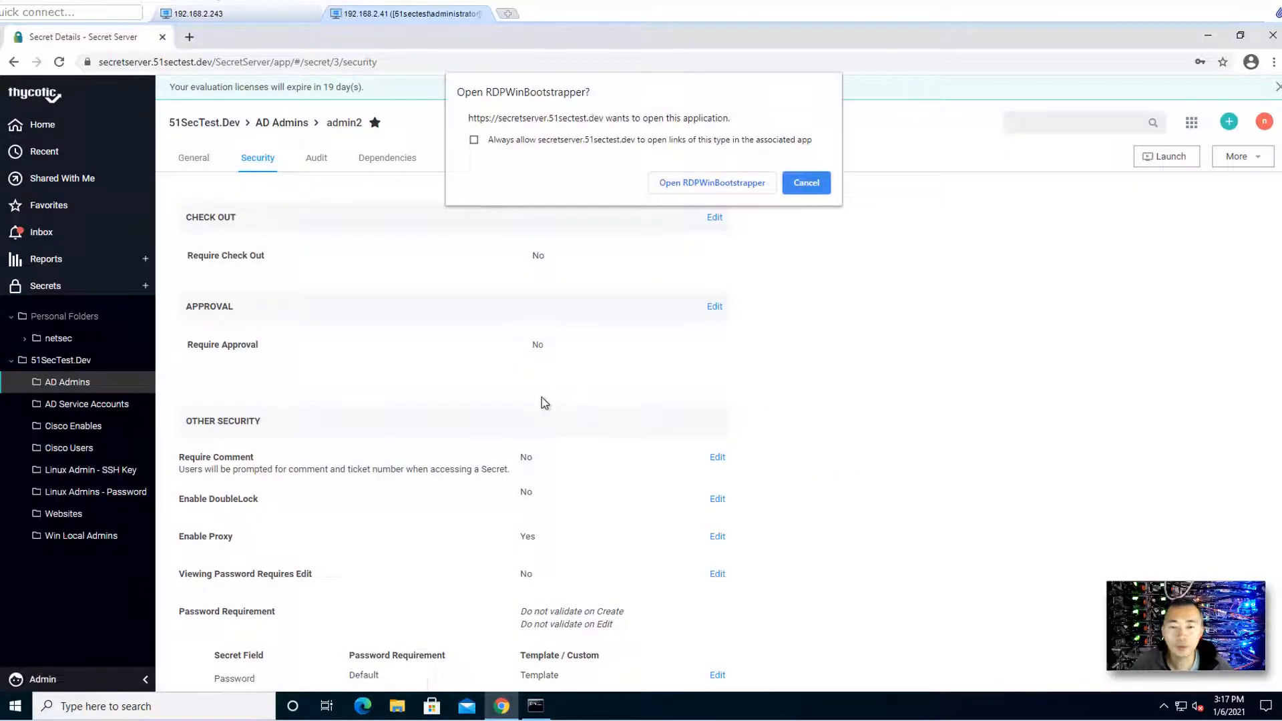
pyautogui.click(806, 183)
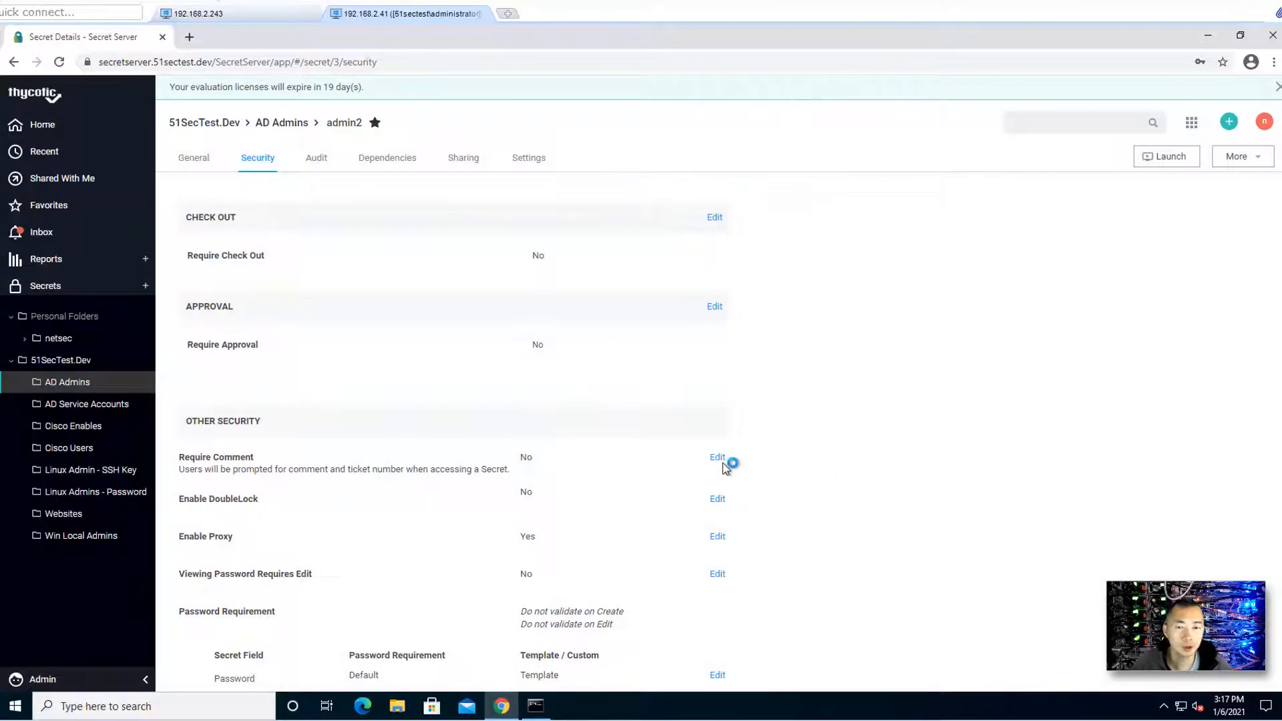
pyautogui.moveTo(687, 385)
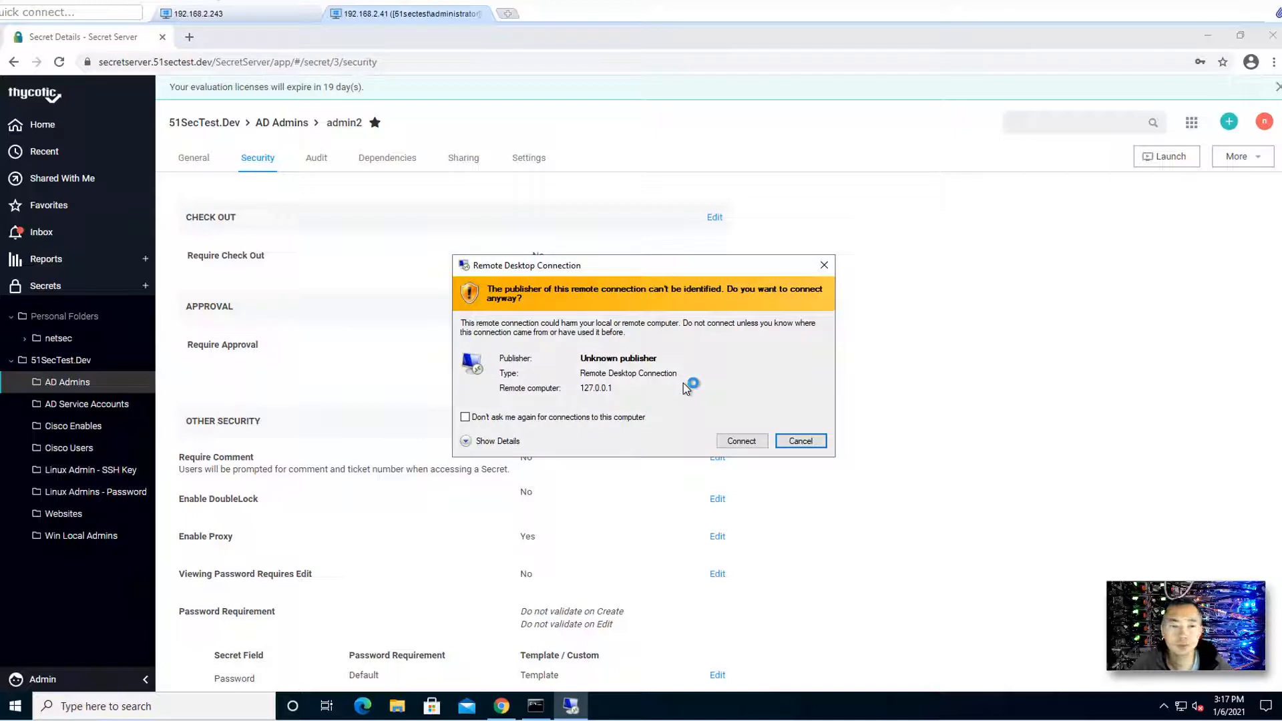
pyautogui.click(740, 441)
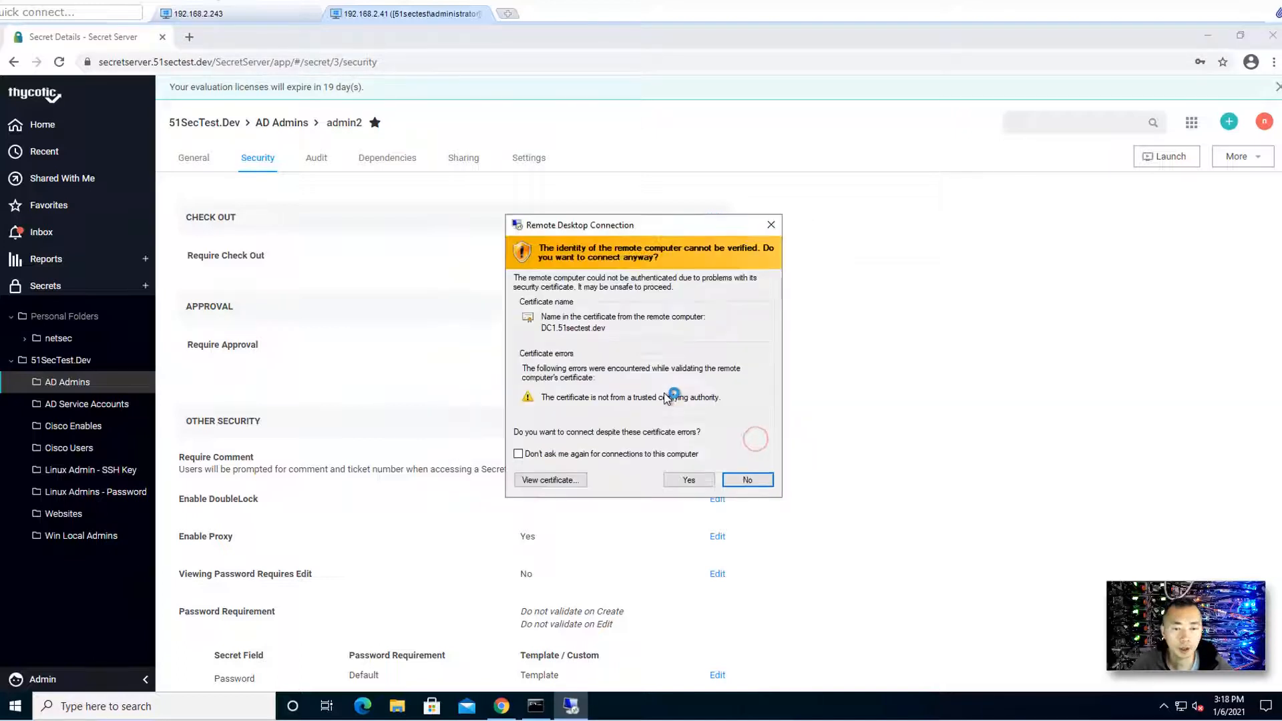
pyautogui.click(688, 479)
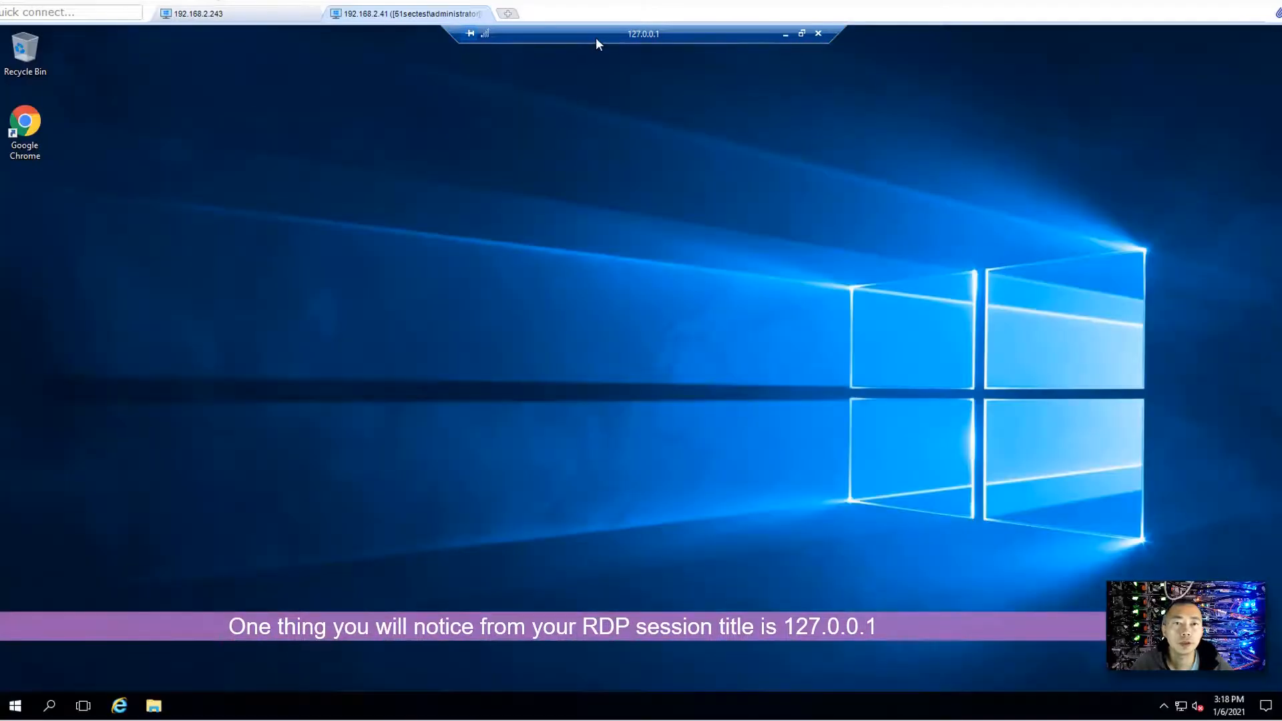
pyautogui.moveTo(613, 46)
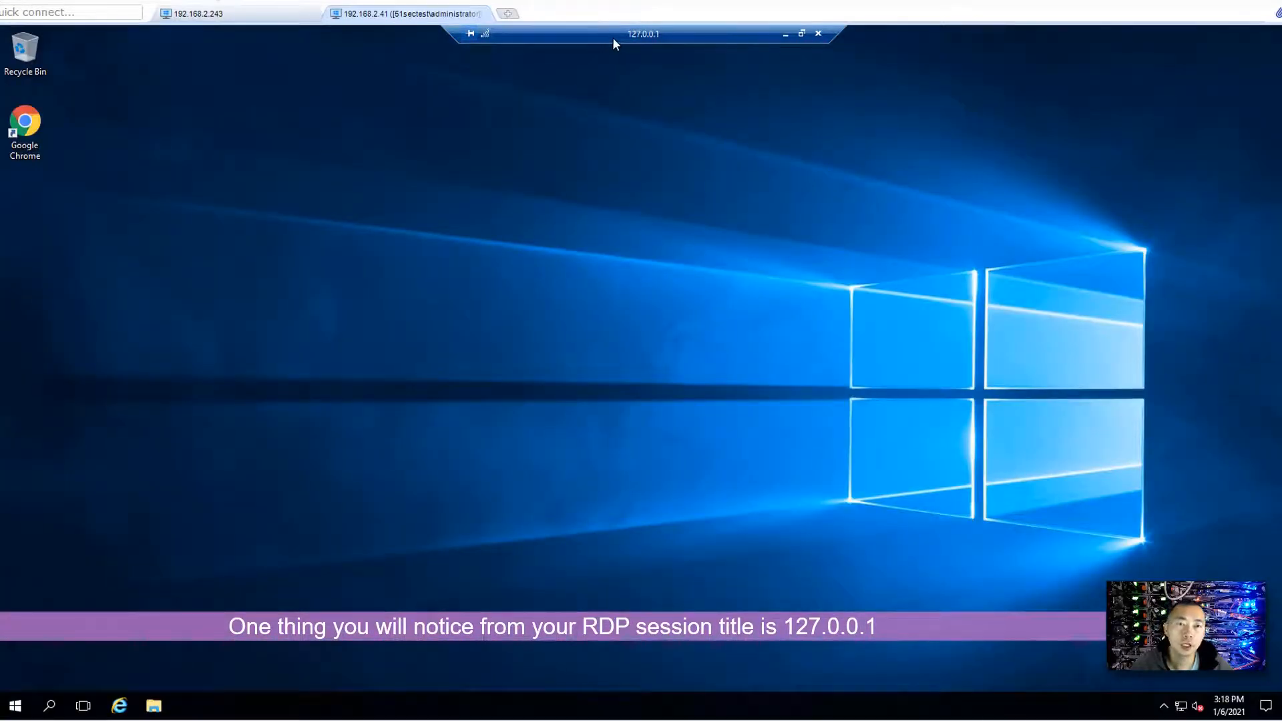
pyautogui.moveTo(652, 44)
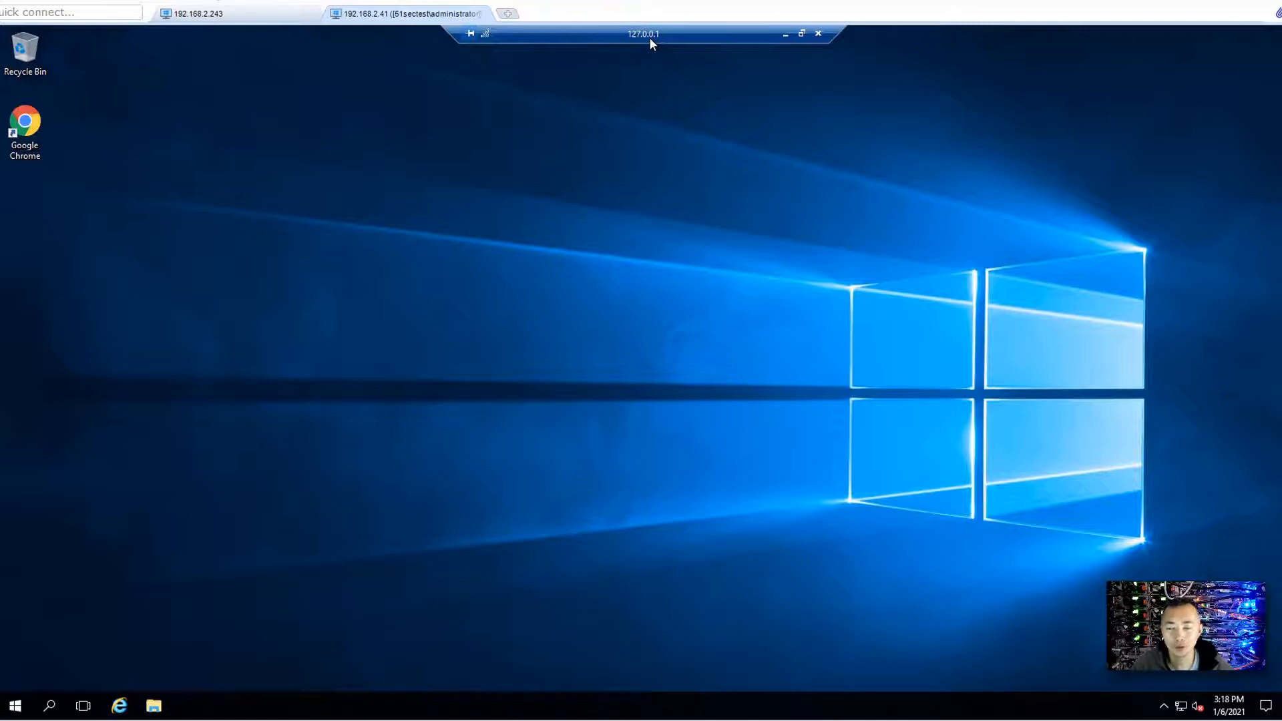
pyautogui.moveTo(298, 373)
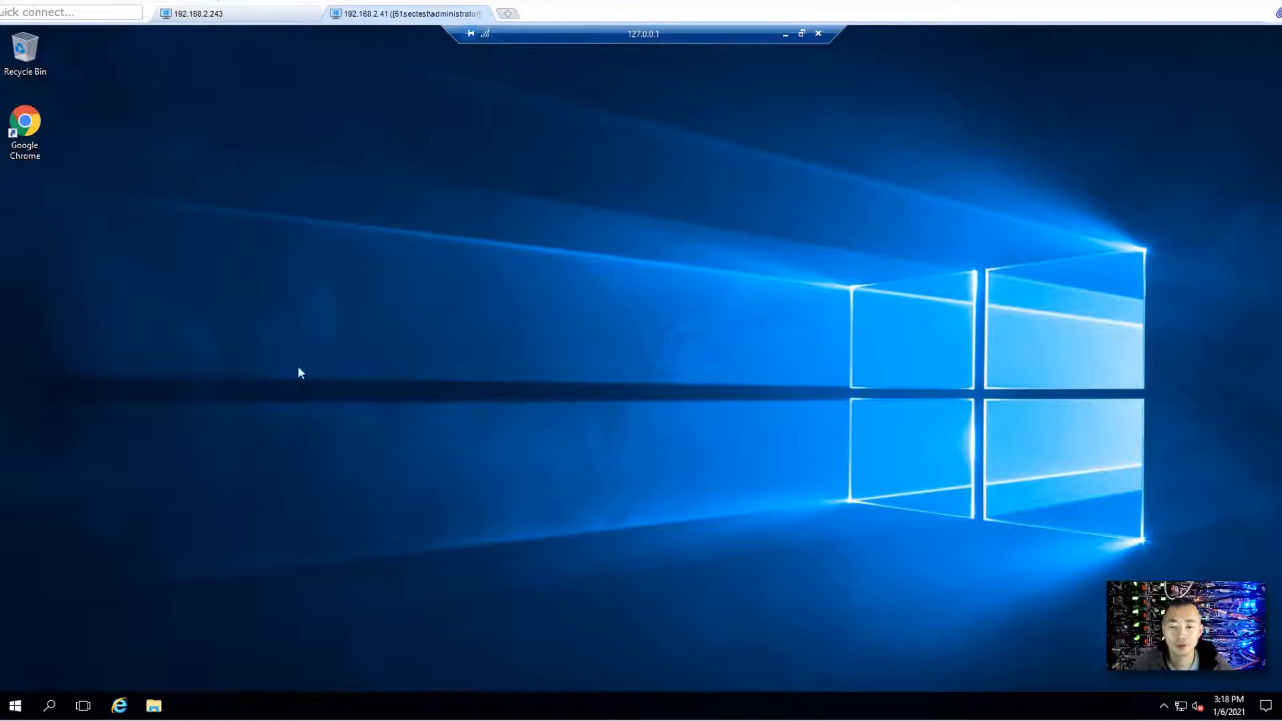
pyautogui.moveTo(32, 666)
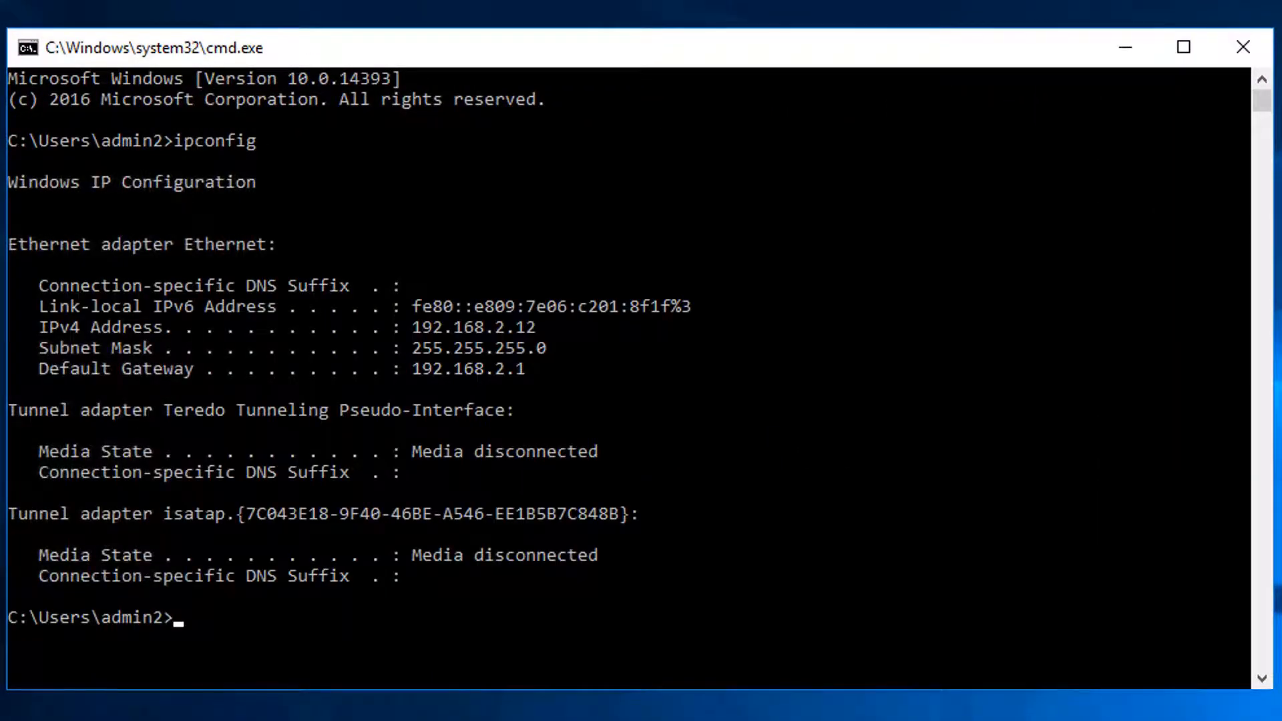
# - Run hostname, whoami and netstat -na | find "3389" on DC1, highlighting the established connection from 192.168.2.243
pyautogui.write('hostname')
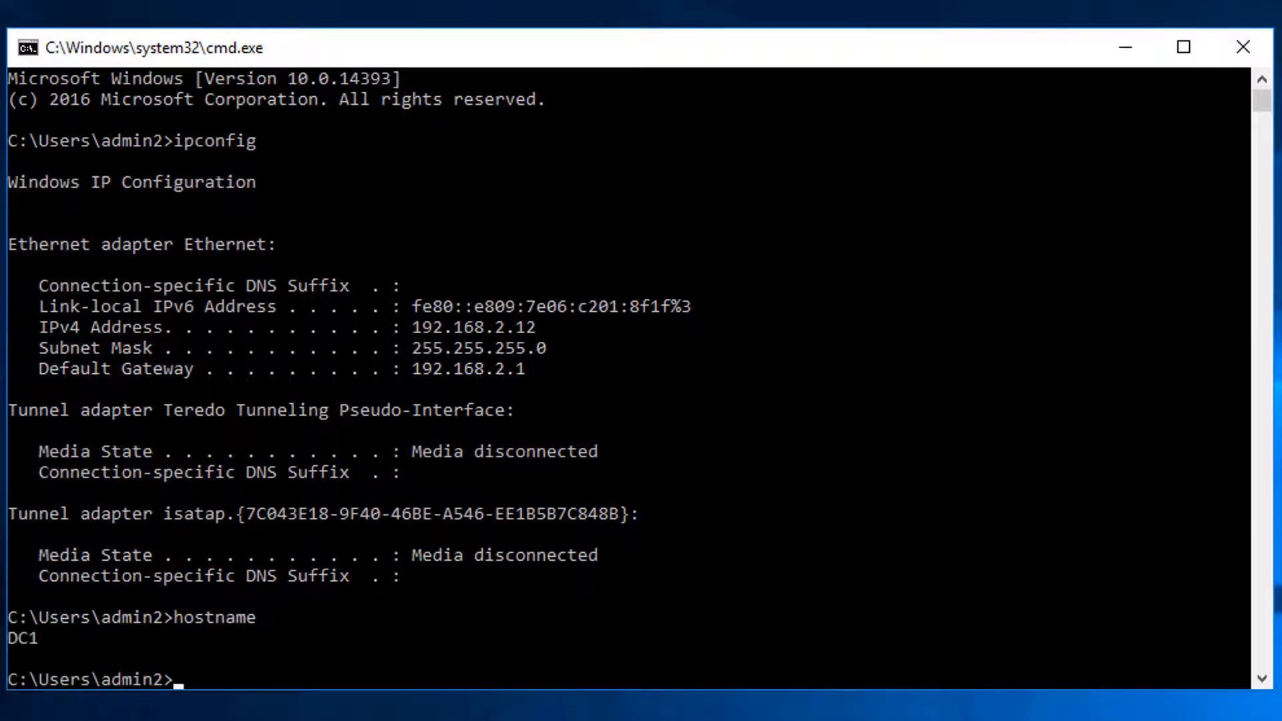
pyautogui.write('whoami')
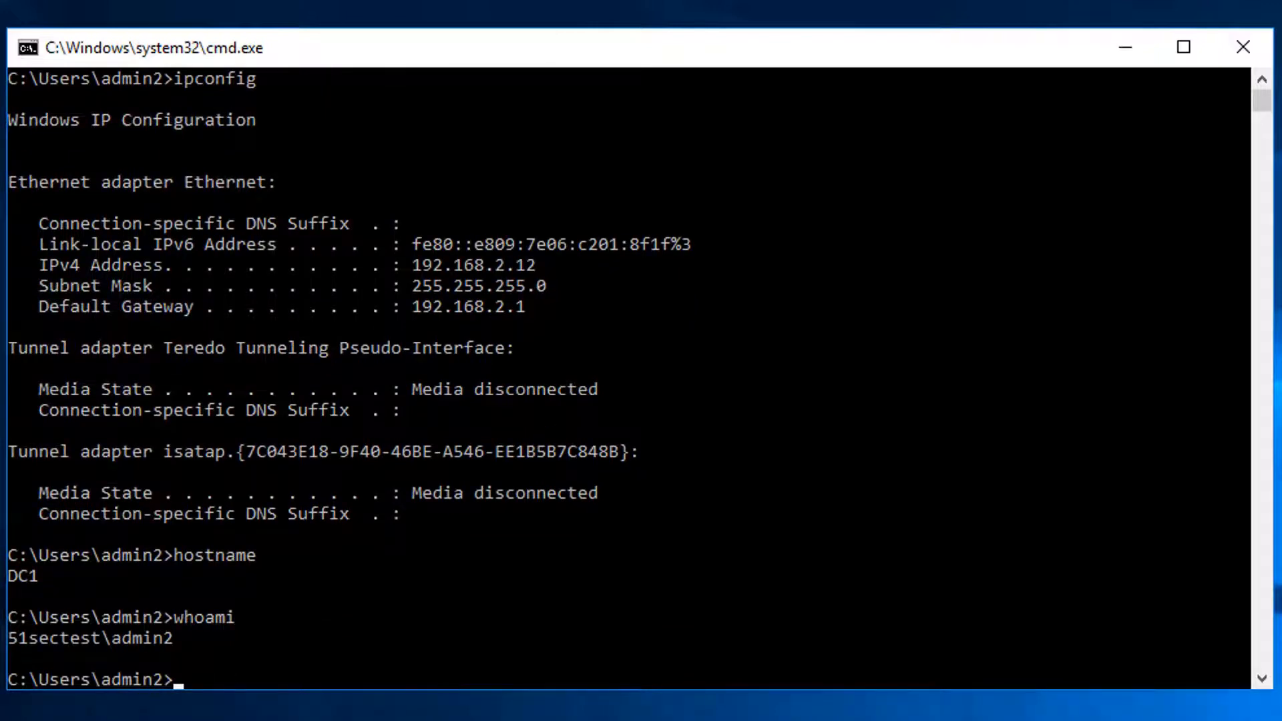
pyautogui.write('net')
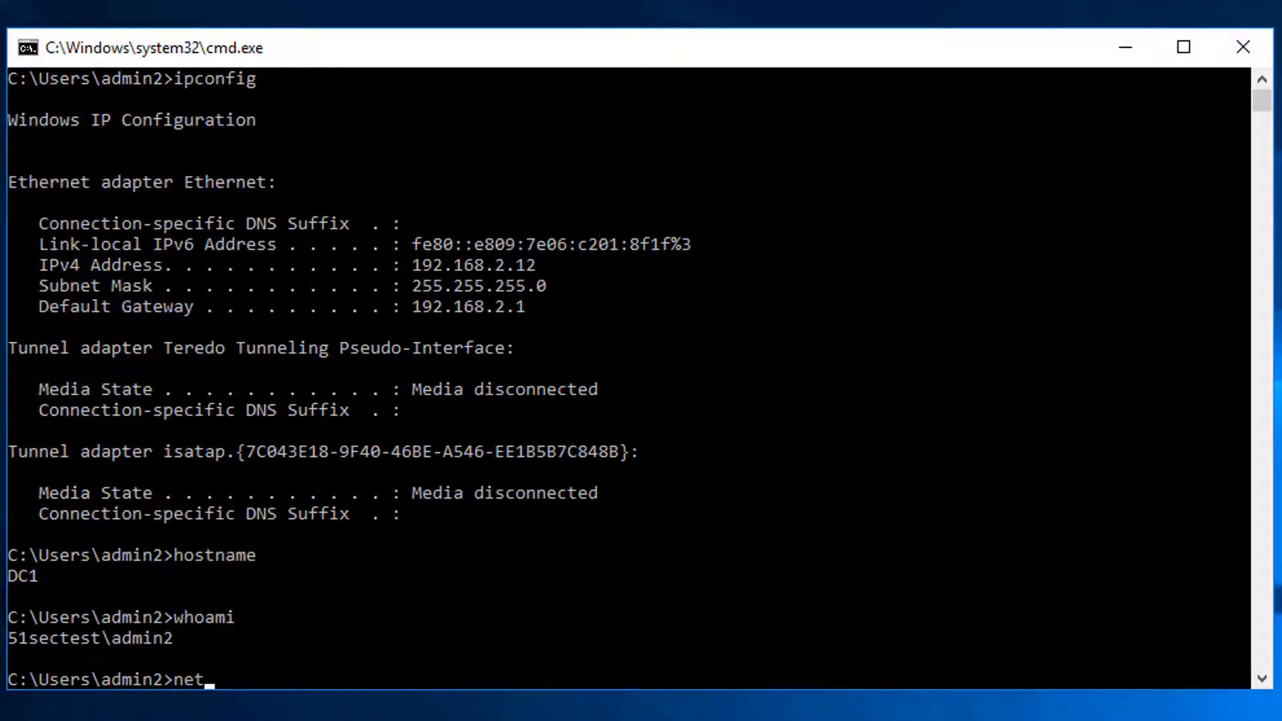
pyautogui.write('se')
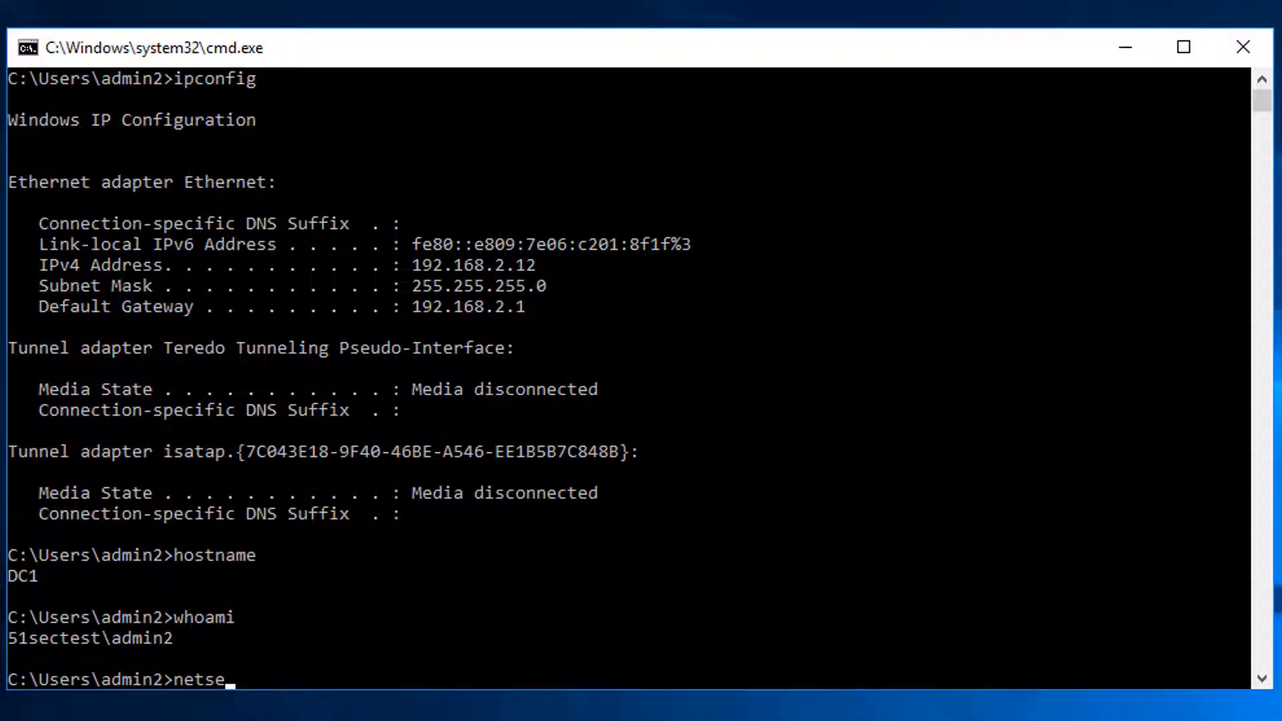
pyautogui.write('tat')
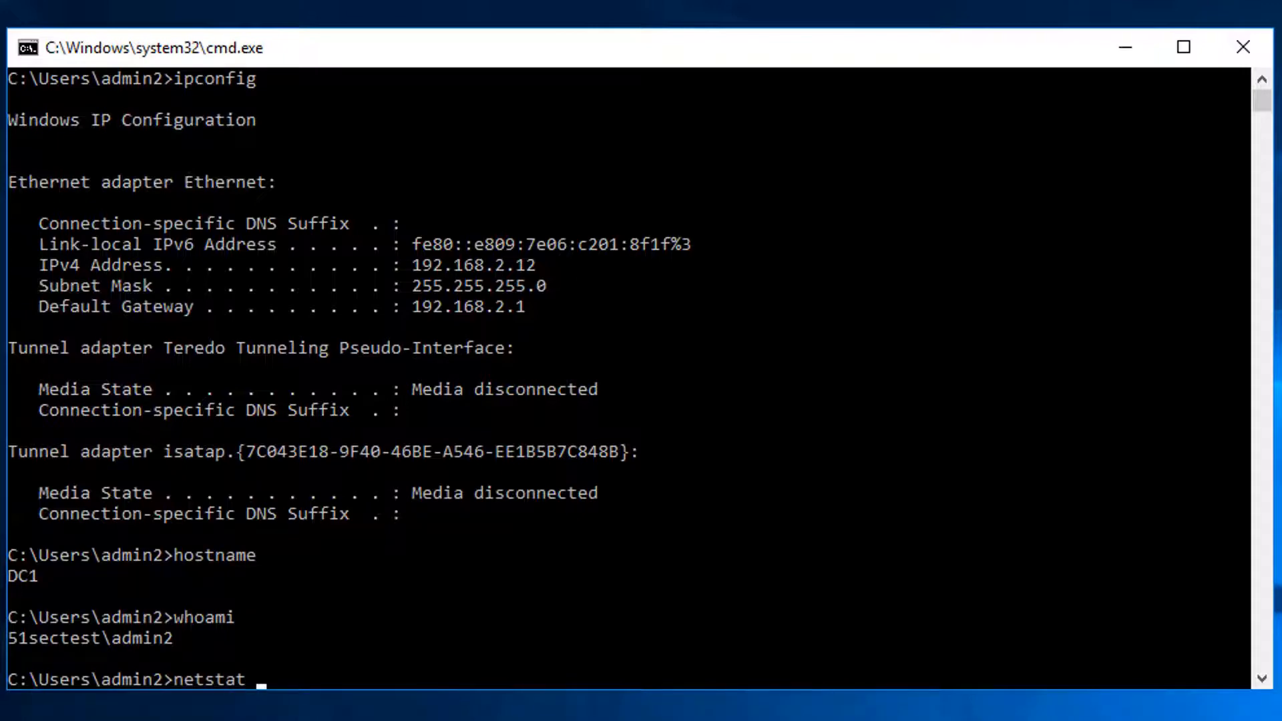
pyautogui.write('-na |')
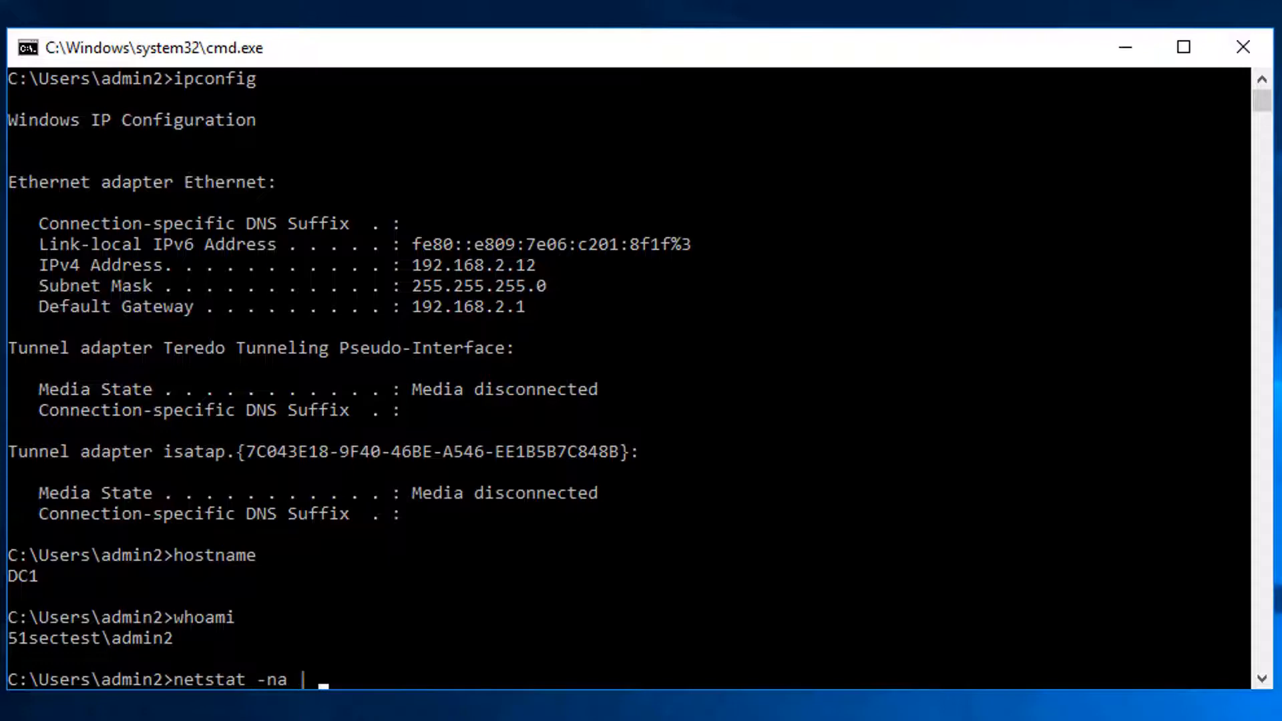
pyautogui.write('find ""')
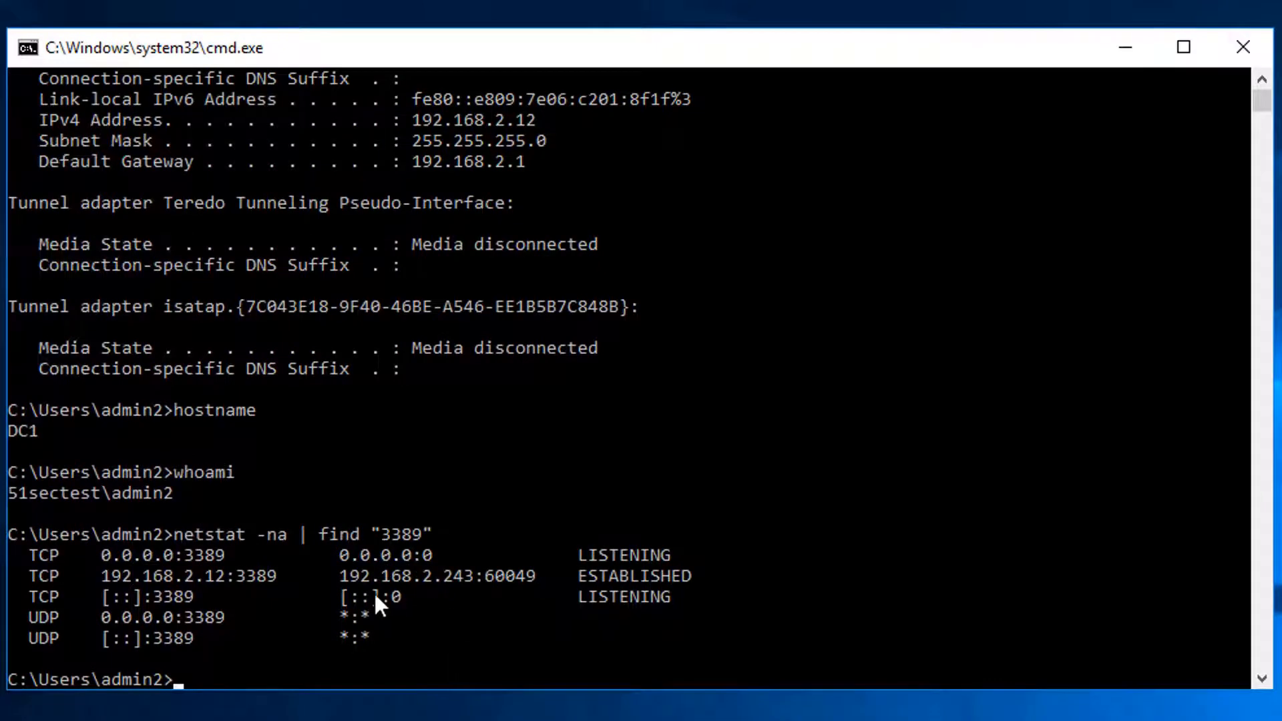
pyautogui.moveTo(339, 575); pyautogui.dragTo(470, 576)
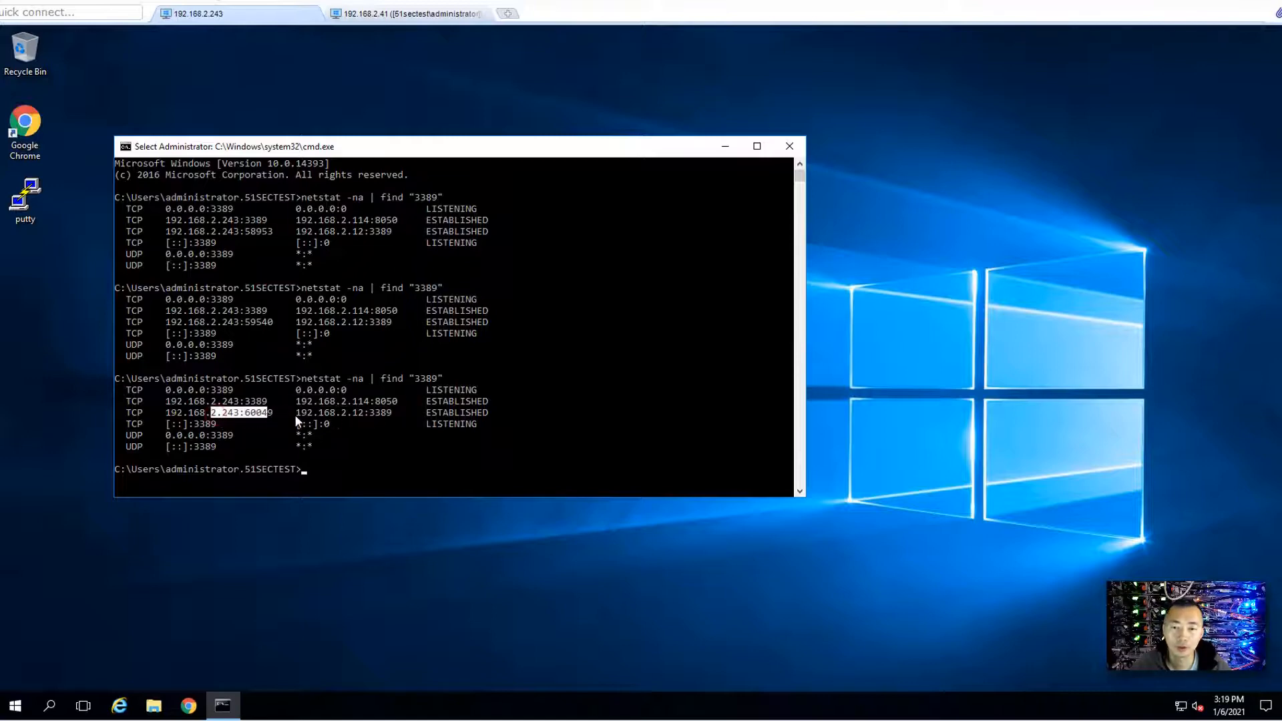
pyautogui.moveTo(350, 423)
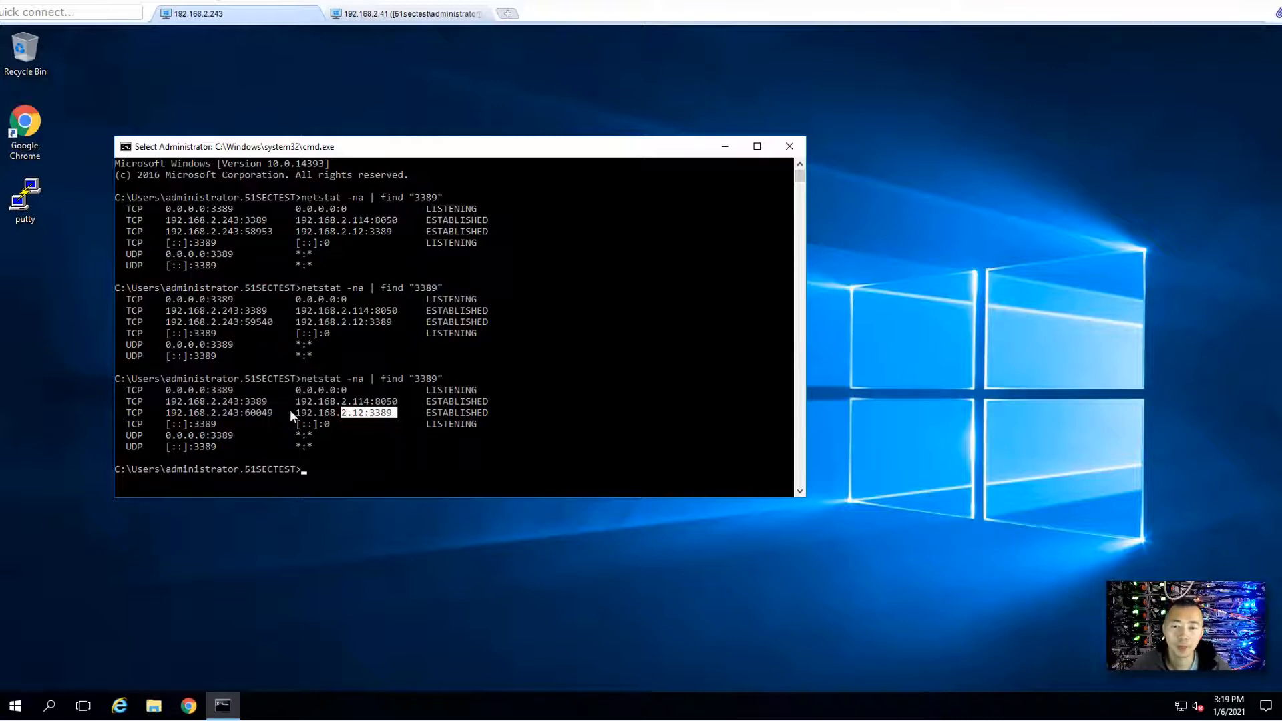
# - Highlight the target address 192.168.2.12:3389 in the Secret Server's netstat output
pyautogui.moveTo(289, 413); pyautogui.dragTo(397, 412)
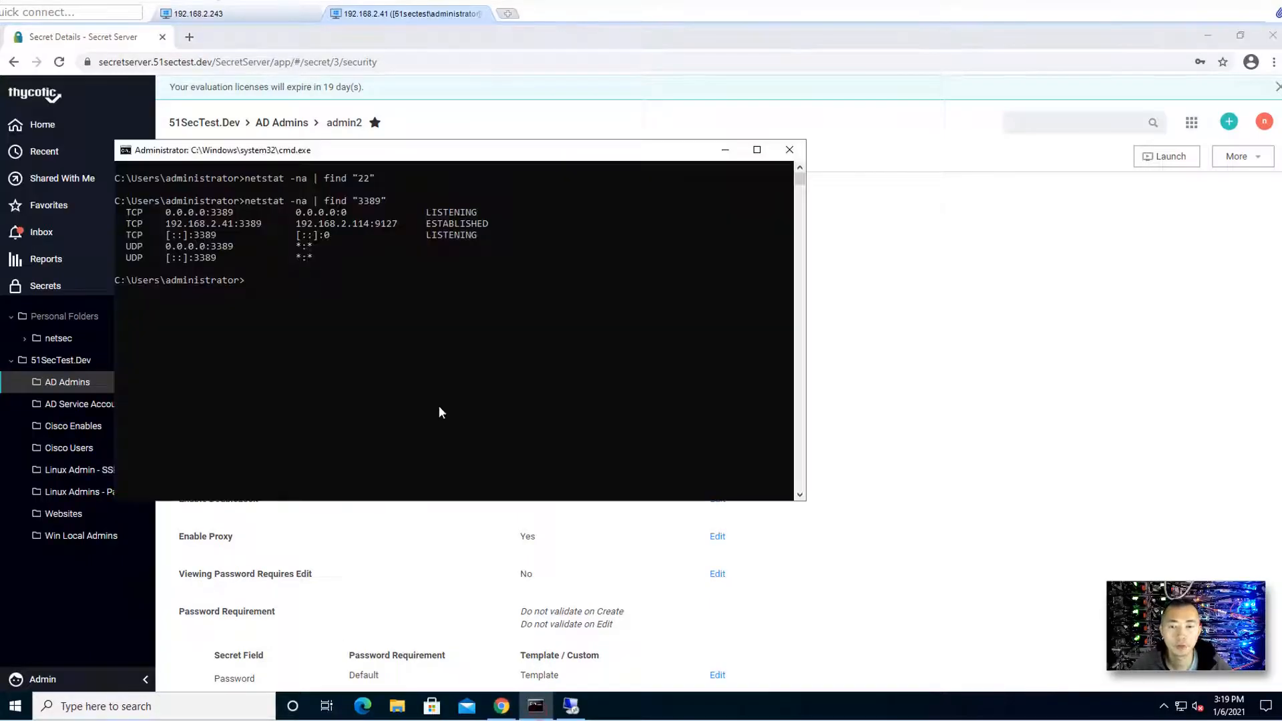
# - Run netstat -na | find "22" on the client 192.168.2.41 to list its port-22 connections
pyautogui.write('netstat -na | find "22"')
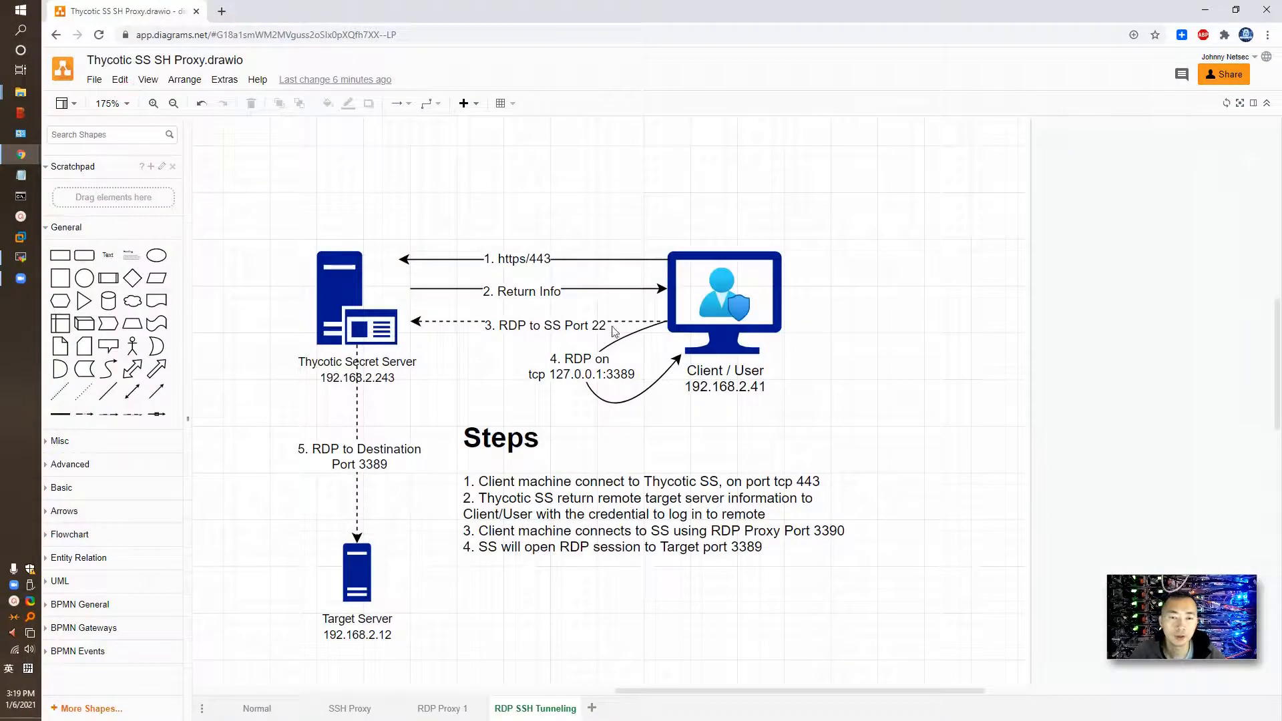
# - Show the RDP SSH Tunneling diagram page linking client, Secret Server and target server
pyautogui.click(543, 322)
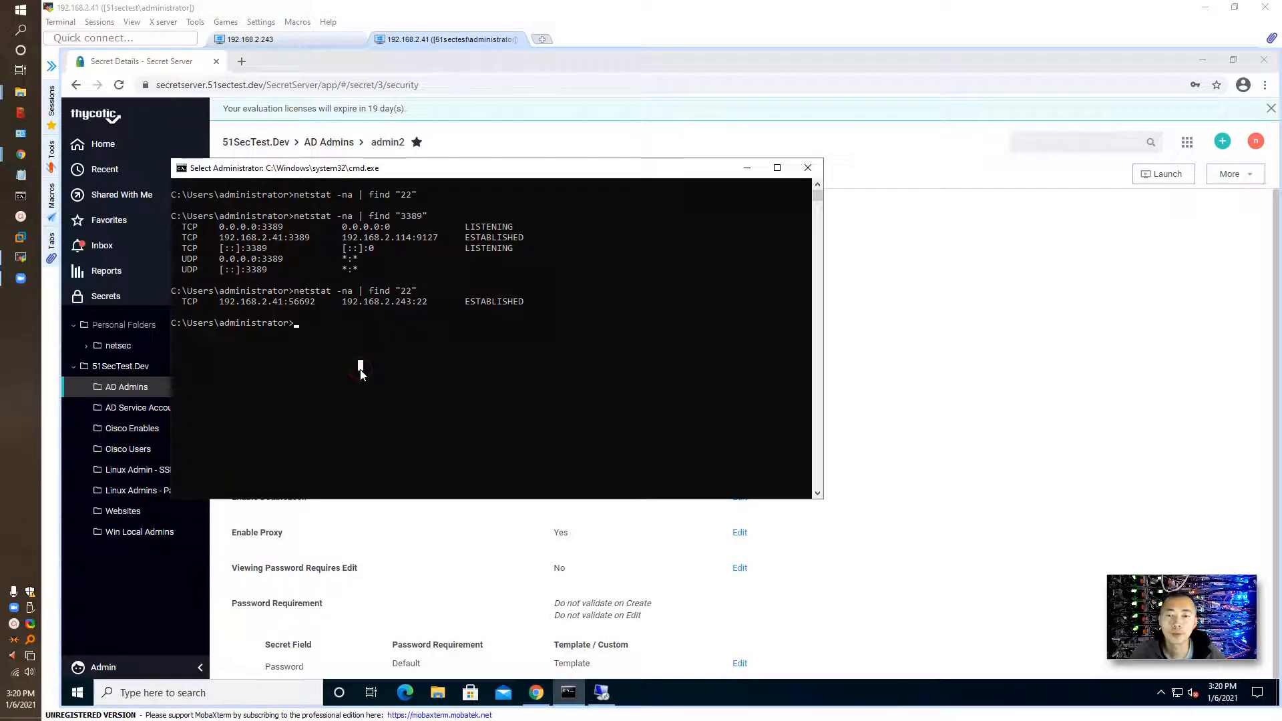
# - Clear the screen, rerun netstat -na | find "22" and highlight the established connection to 192.168.2.243:22
pyautogui.write('cls')
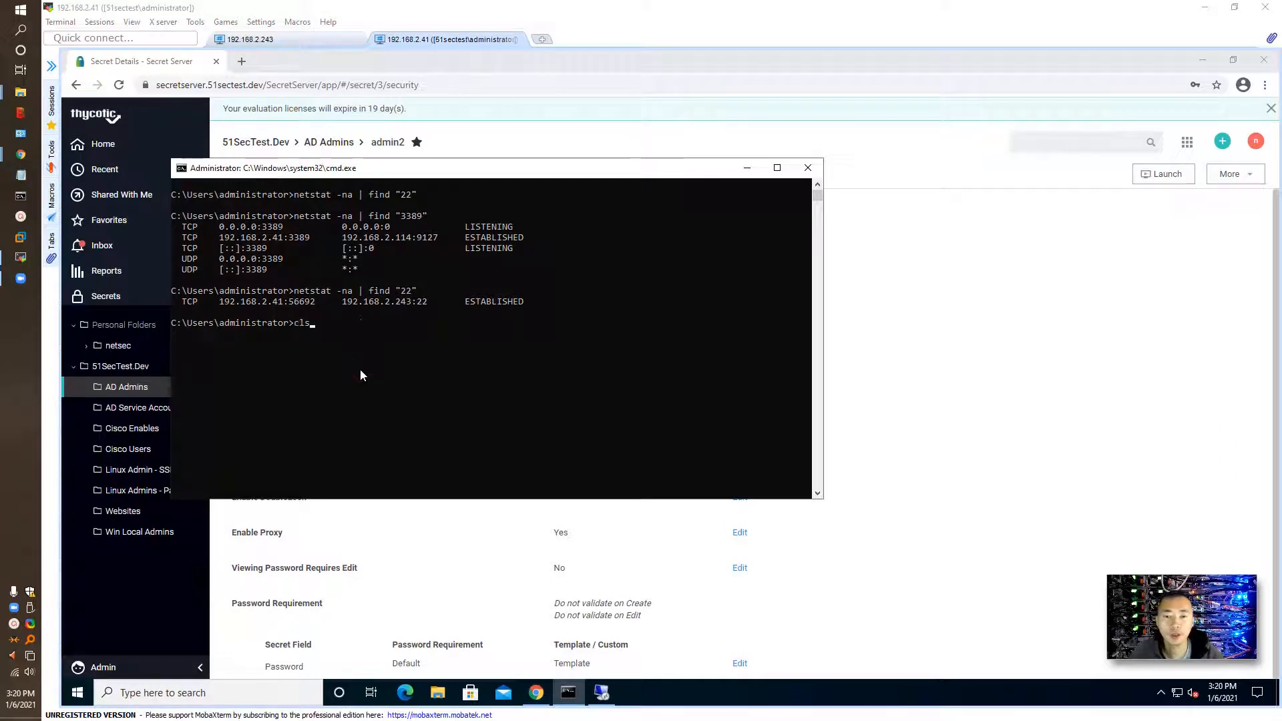
pyautogui.write('netstat -na | find "22"')
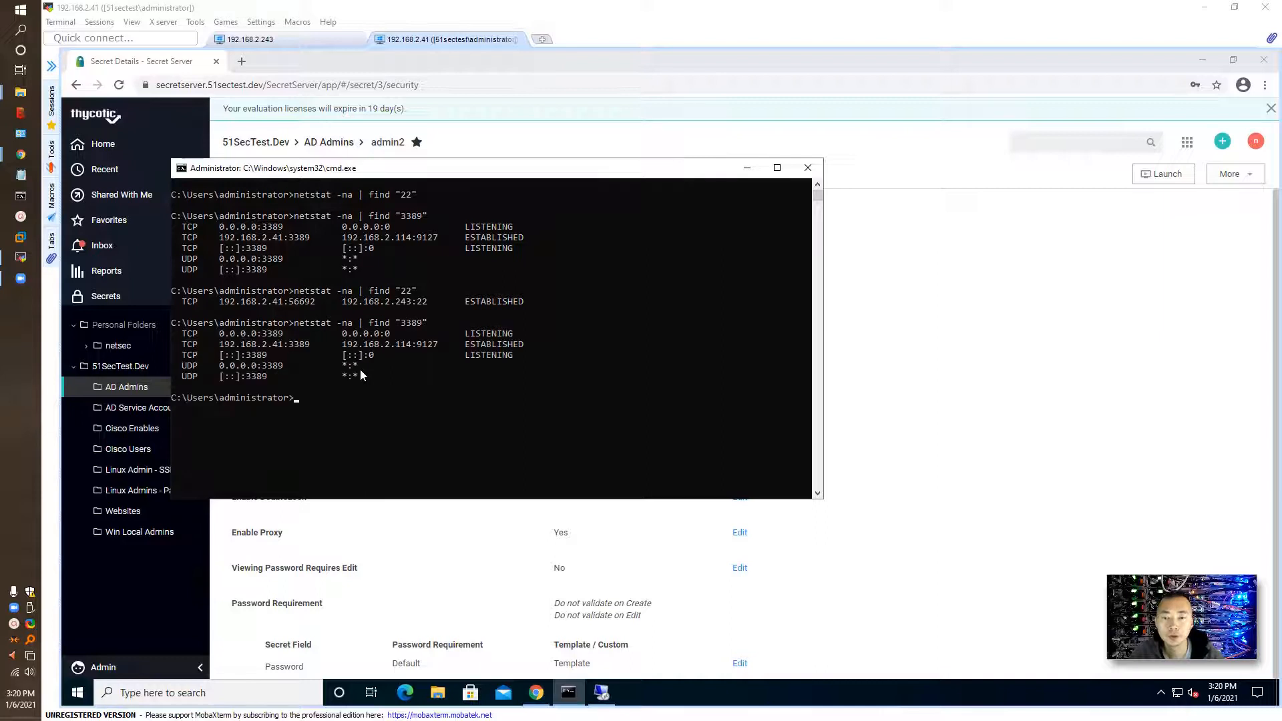
pyautogui.moveTo(332, 390)
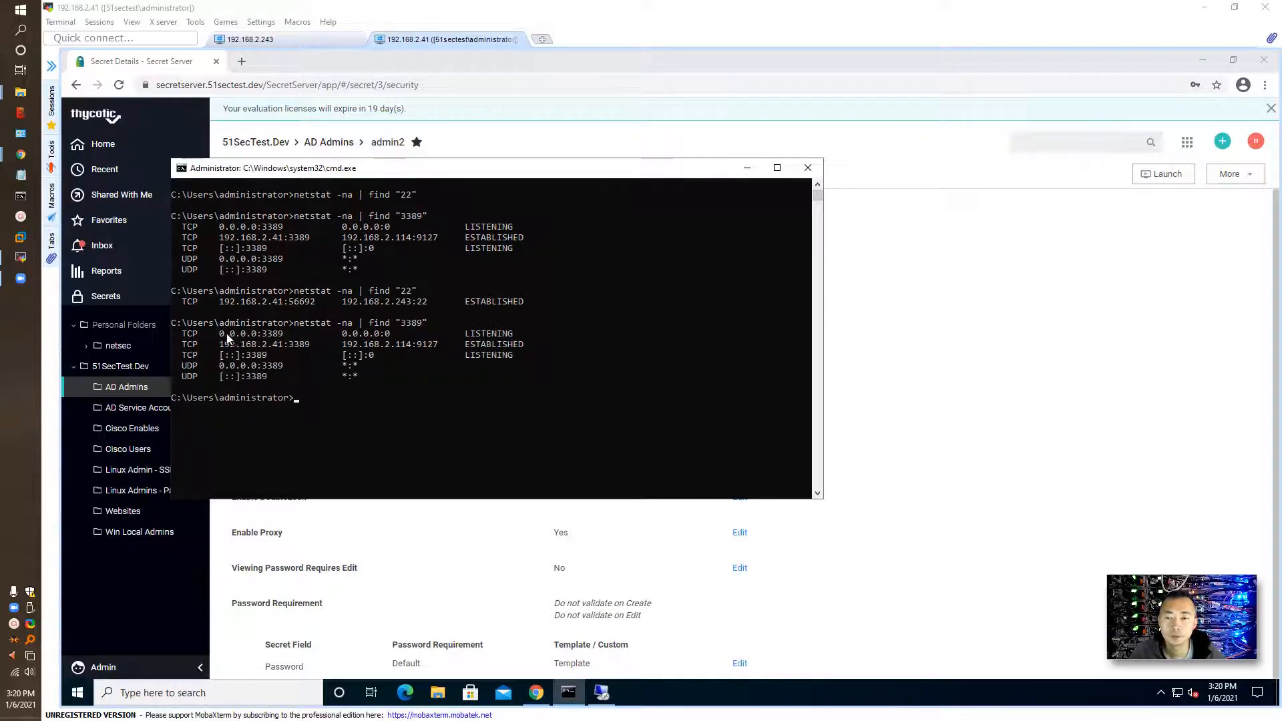
pyautogui.moveTo(219, 334); pyautogui.dragTo(390, 334)
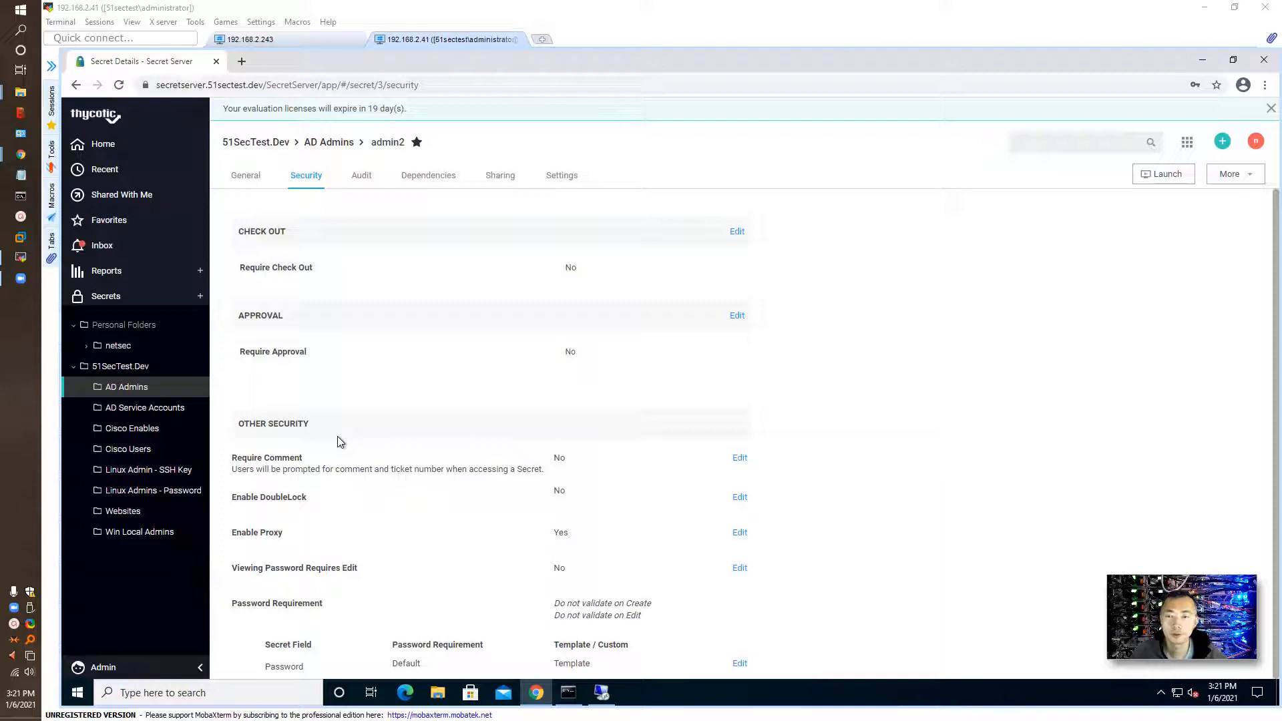
pyautogui.moveTo(380, 486)
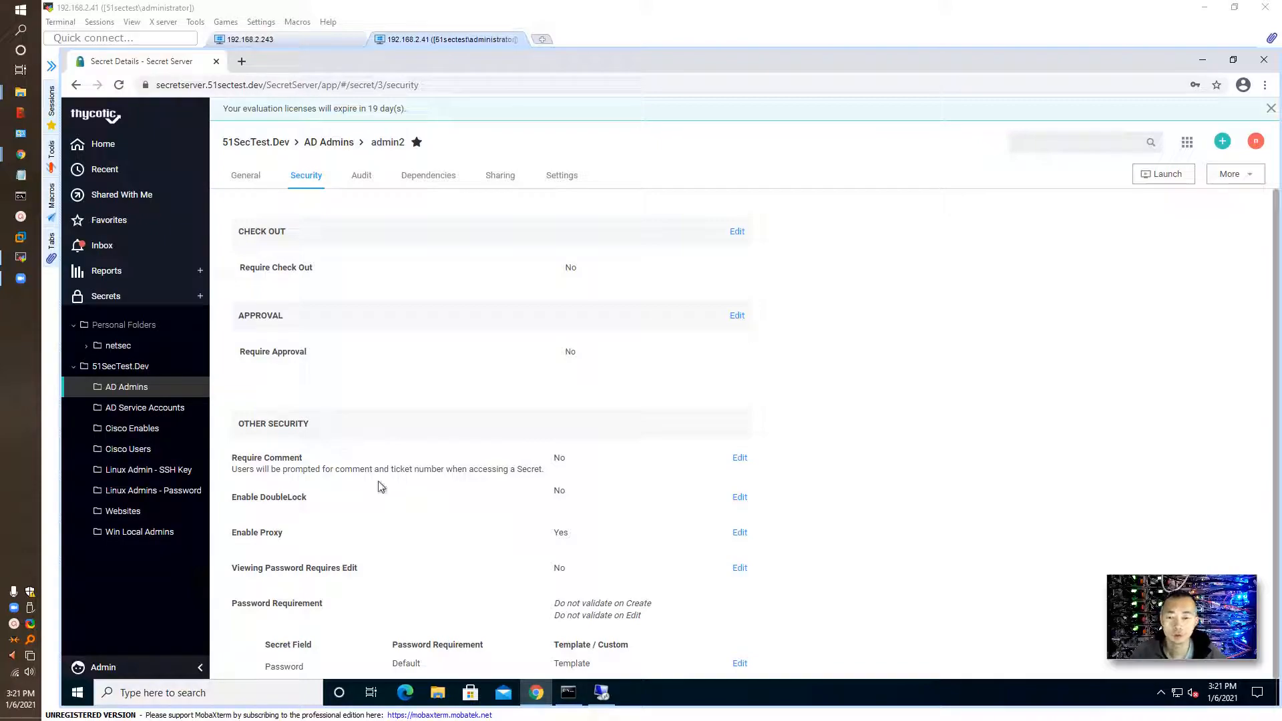